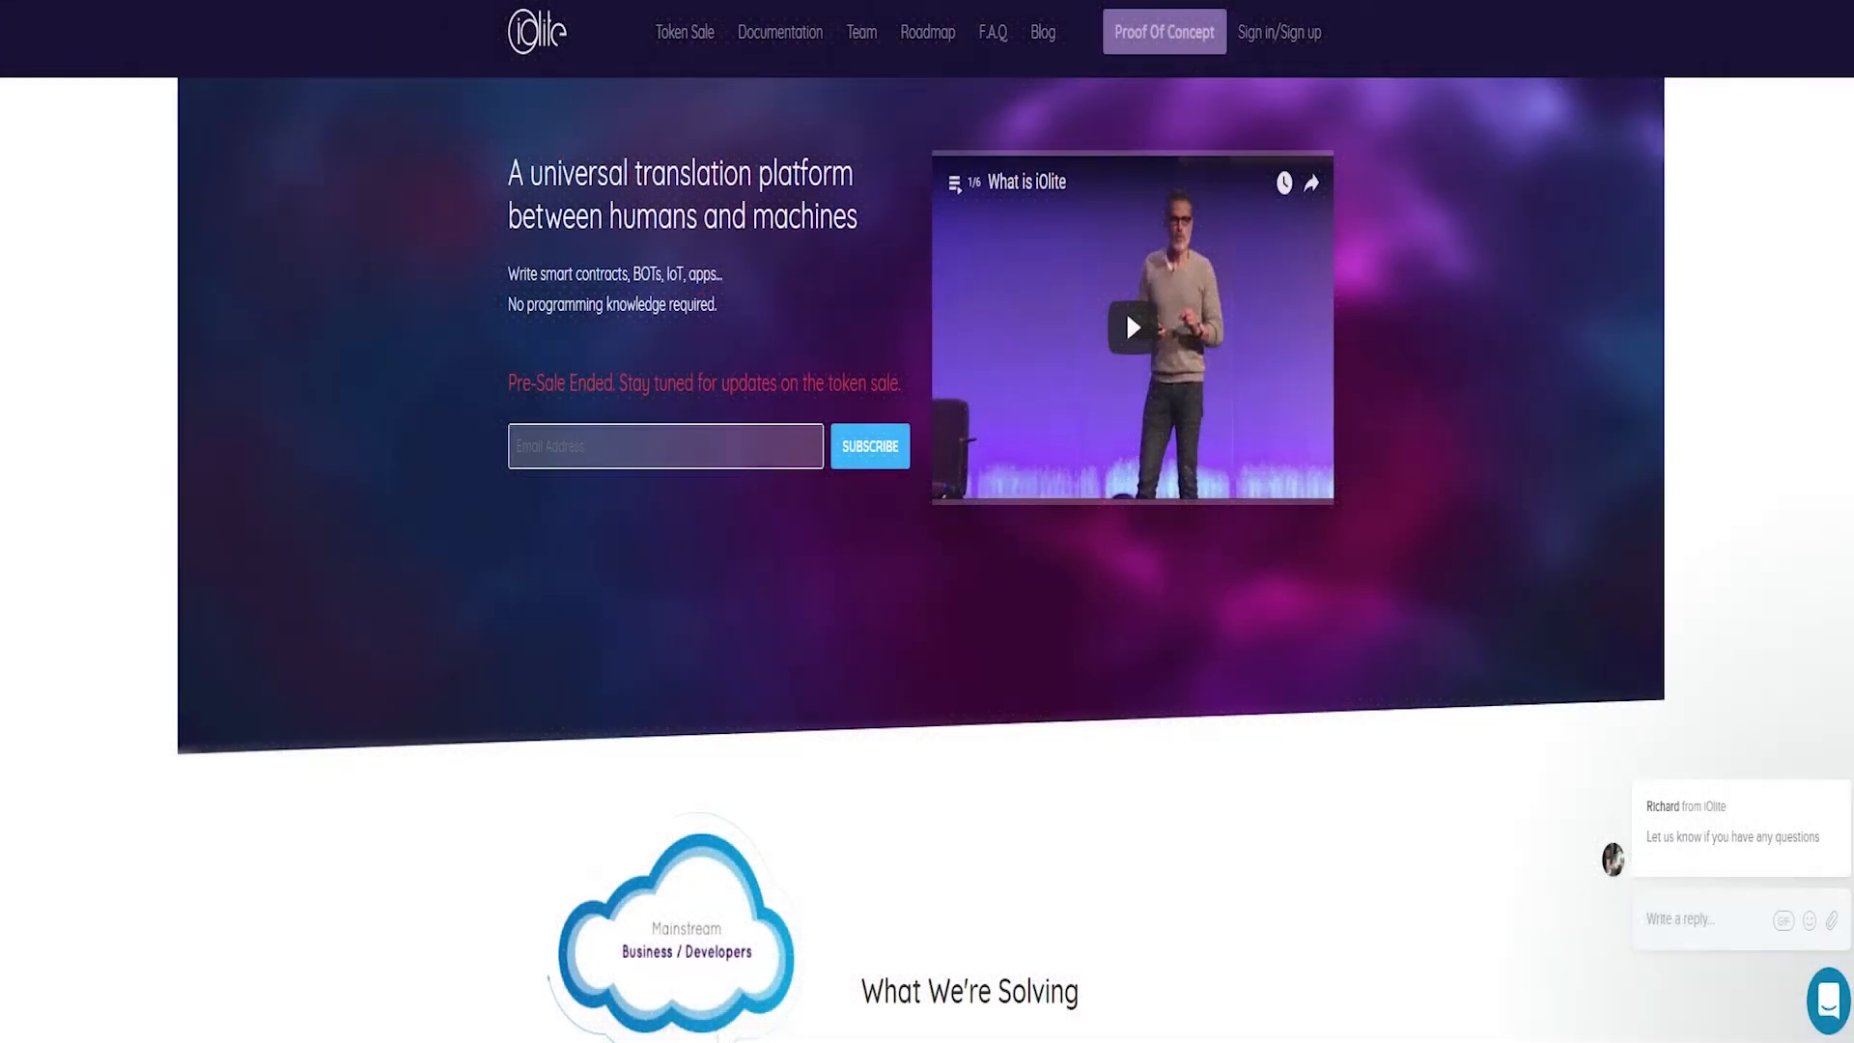
pyautogui.moveTo(780, 32)
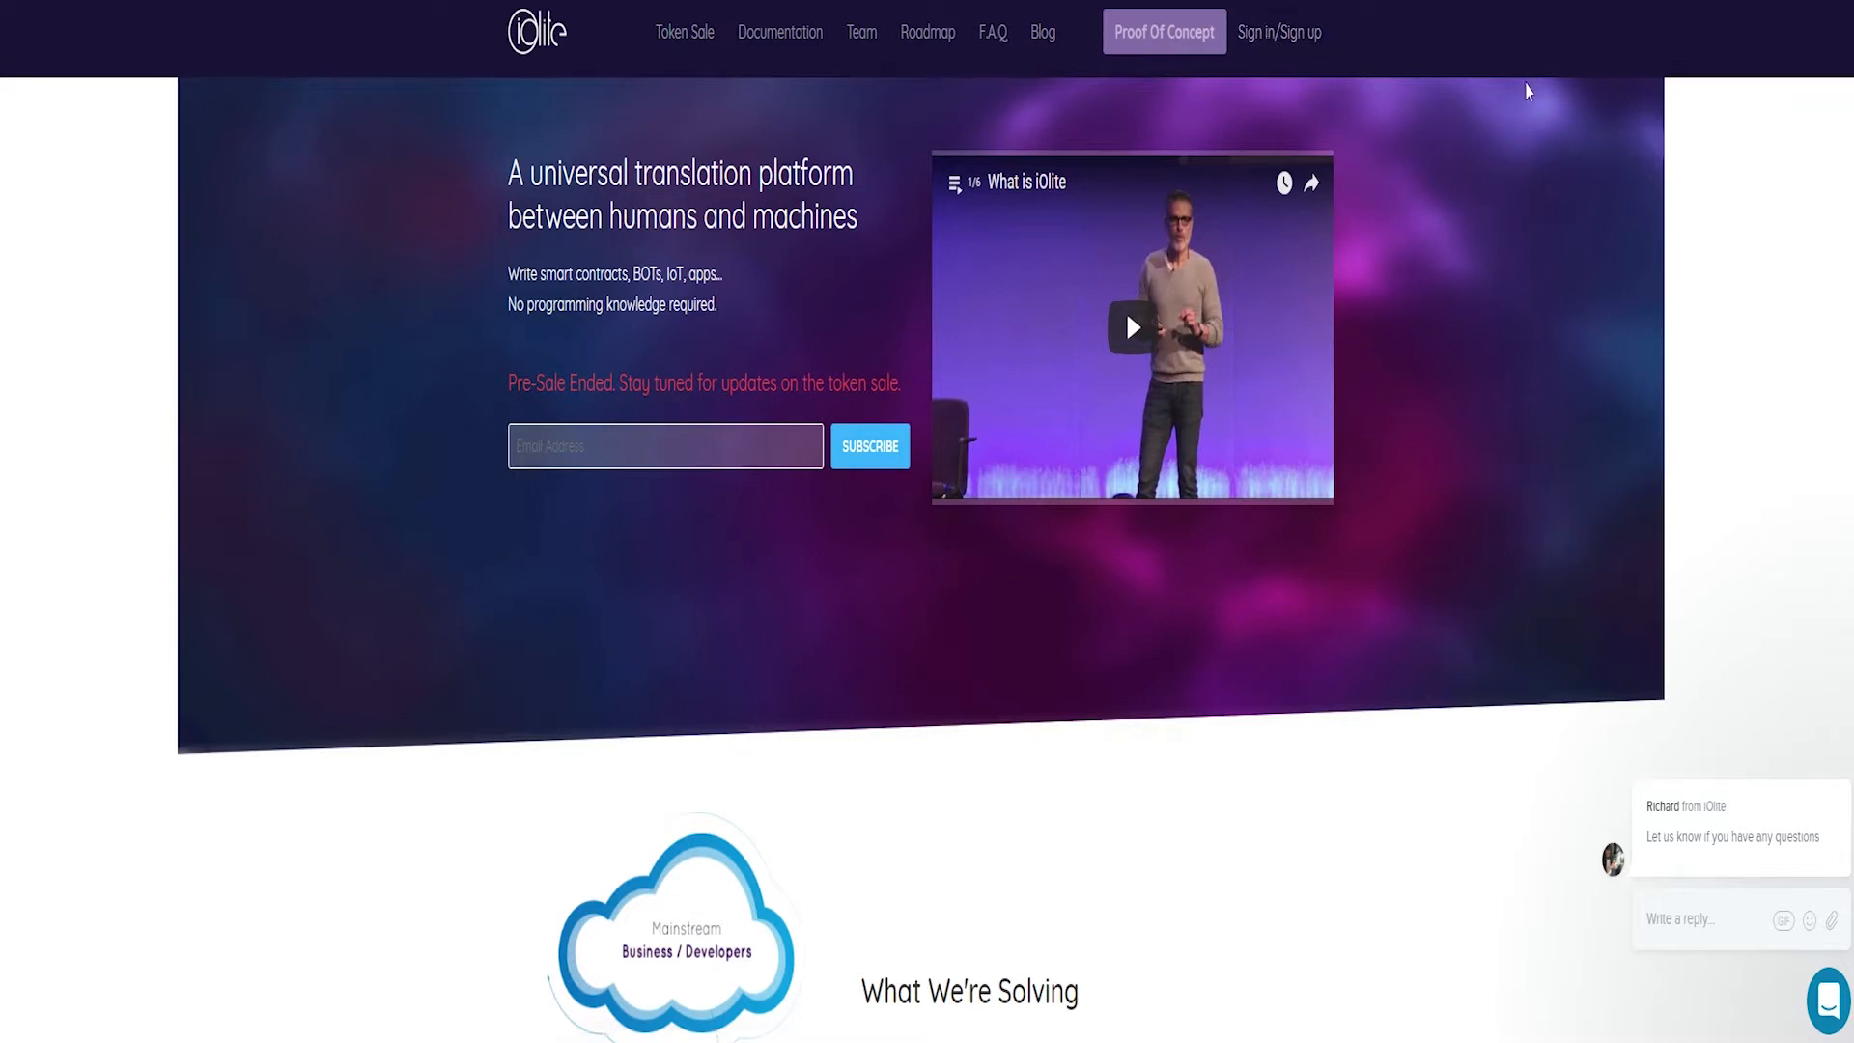
# - Start the embedded 'What is iOlite' YouTube intro video on the homepage
pyautogui.click(1128, 327)
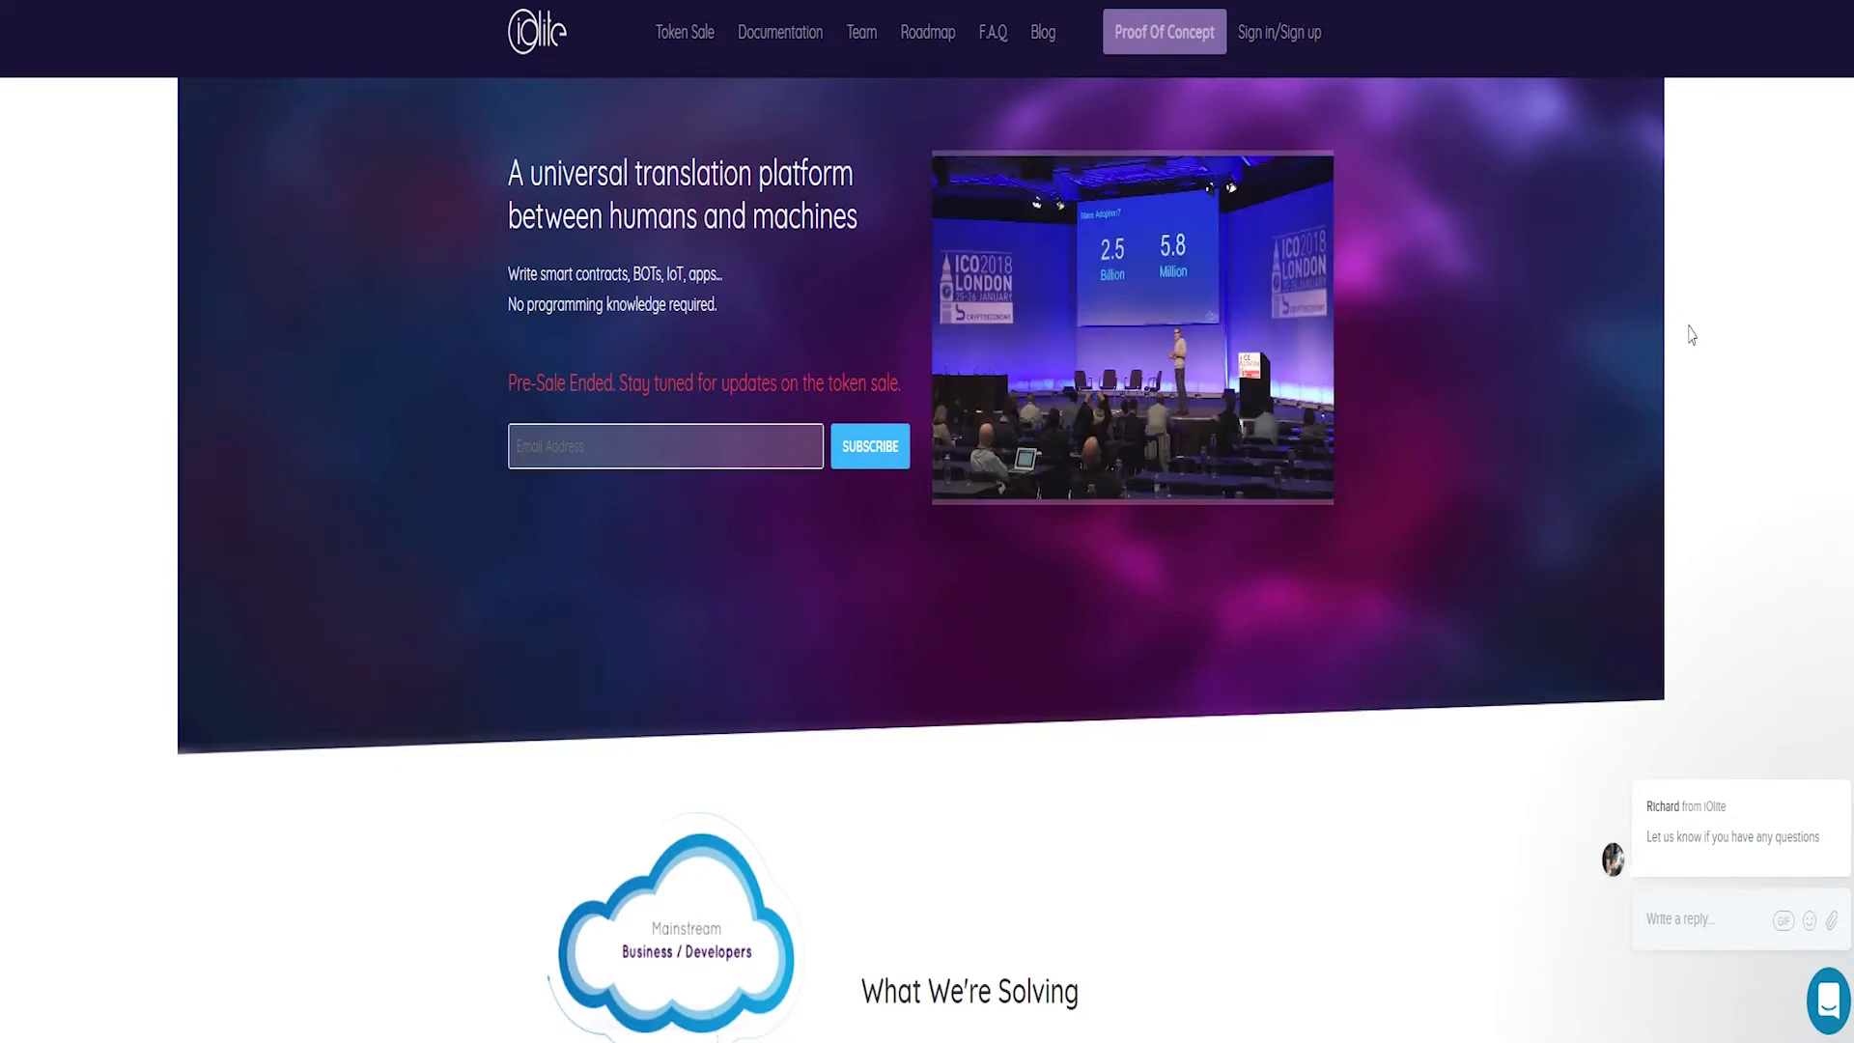
# - Stop the intro video and scroll past Solution to Partnerships and Memberships
pyautogui.click(1132, 329)
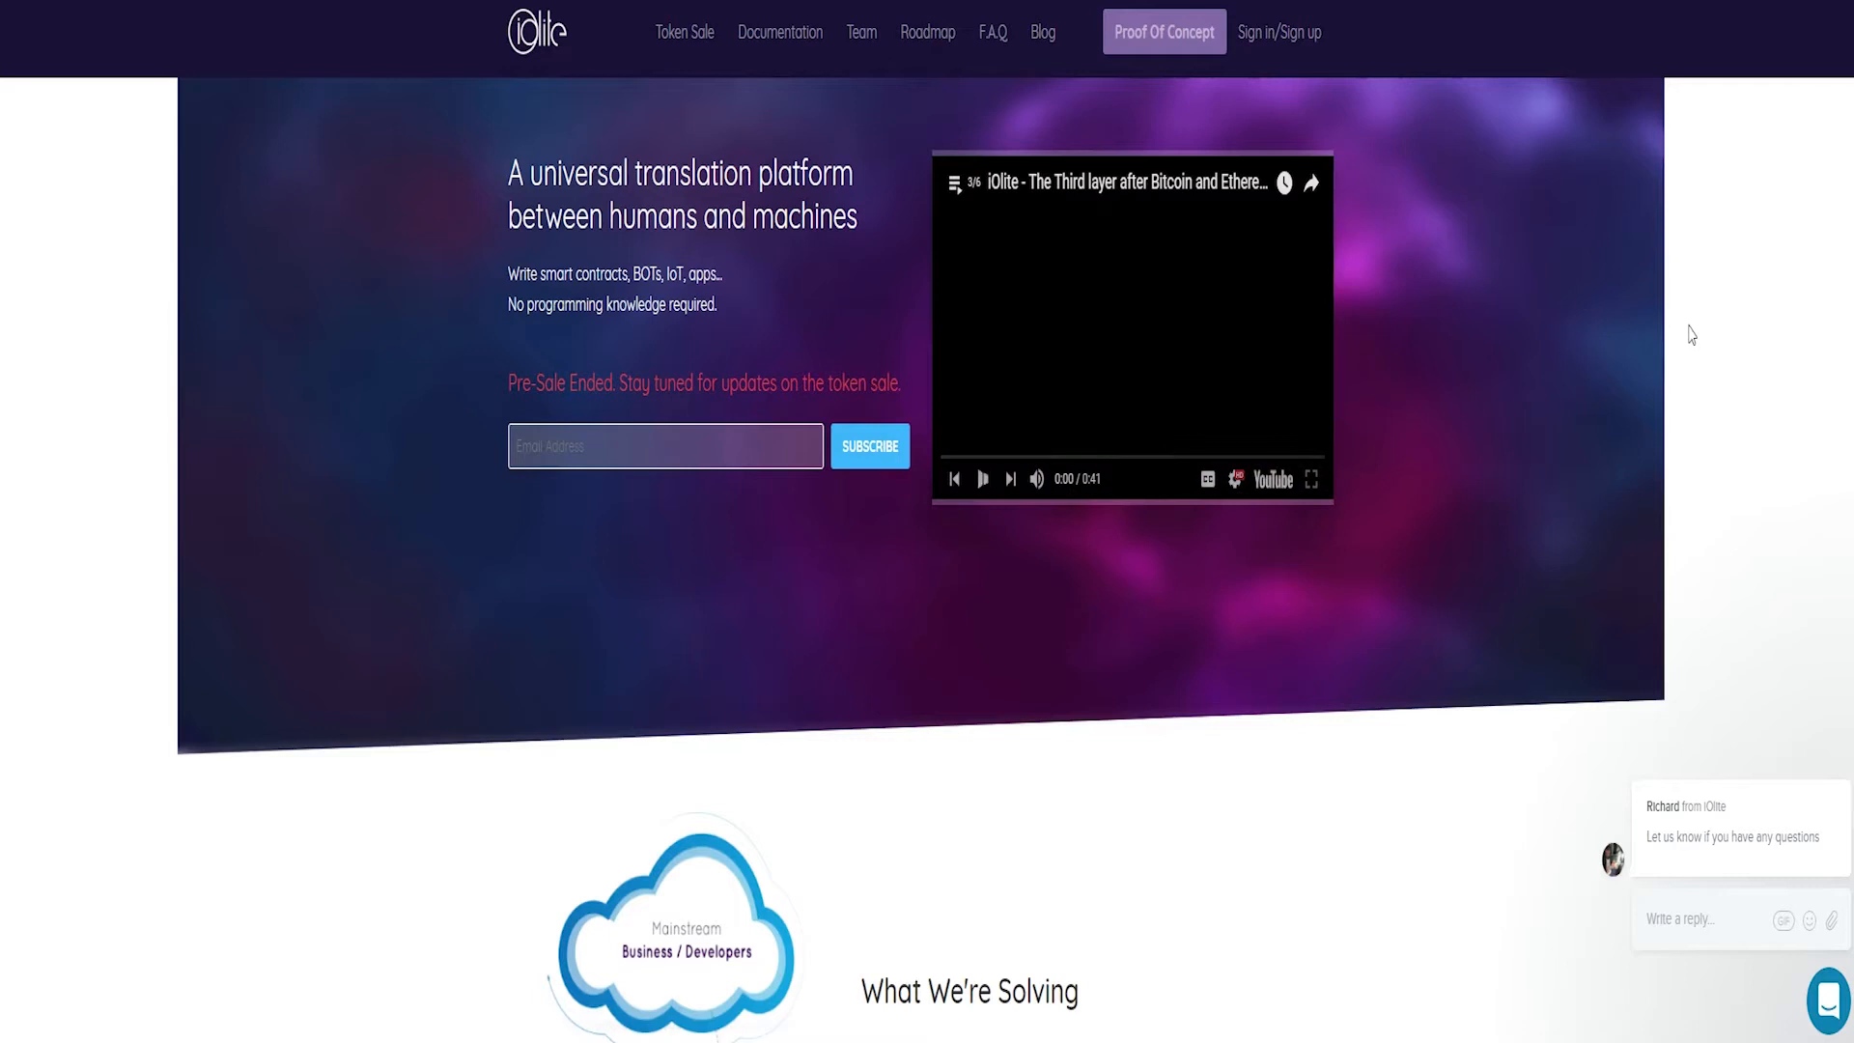
pyautogui.scroll(-3)
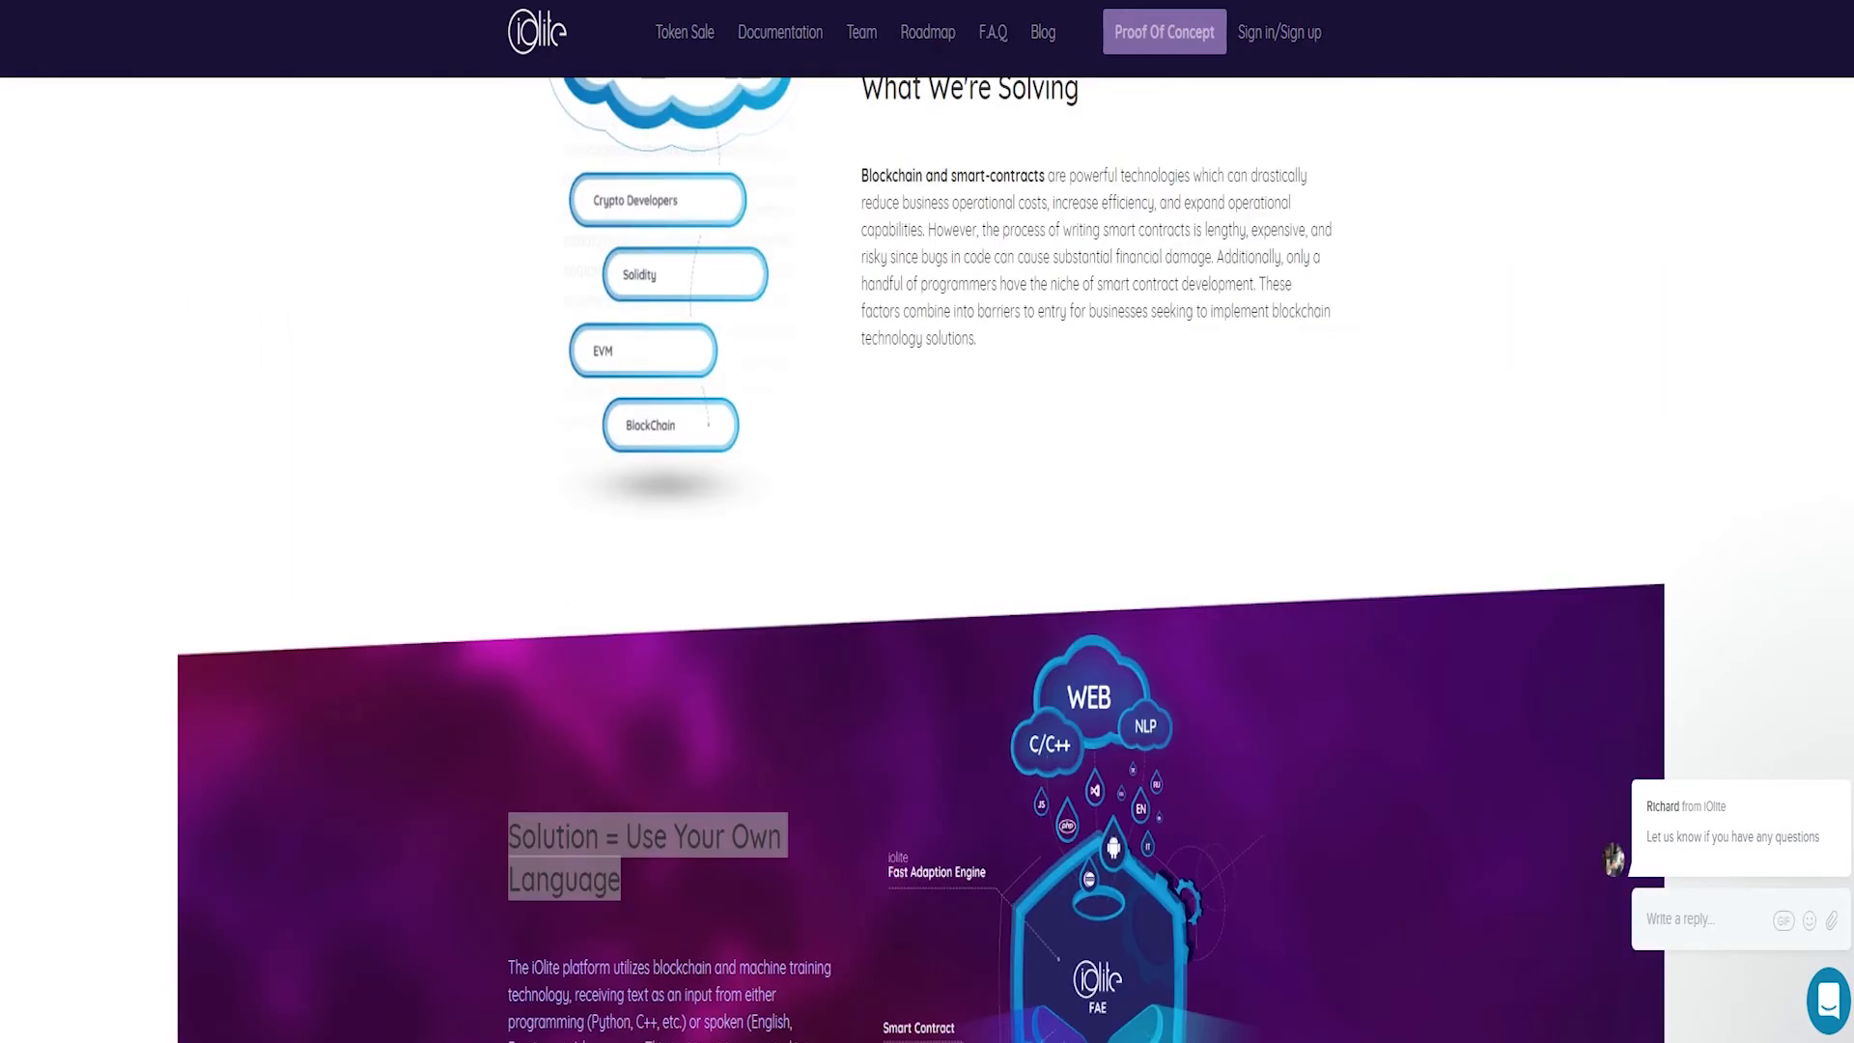
pyautogui.scroll(-3)
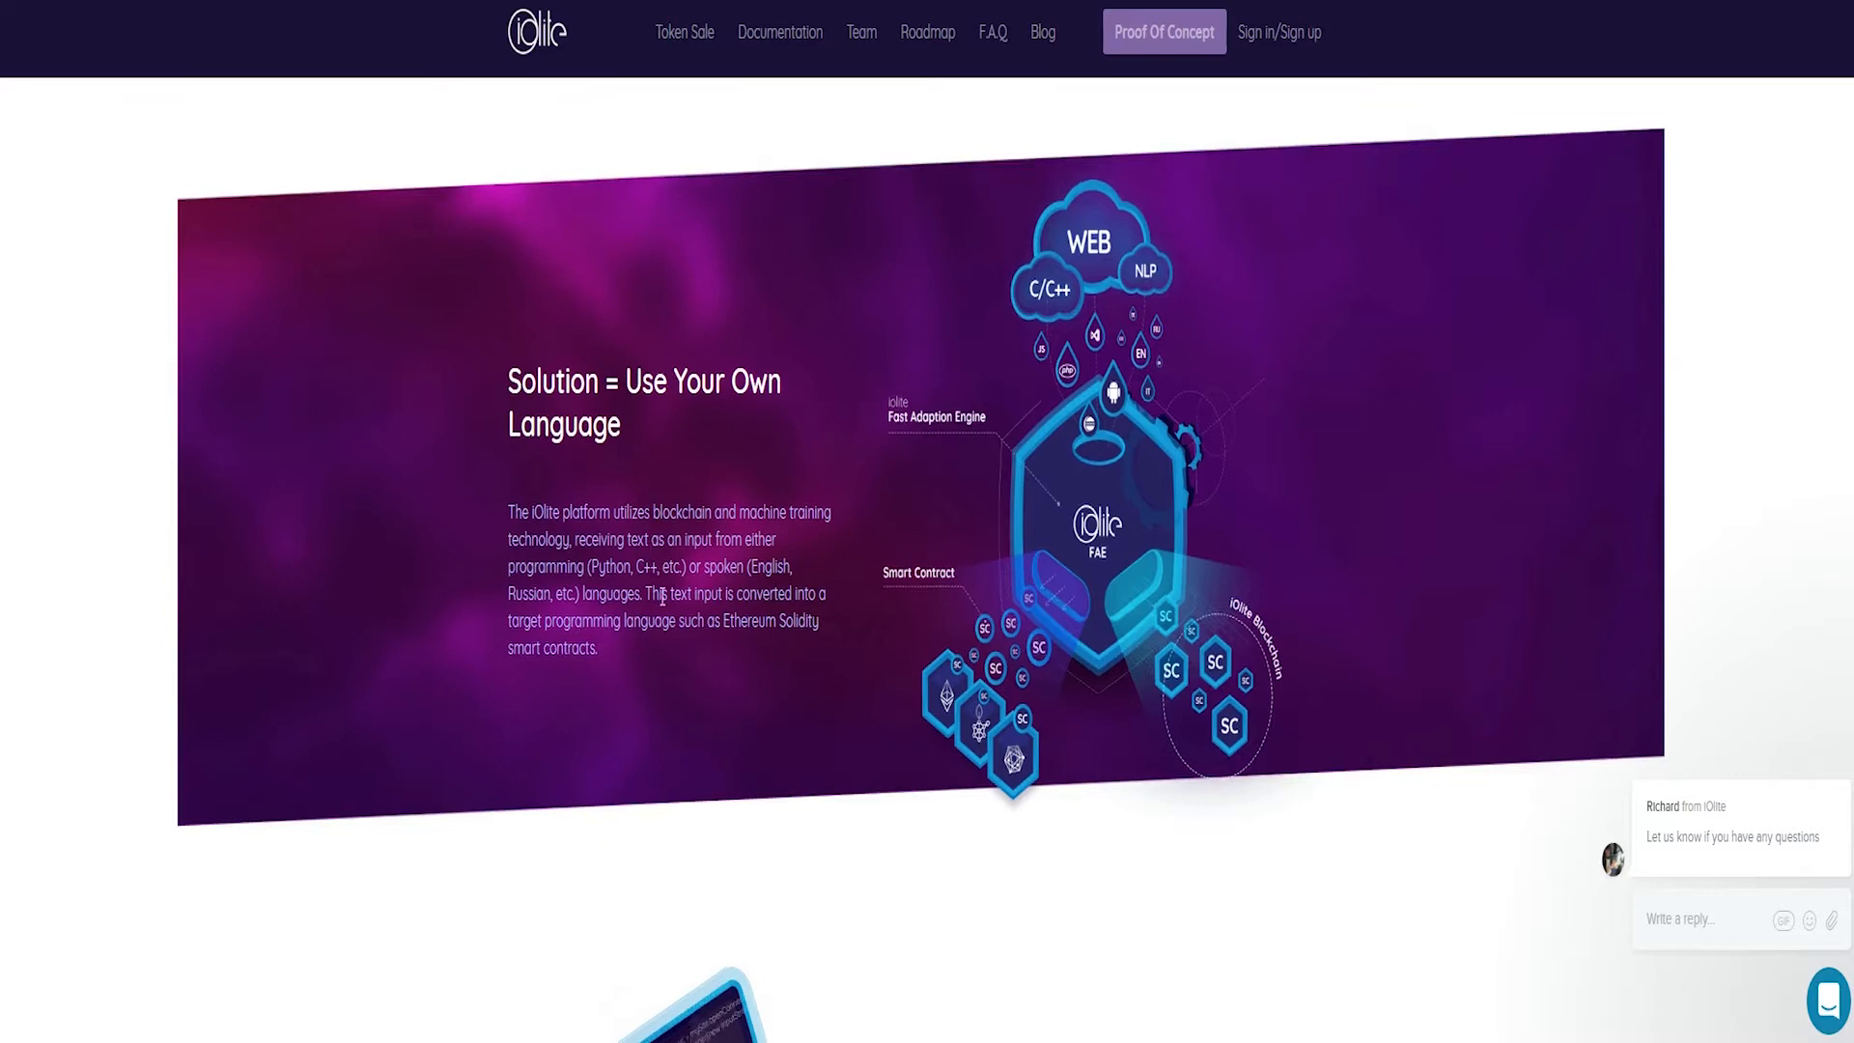
pyautogui.scroll(-3)
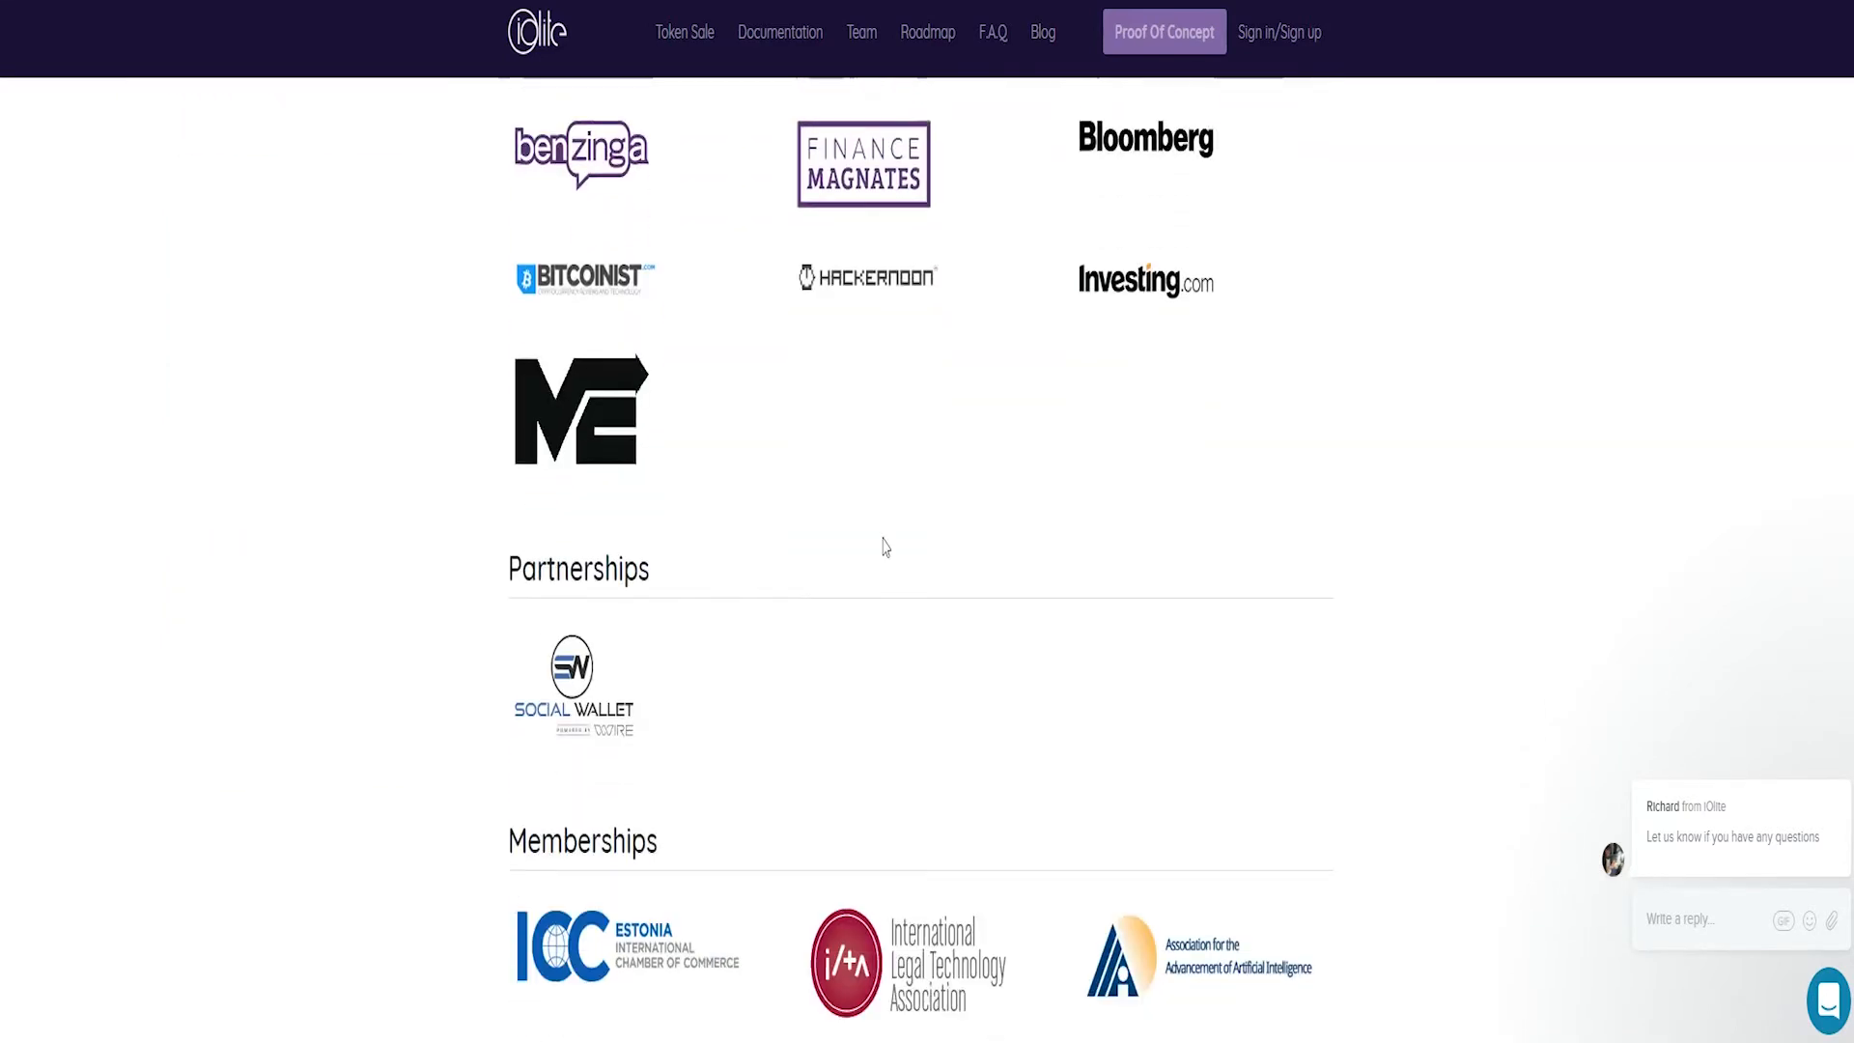
pyautogui.scroll(-3)
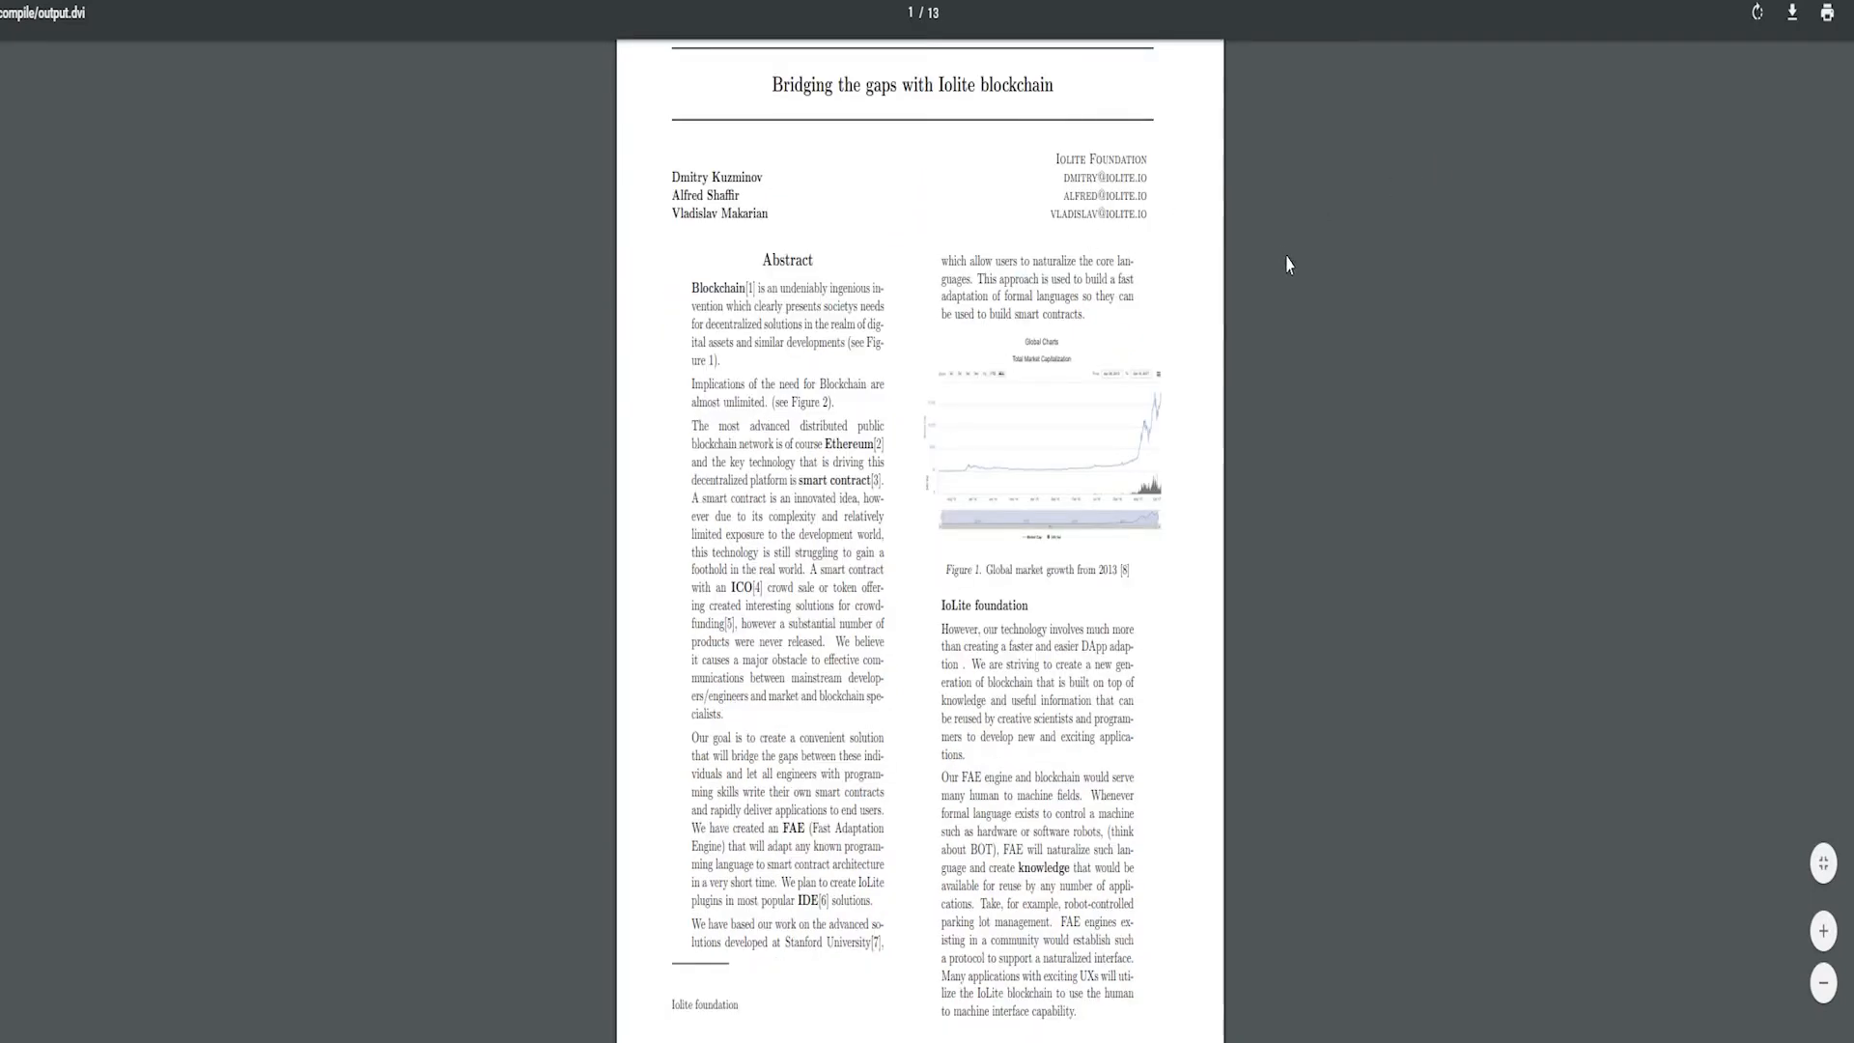
# - Skim the 13-page 'Bridging the gaps with Iolite blockchain' whitepaper through its use cases
pyautogui.scroll(-3)
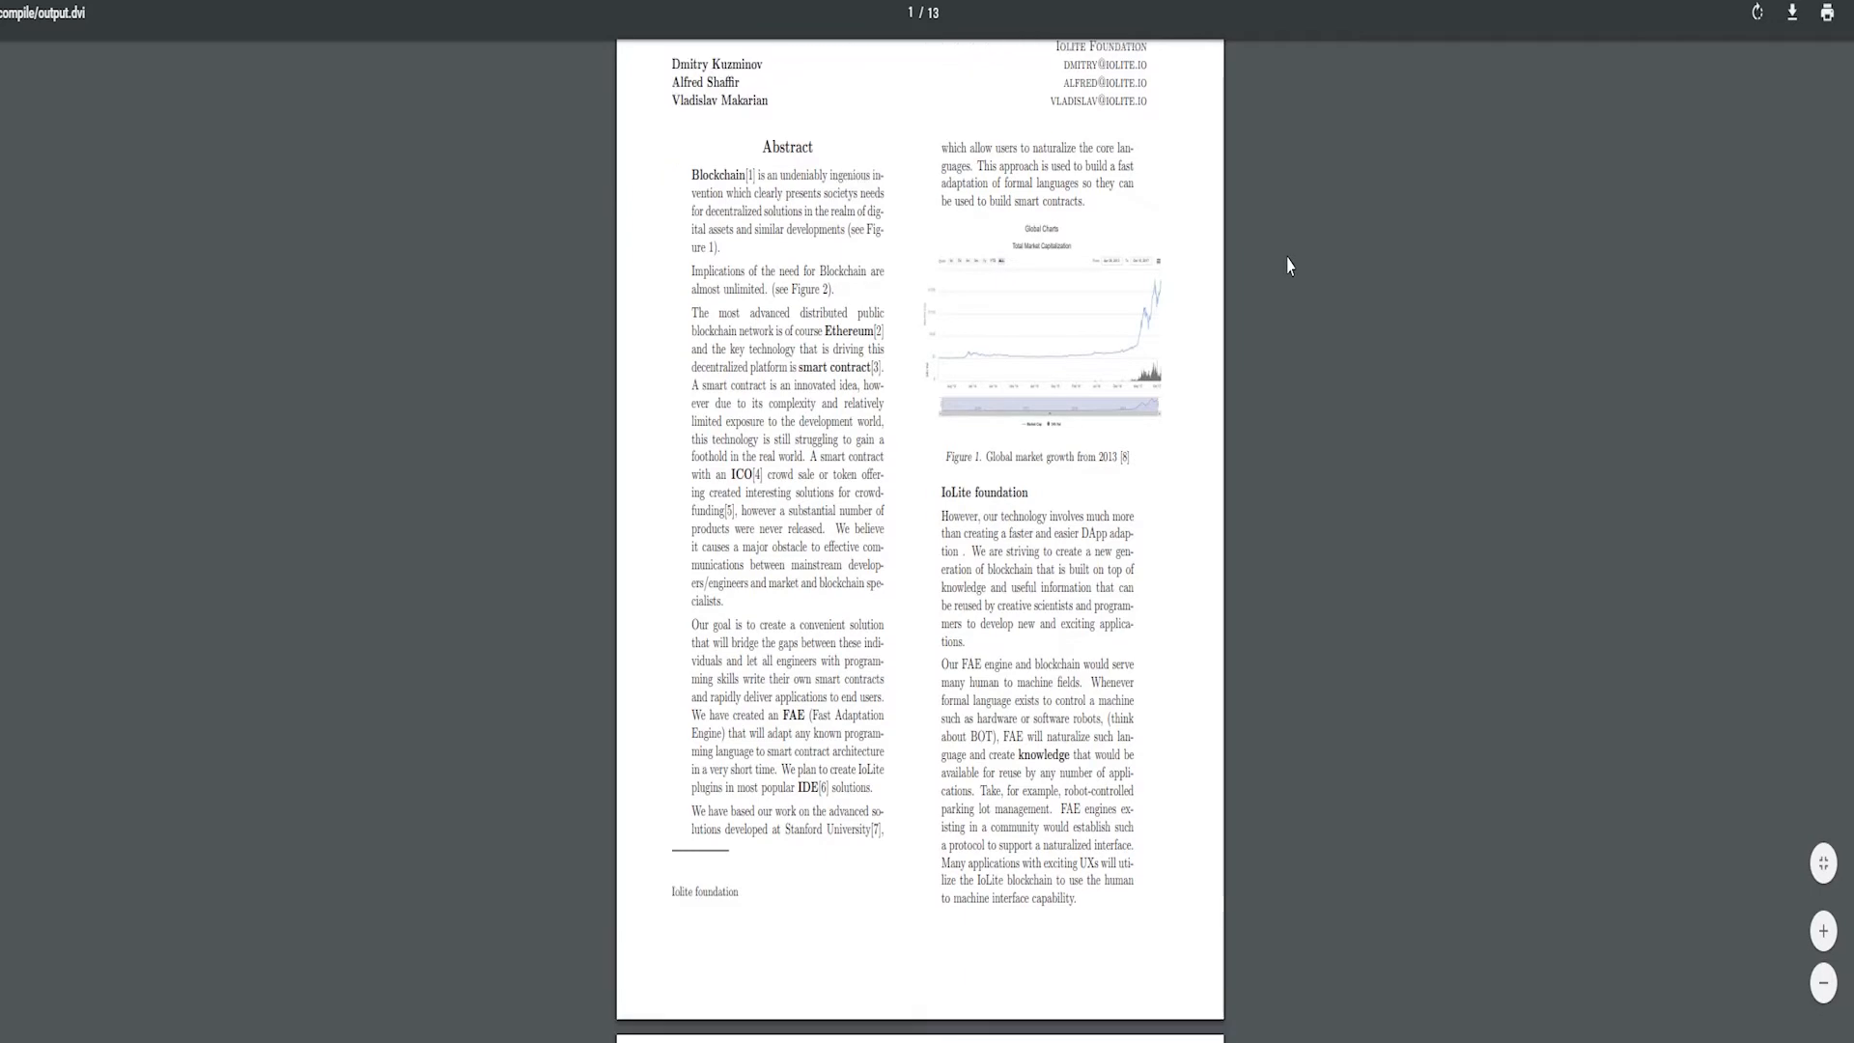
pyautogui.scroll(-3)
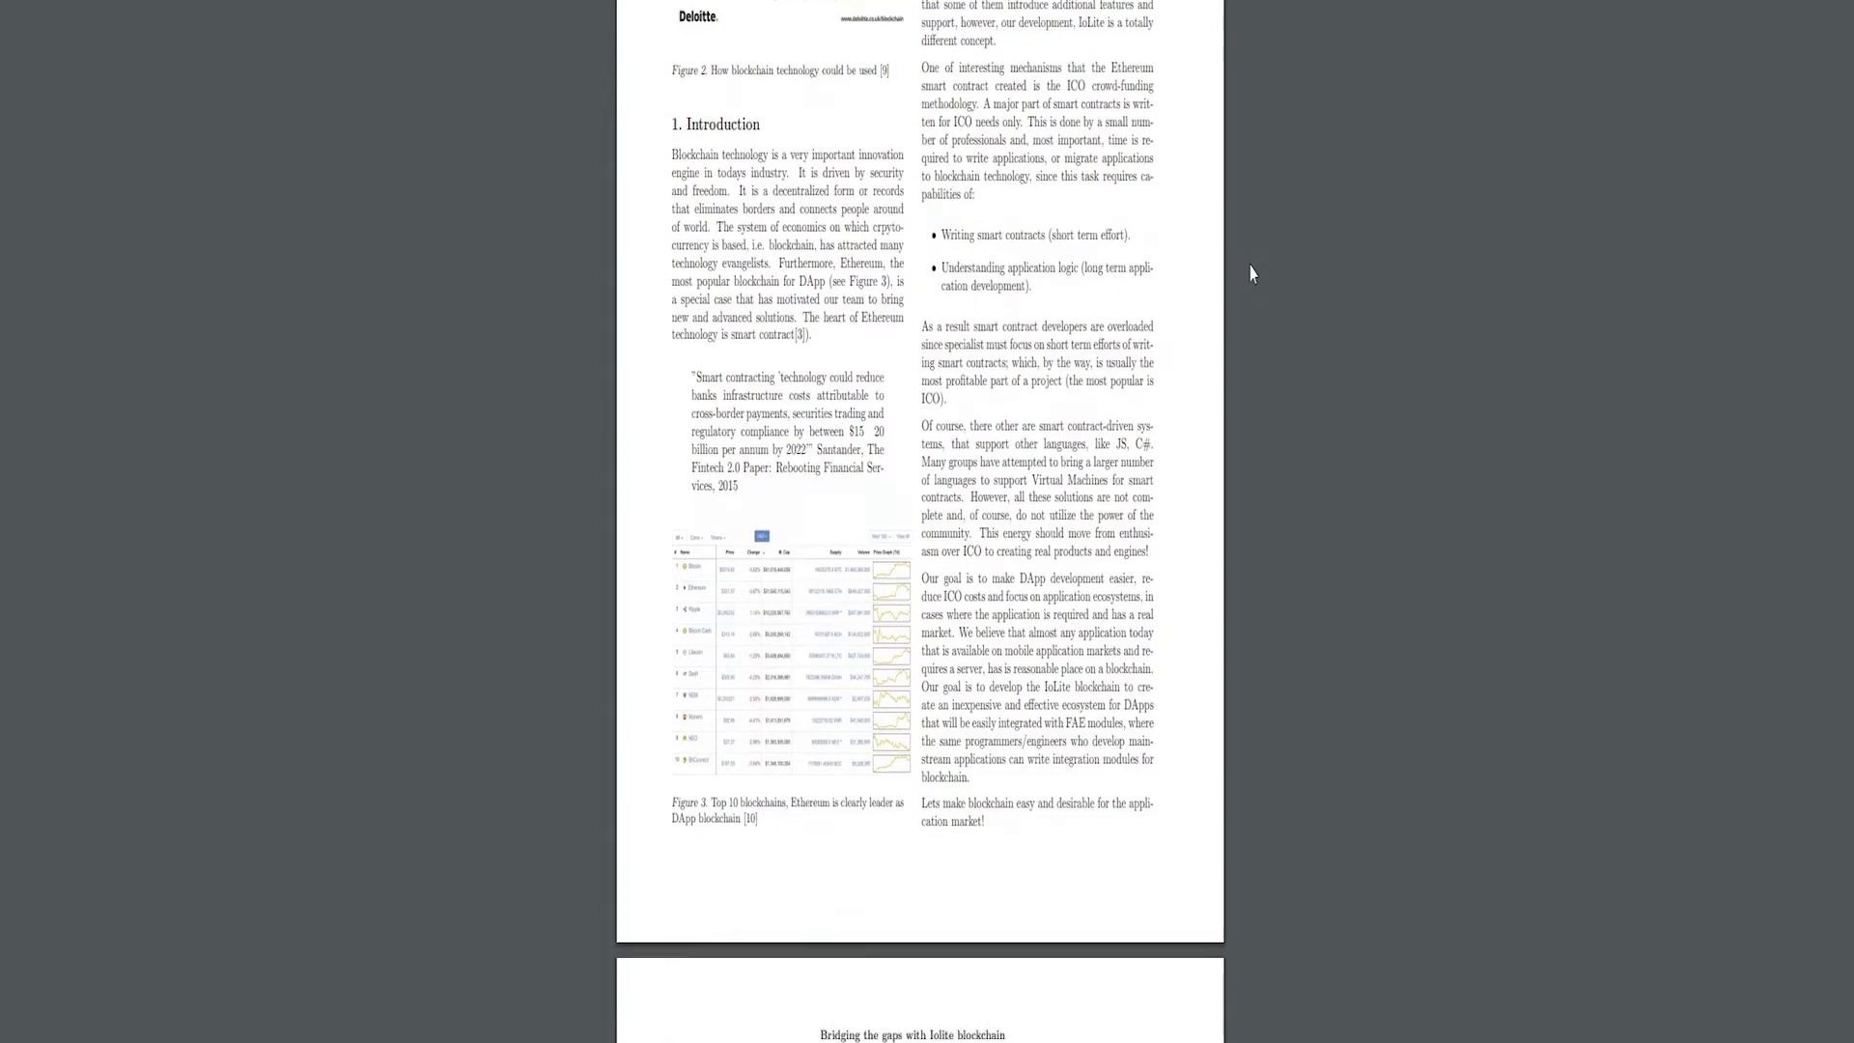
pyautogui.scroll(-3)
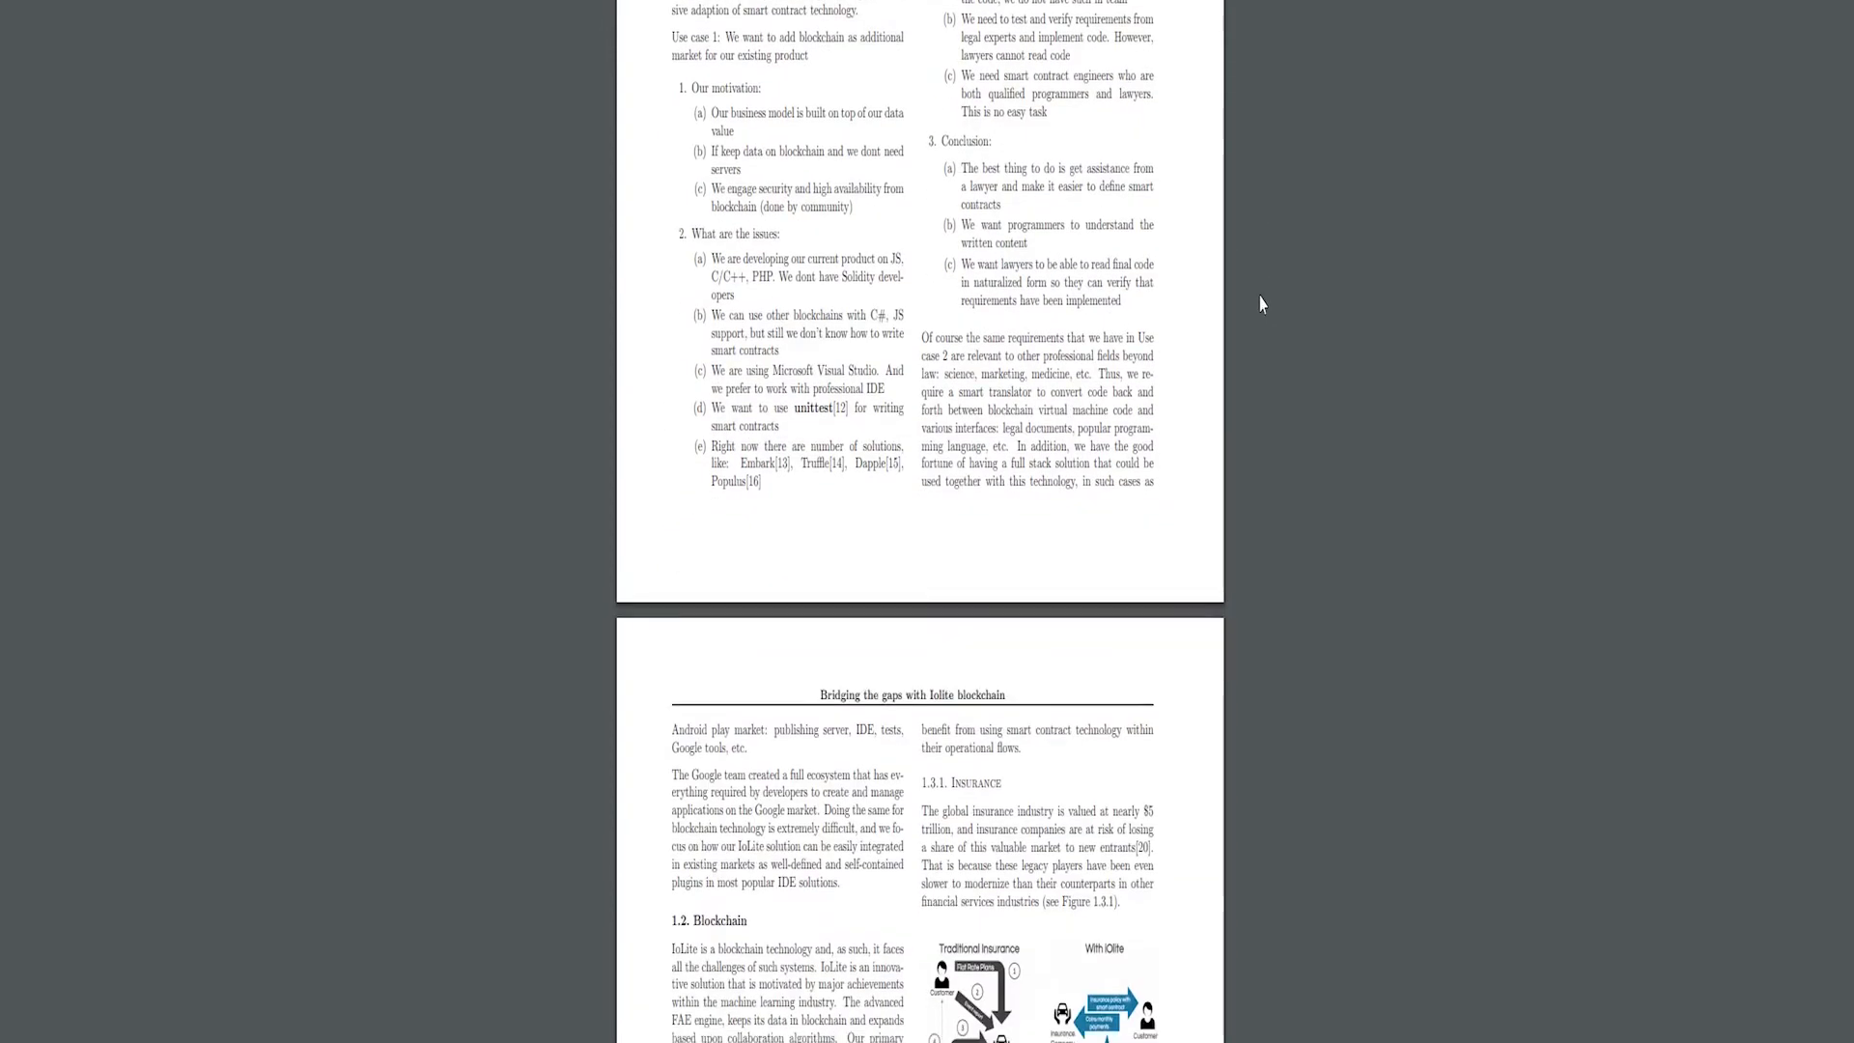
pyautogui.scroll(-3)
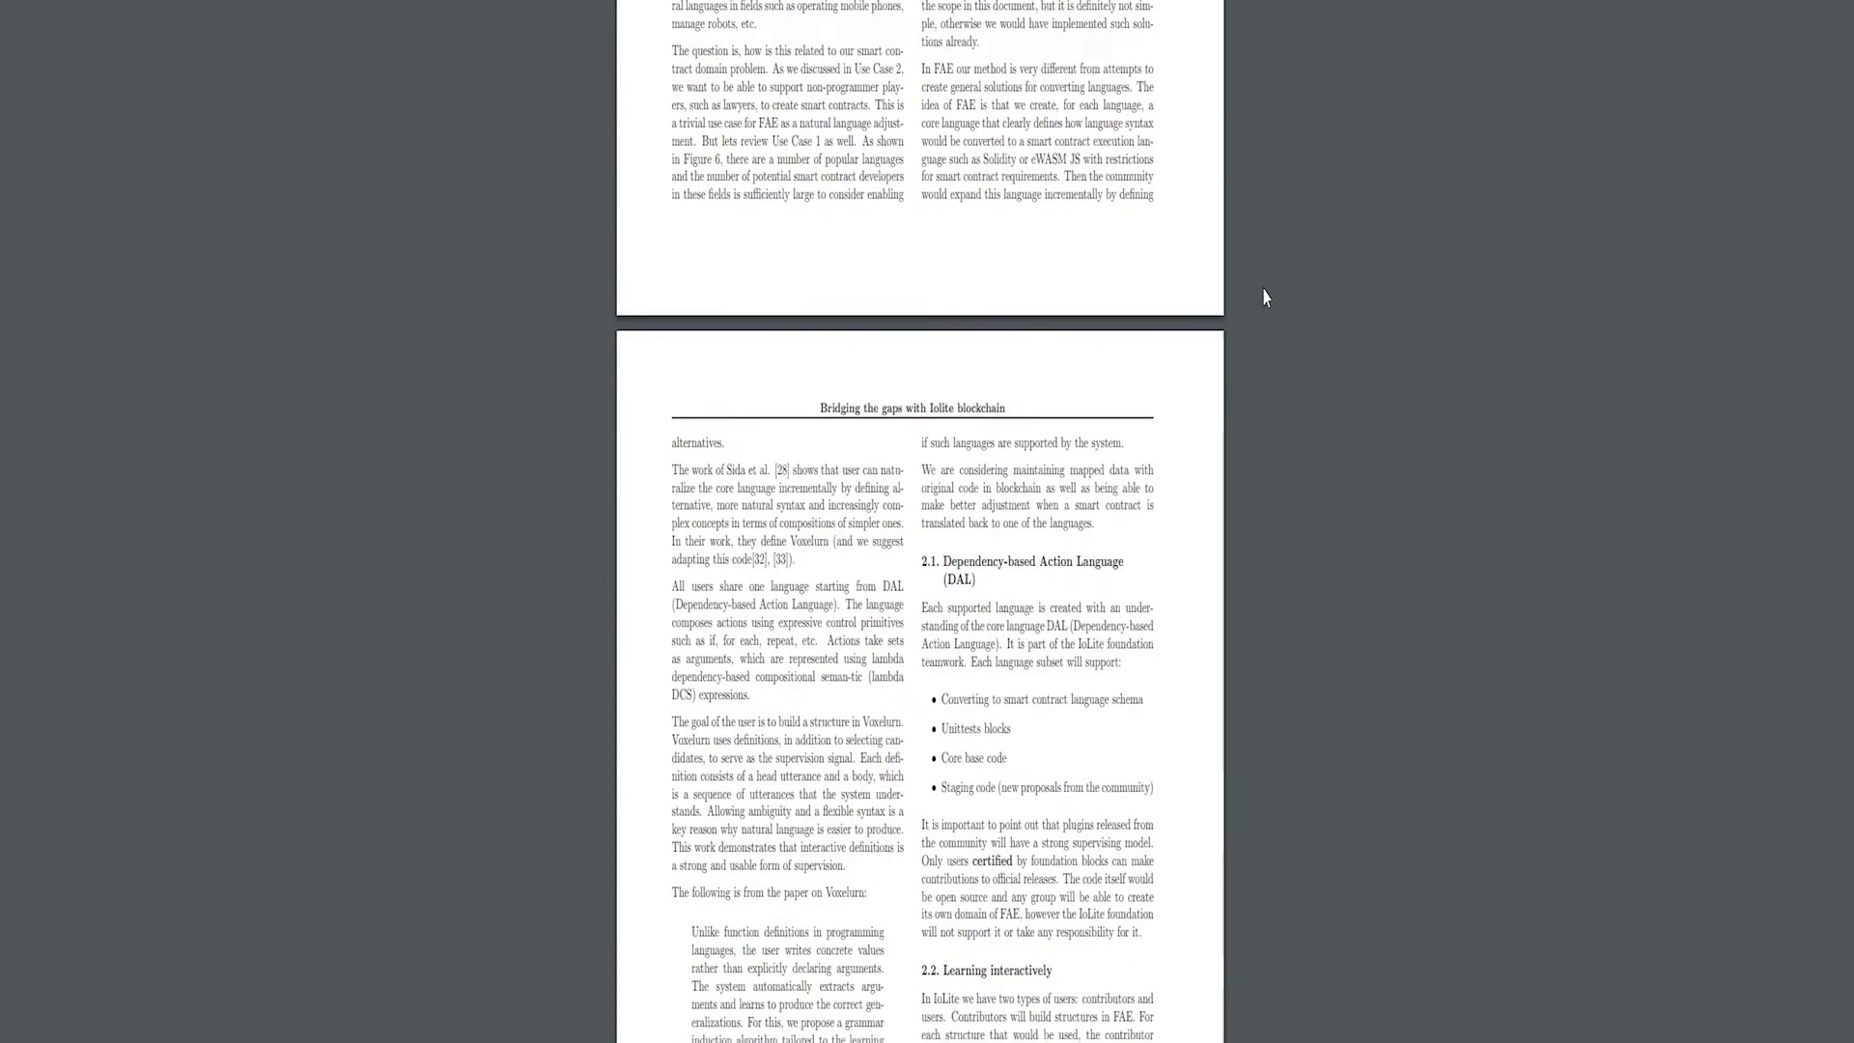
pyautogui.scroll(-3)
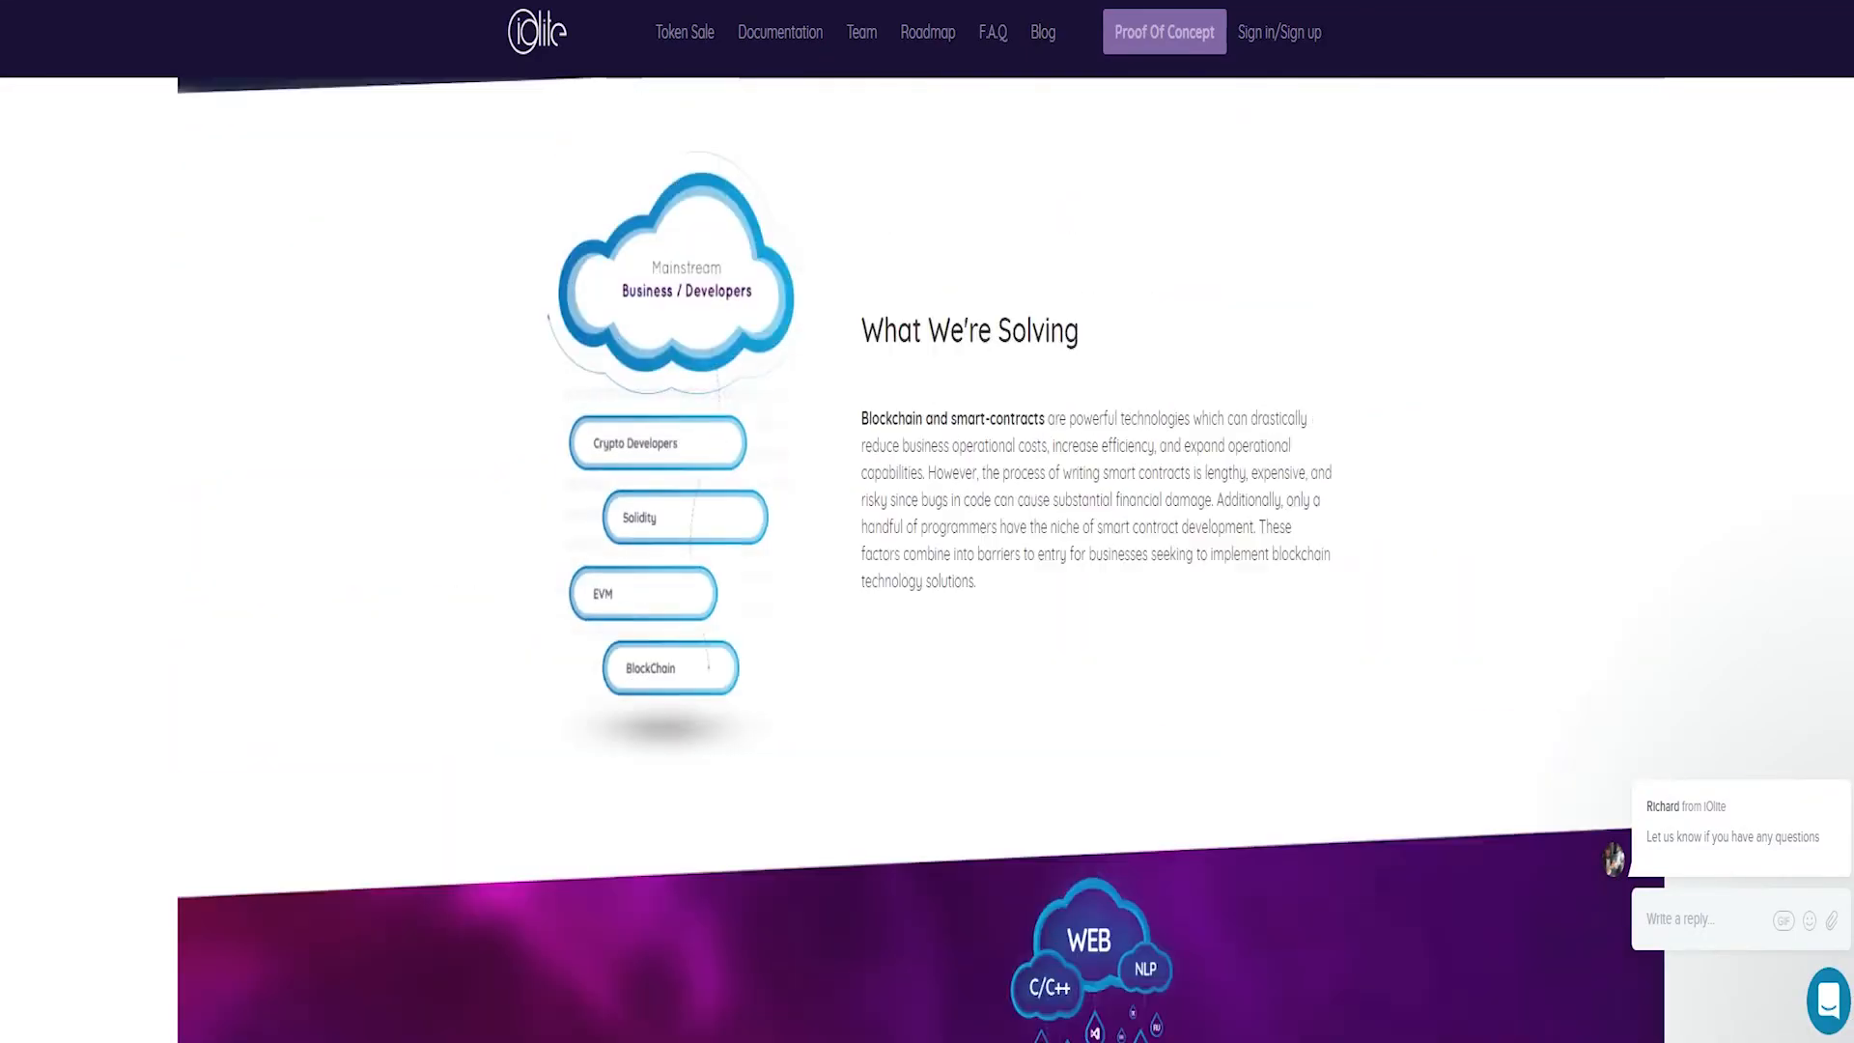
# - Review the Token Sale figures, then browse Our Team and Advisors down to the footer
pyautogui.scroll(3)
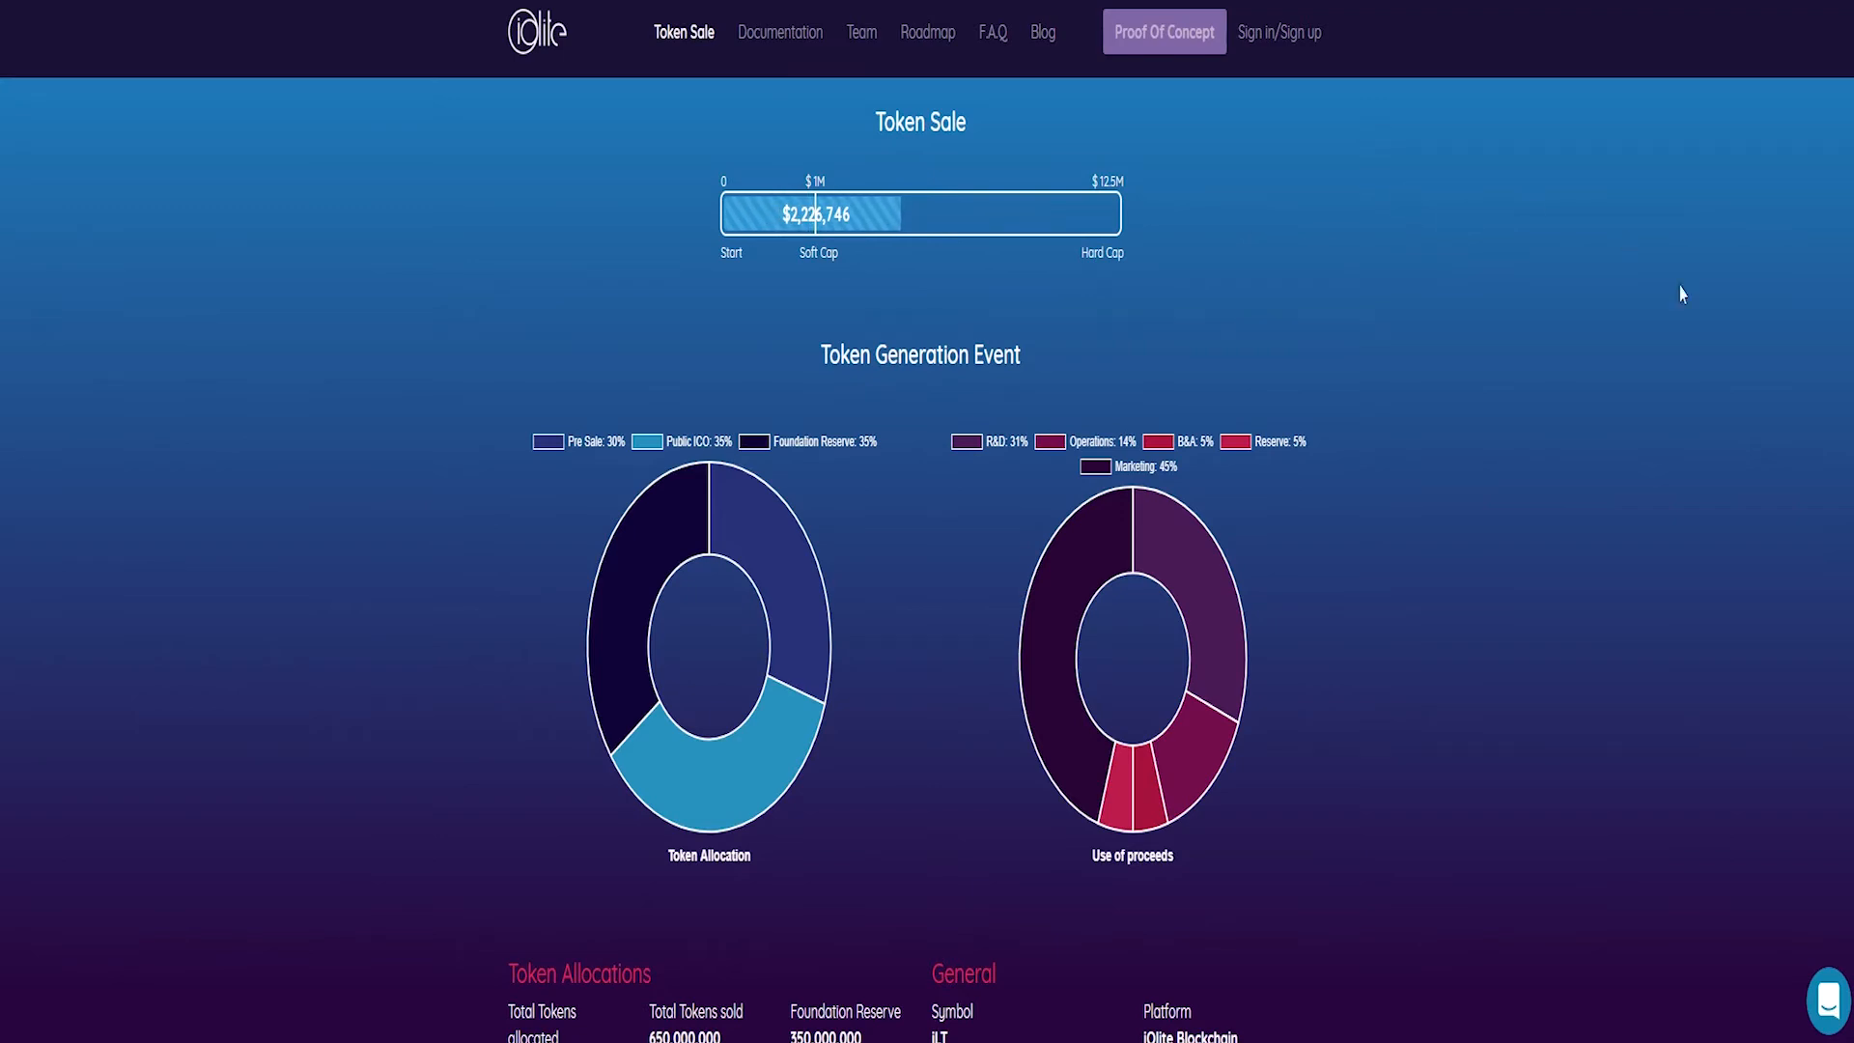
pyautogui.scroll(-3)
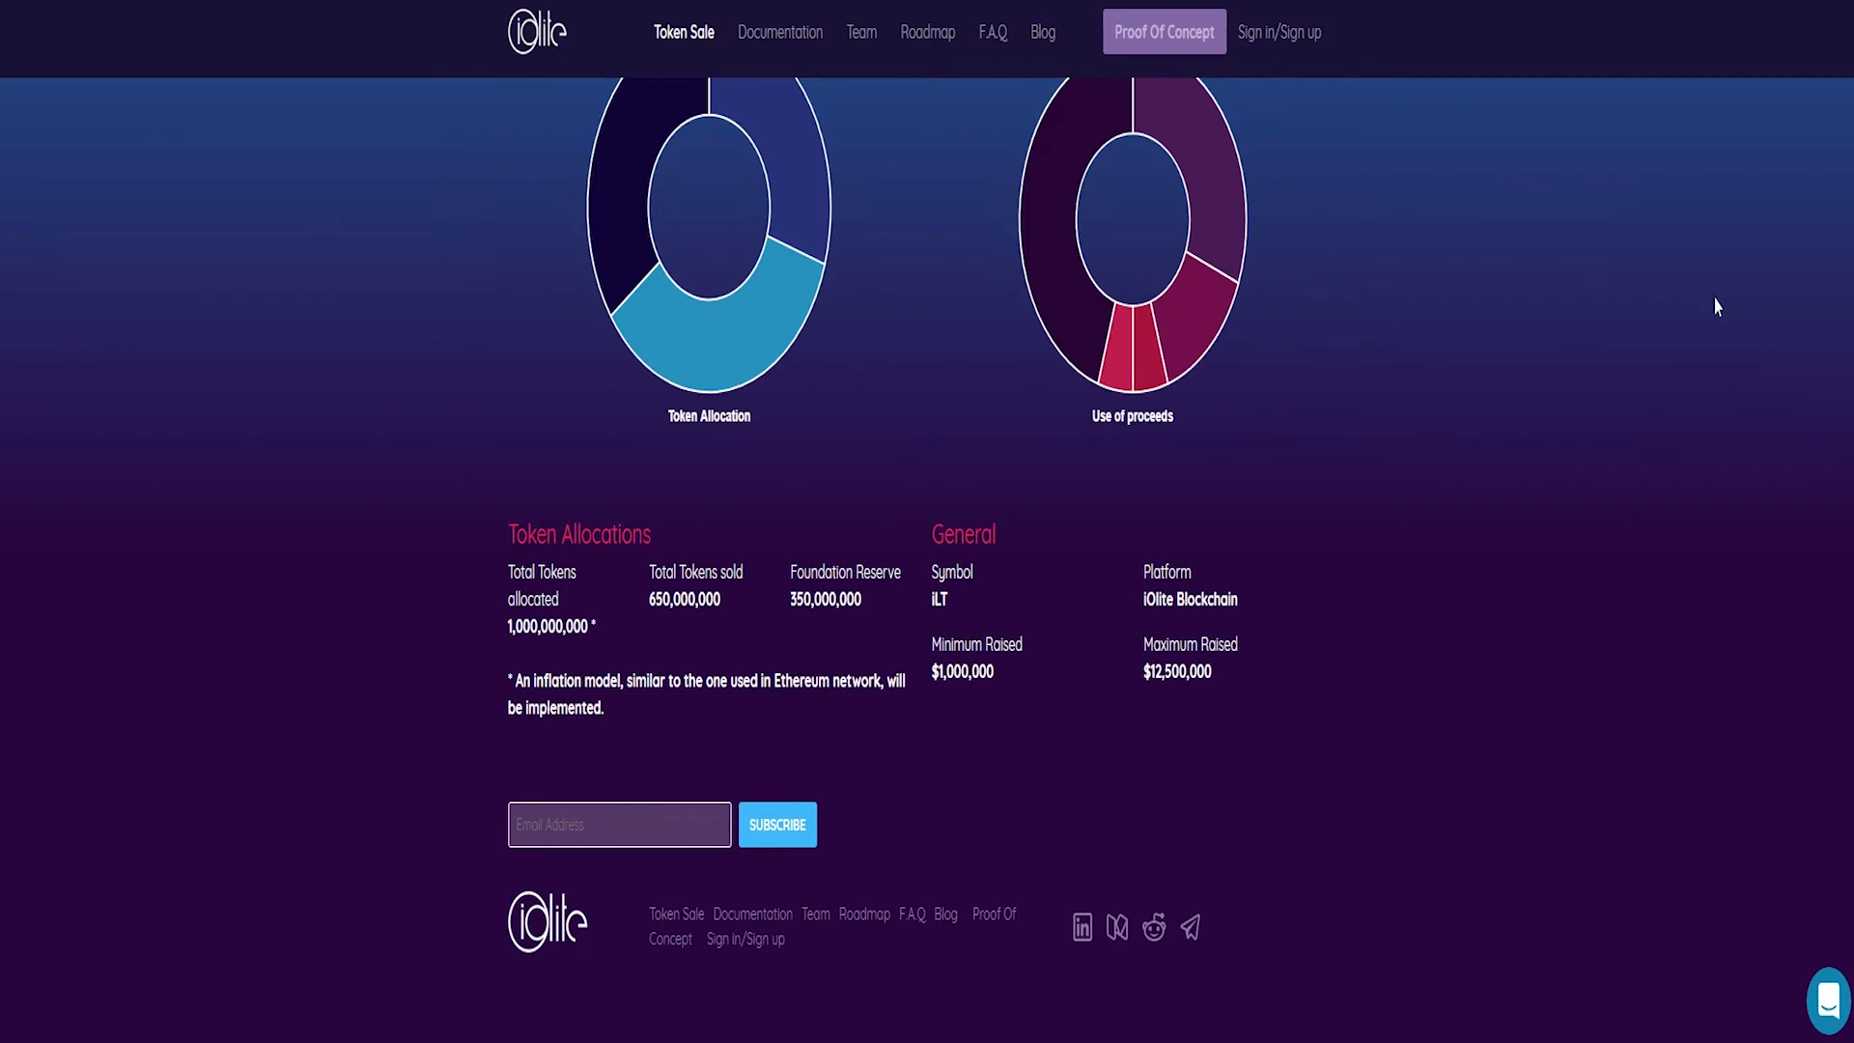
pyautogui.click(860, 32)
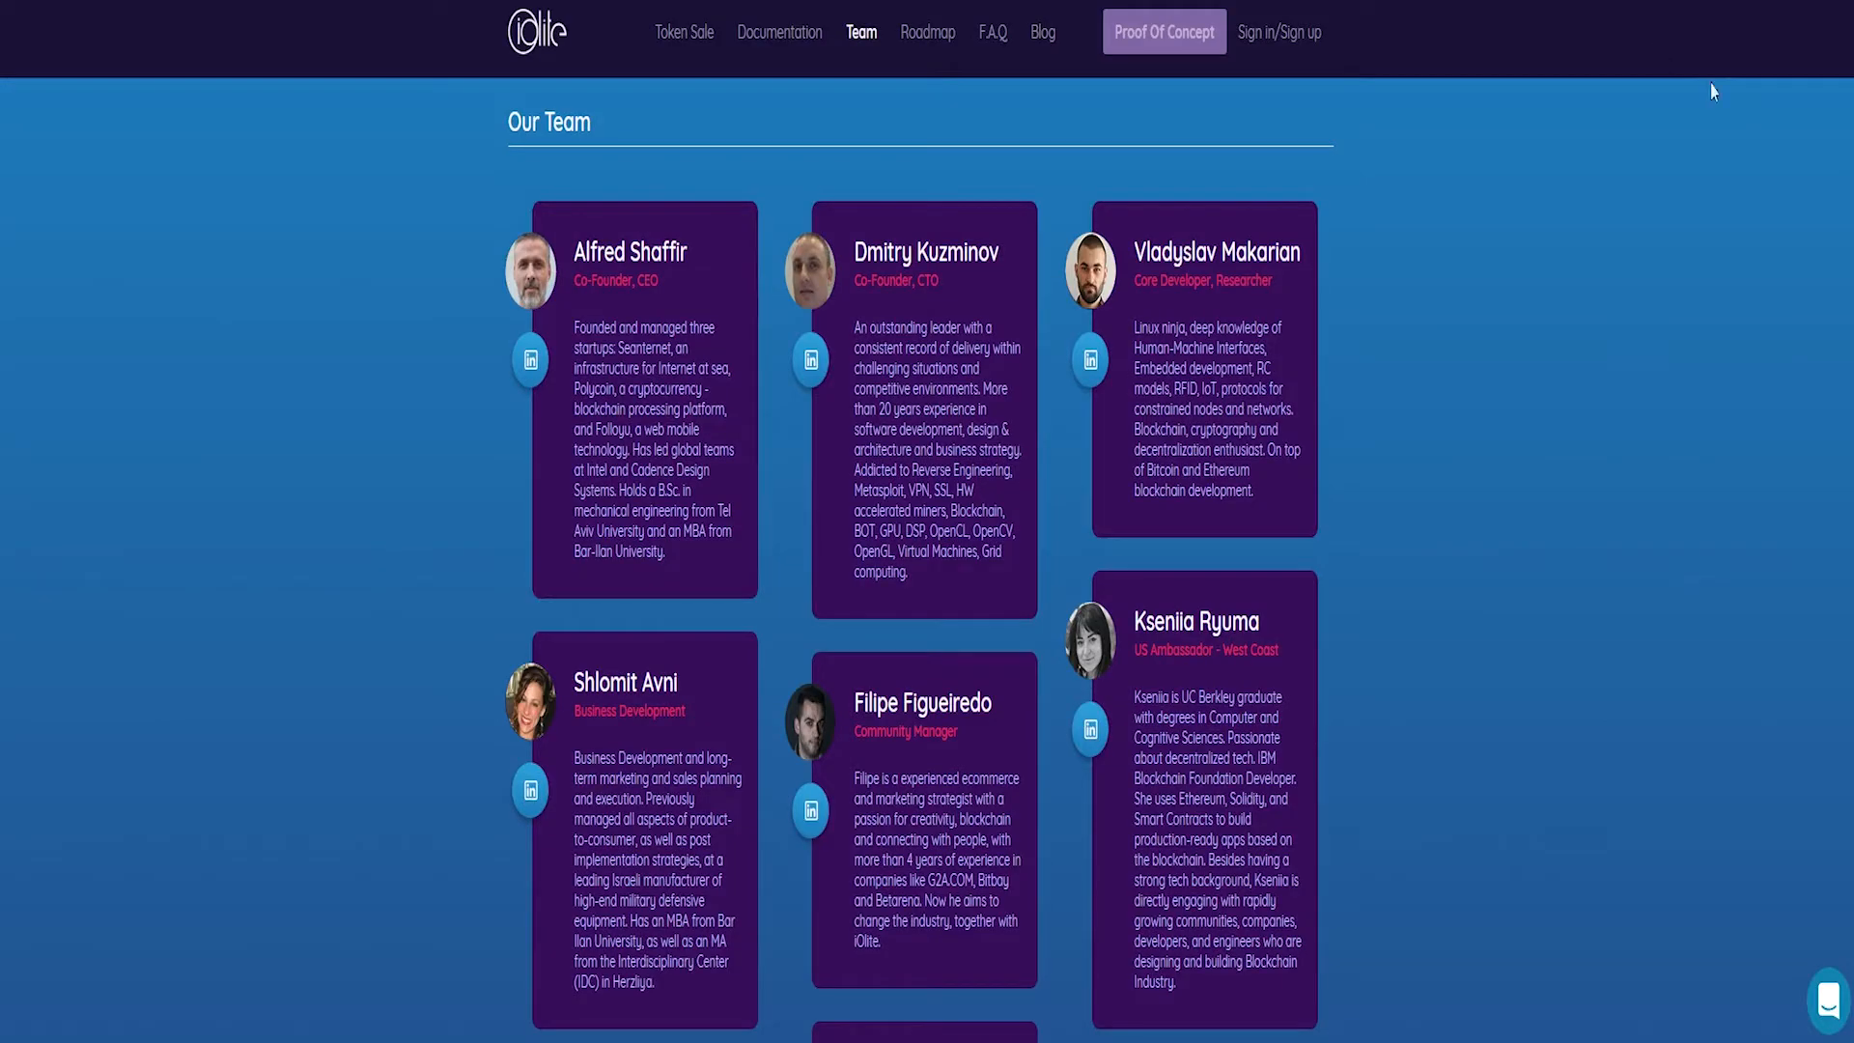
pyautogui.moveTo(1617, 252)
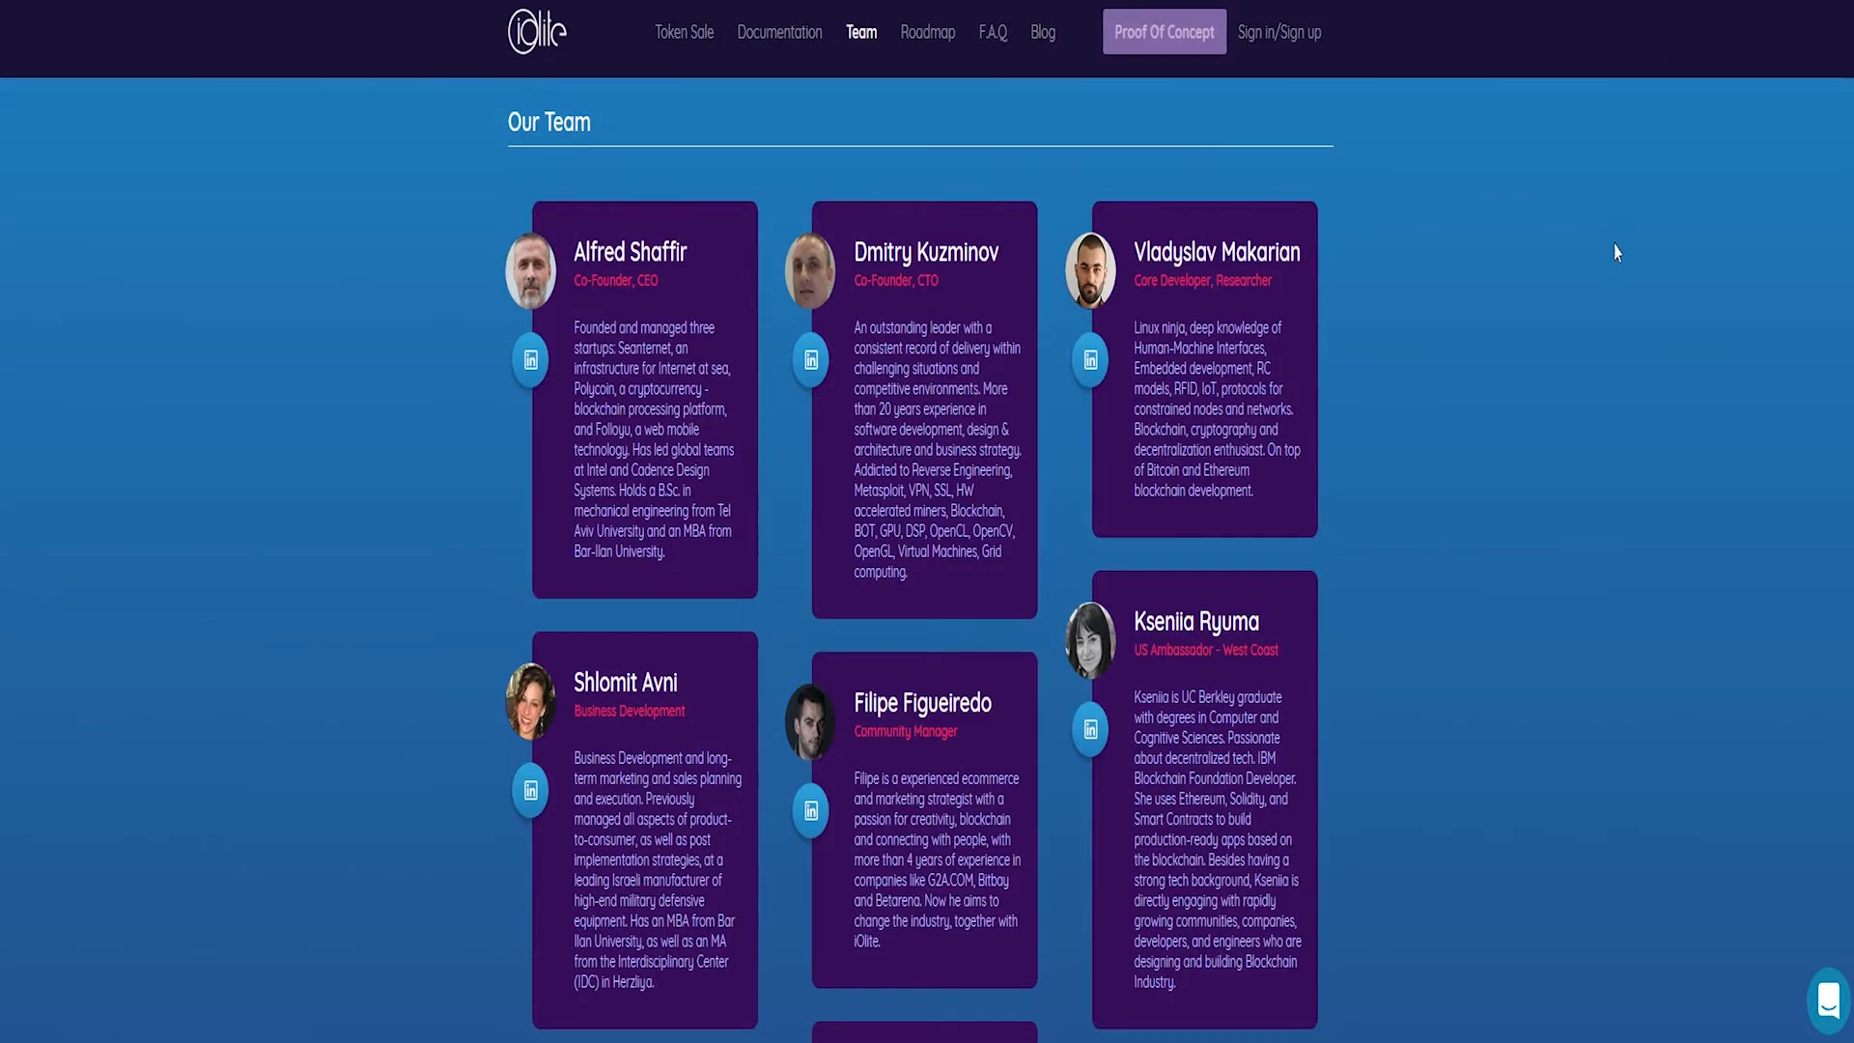
pyautogui.scroll(-3)
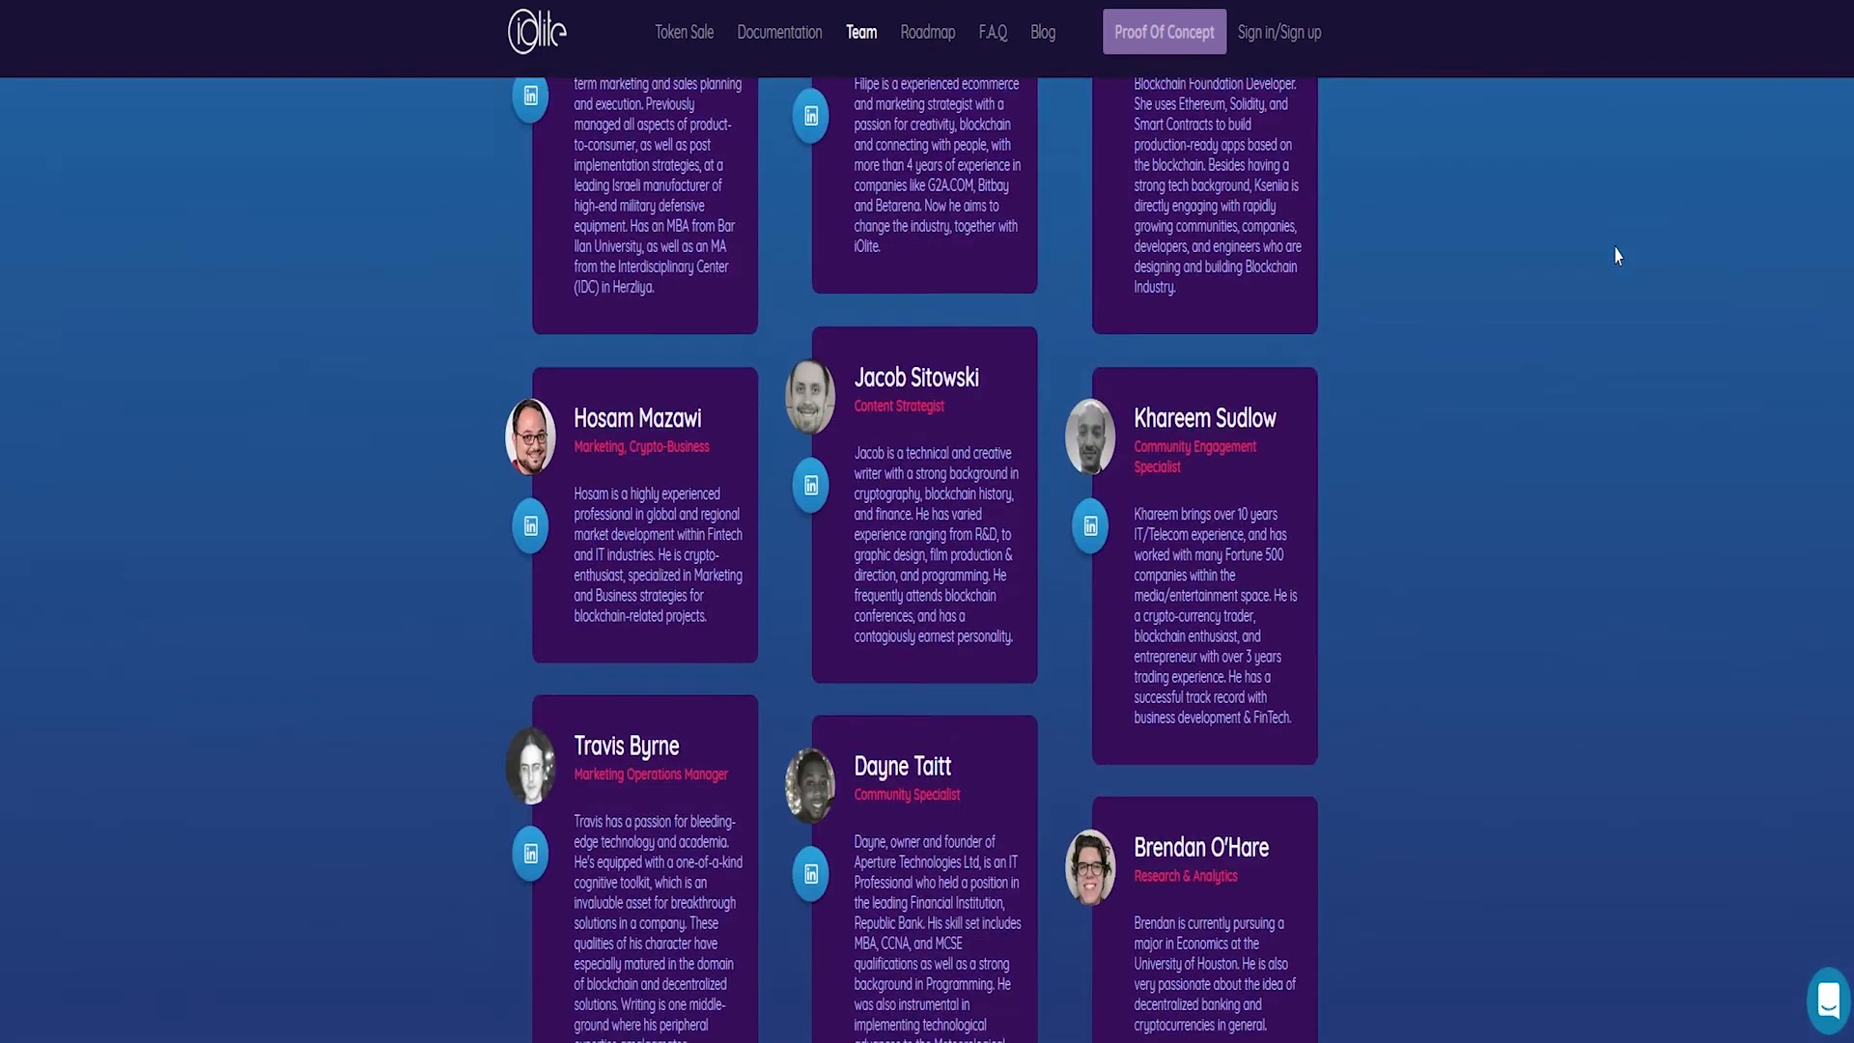
pyautogui.scroll(-3)
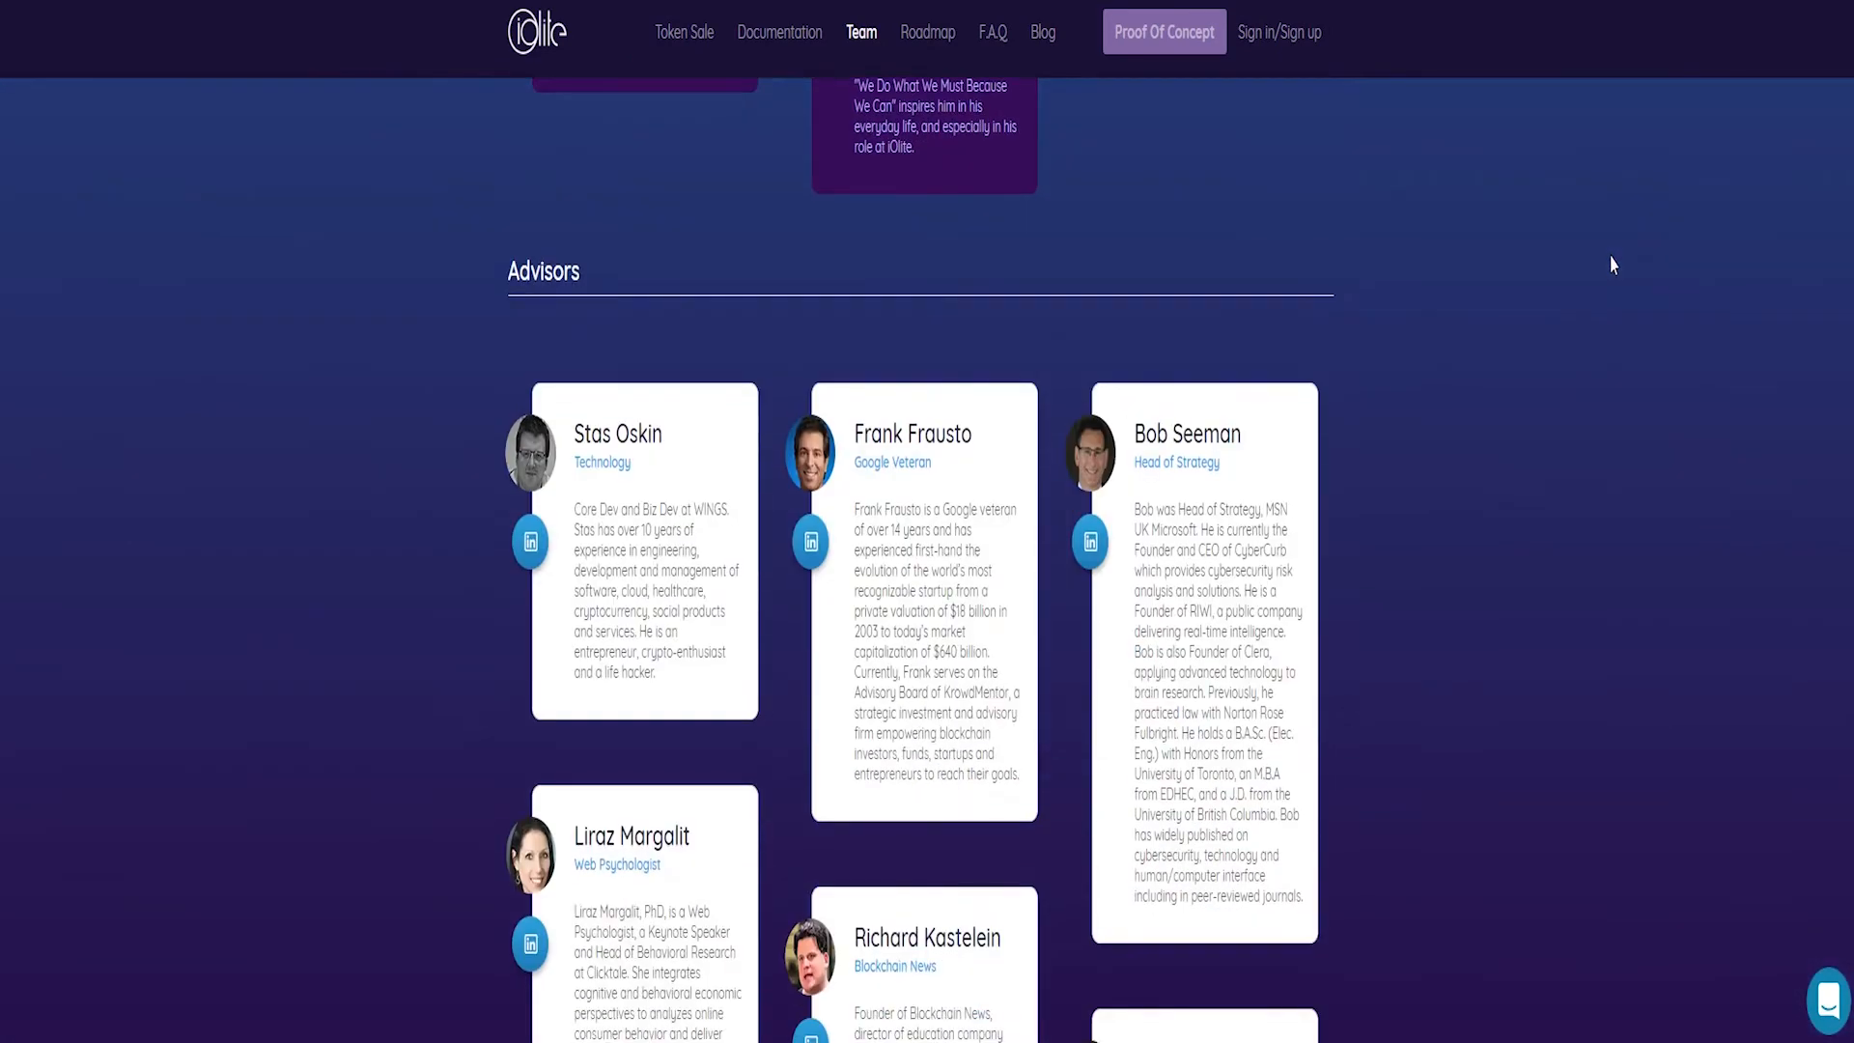
pyautogui.scroll(-3)
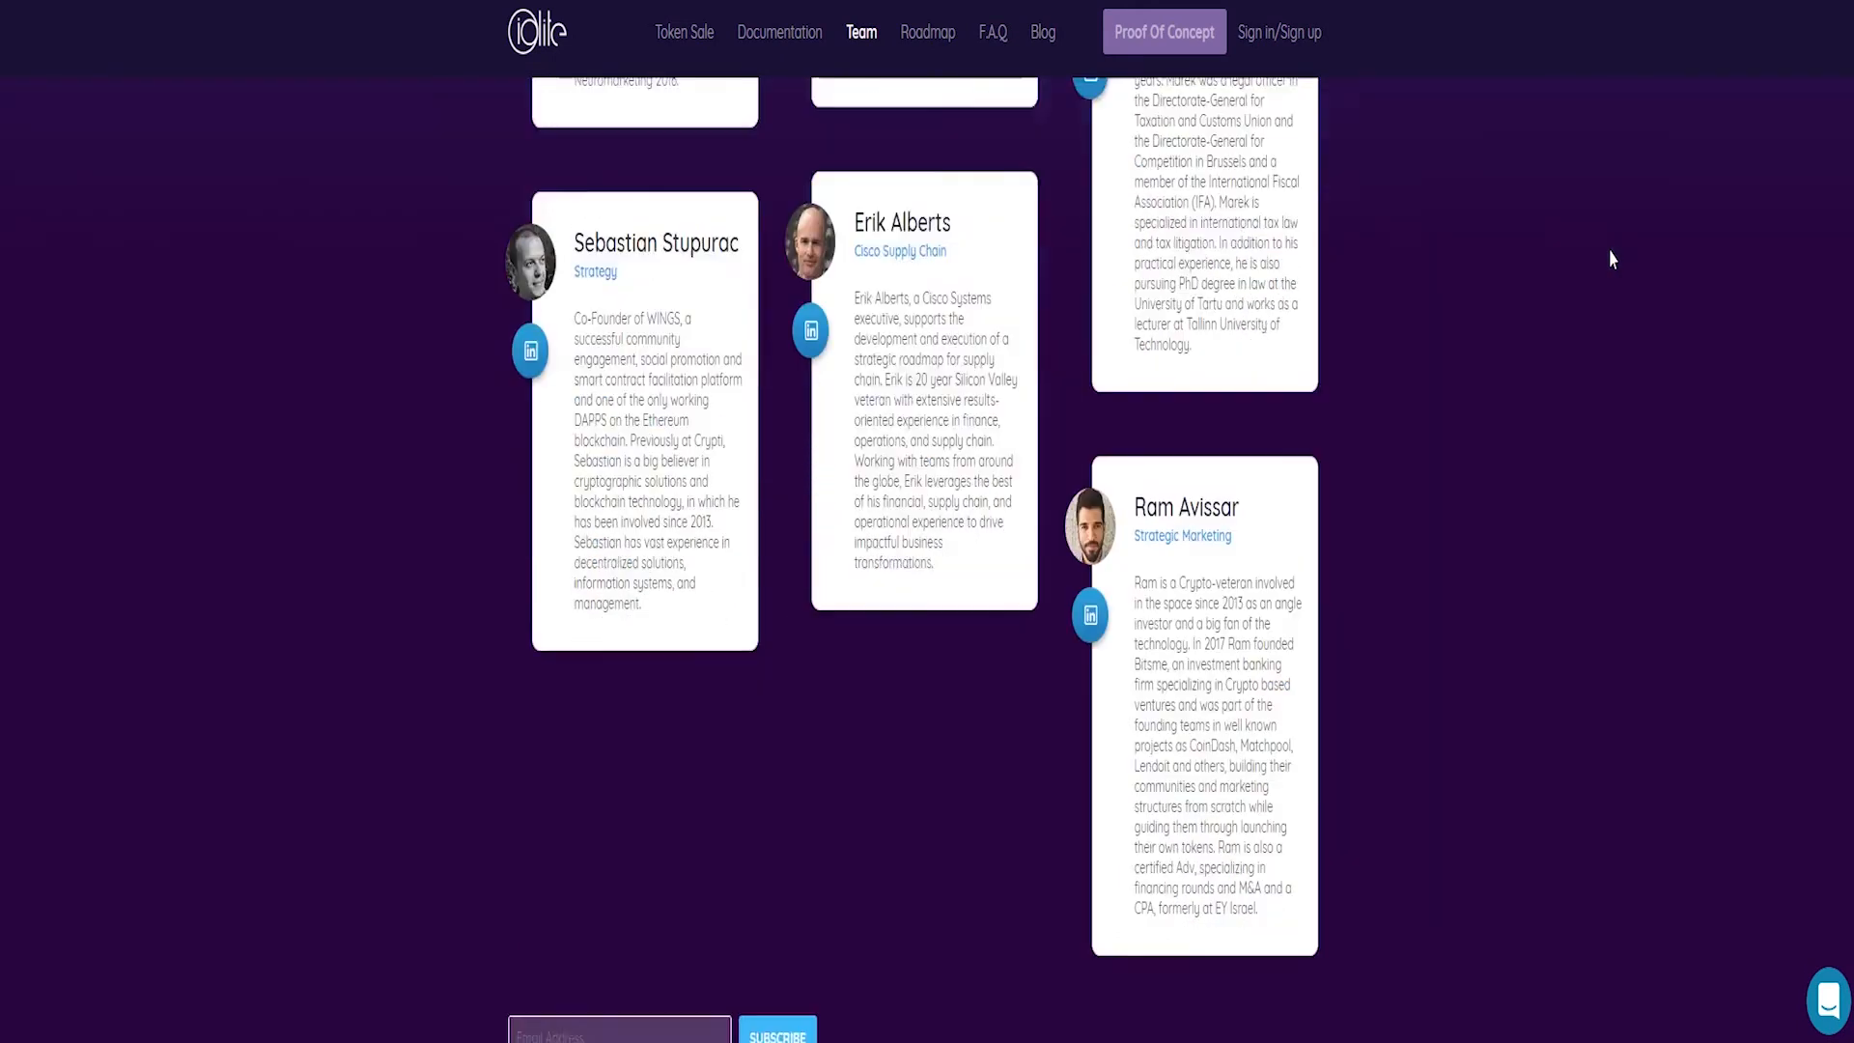
pyautogui.scroll(-3)
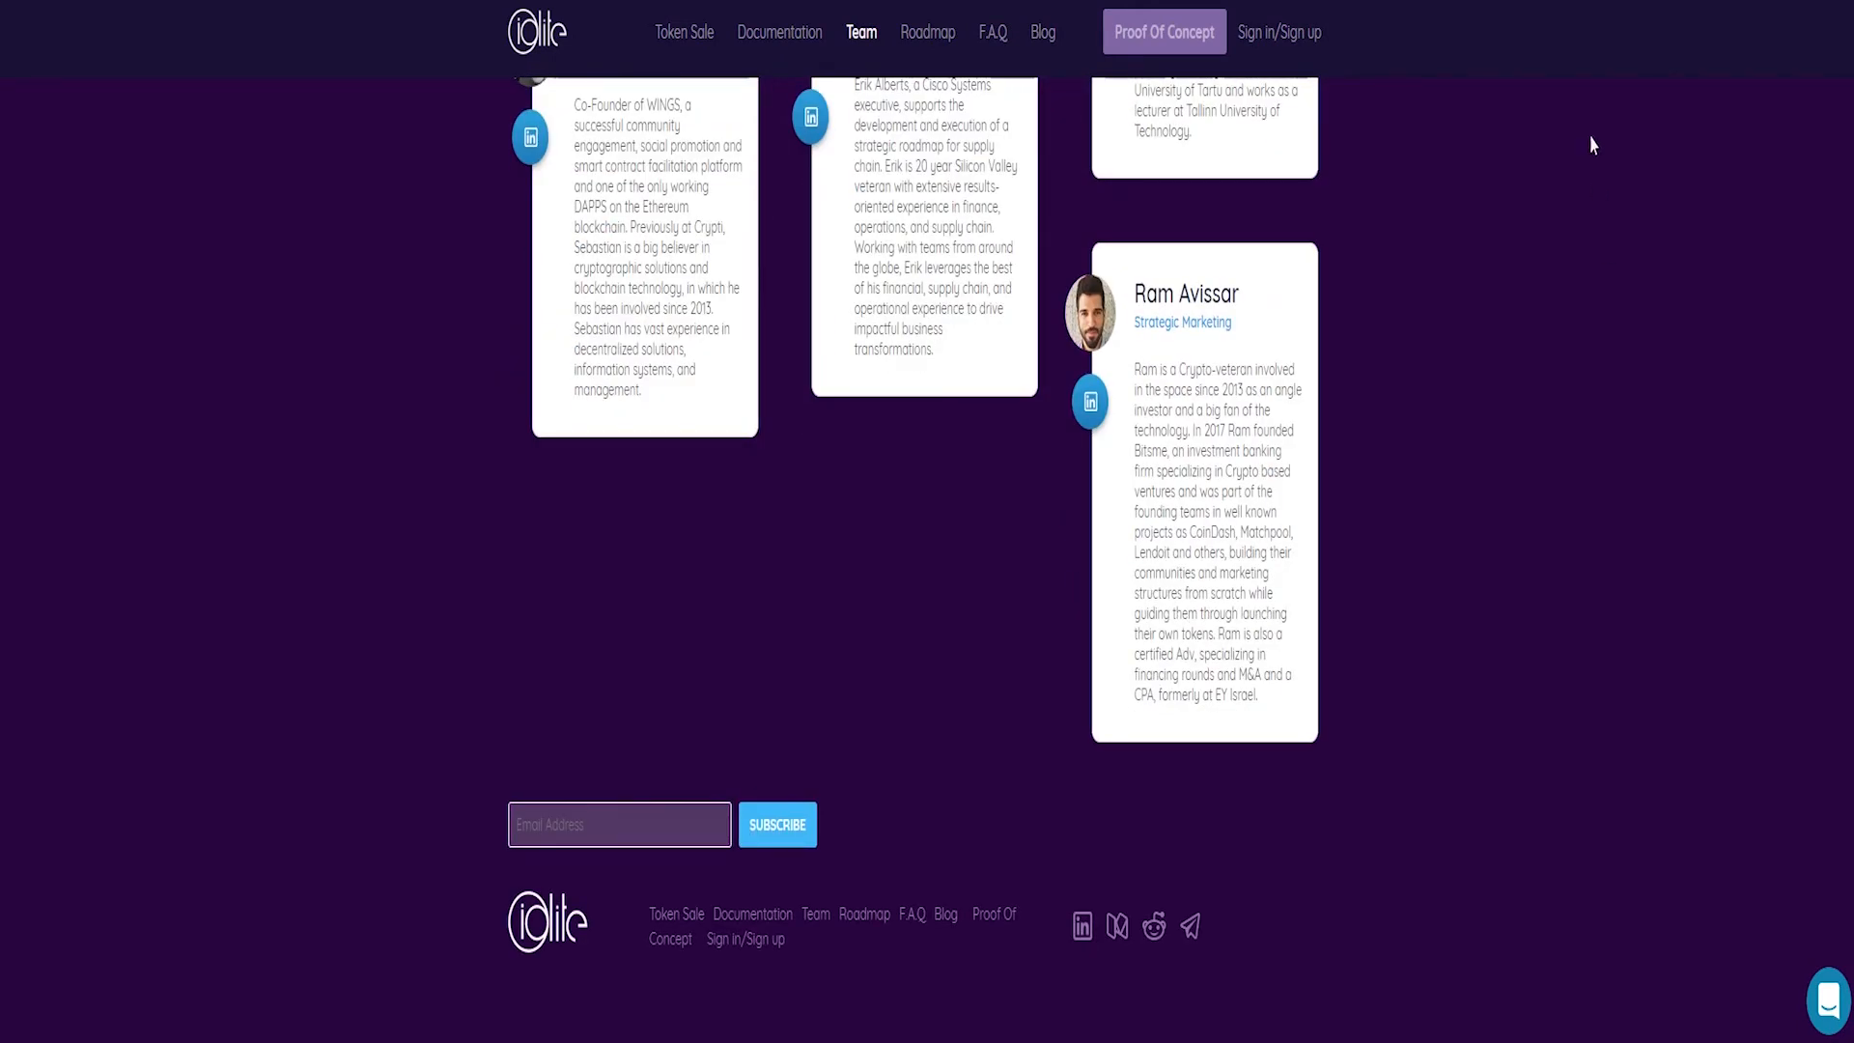
# - View the Roadmap timeline down to its footer, then switch to the F.A.Q. page
pyautogui.click(928, 31)
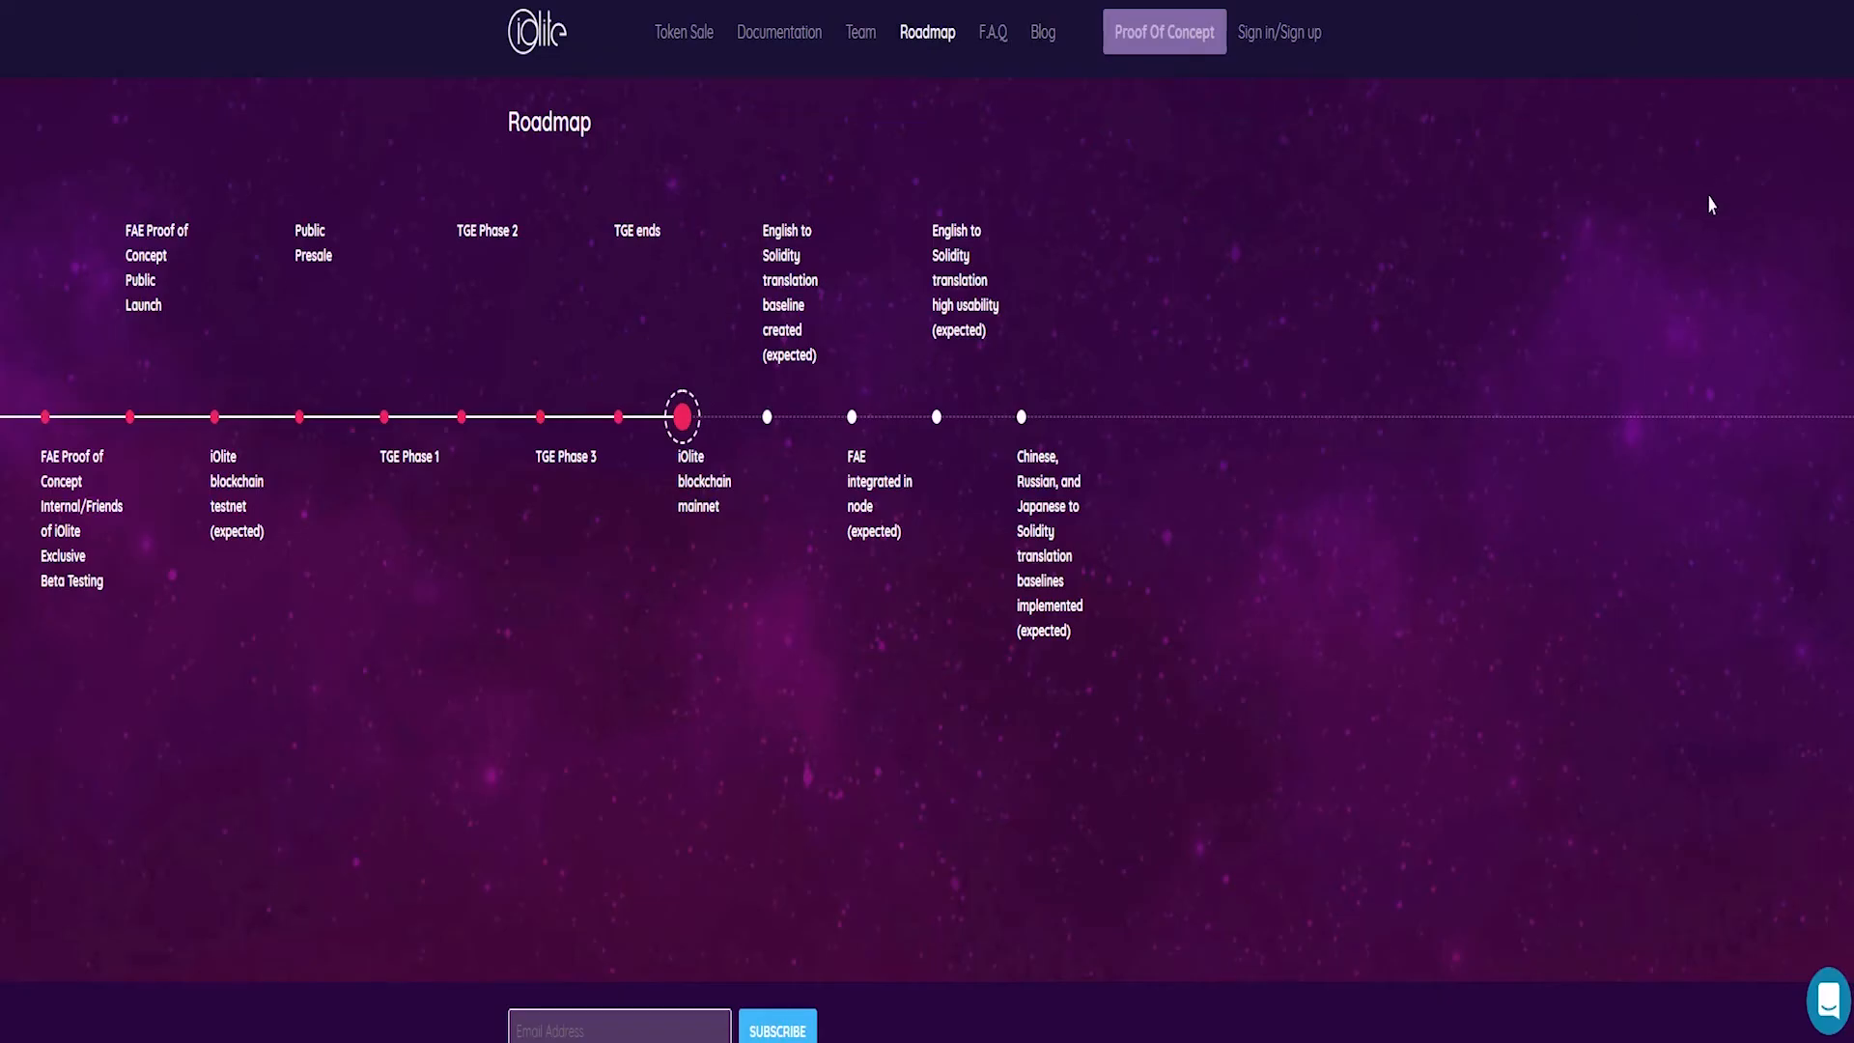
pyautogui.moveTo(1475, 255)
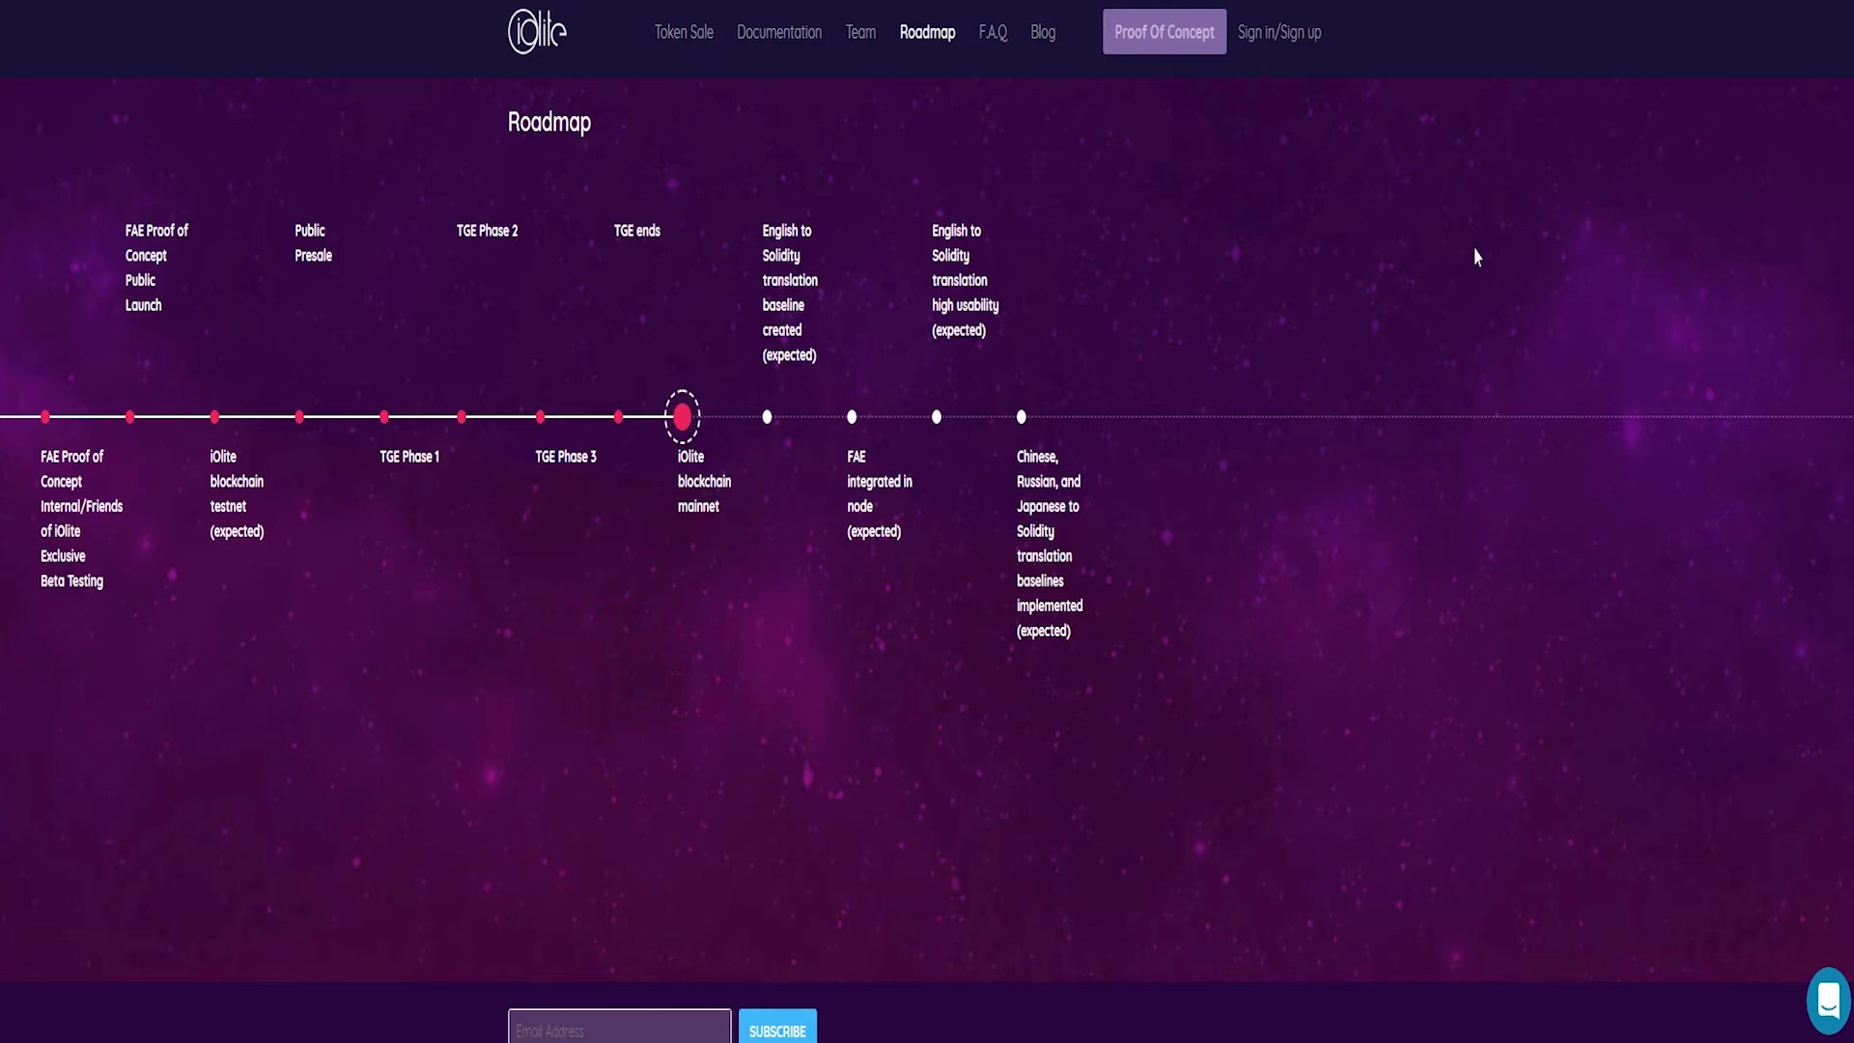
pyautogui.moveTo(1526, 232)
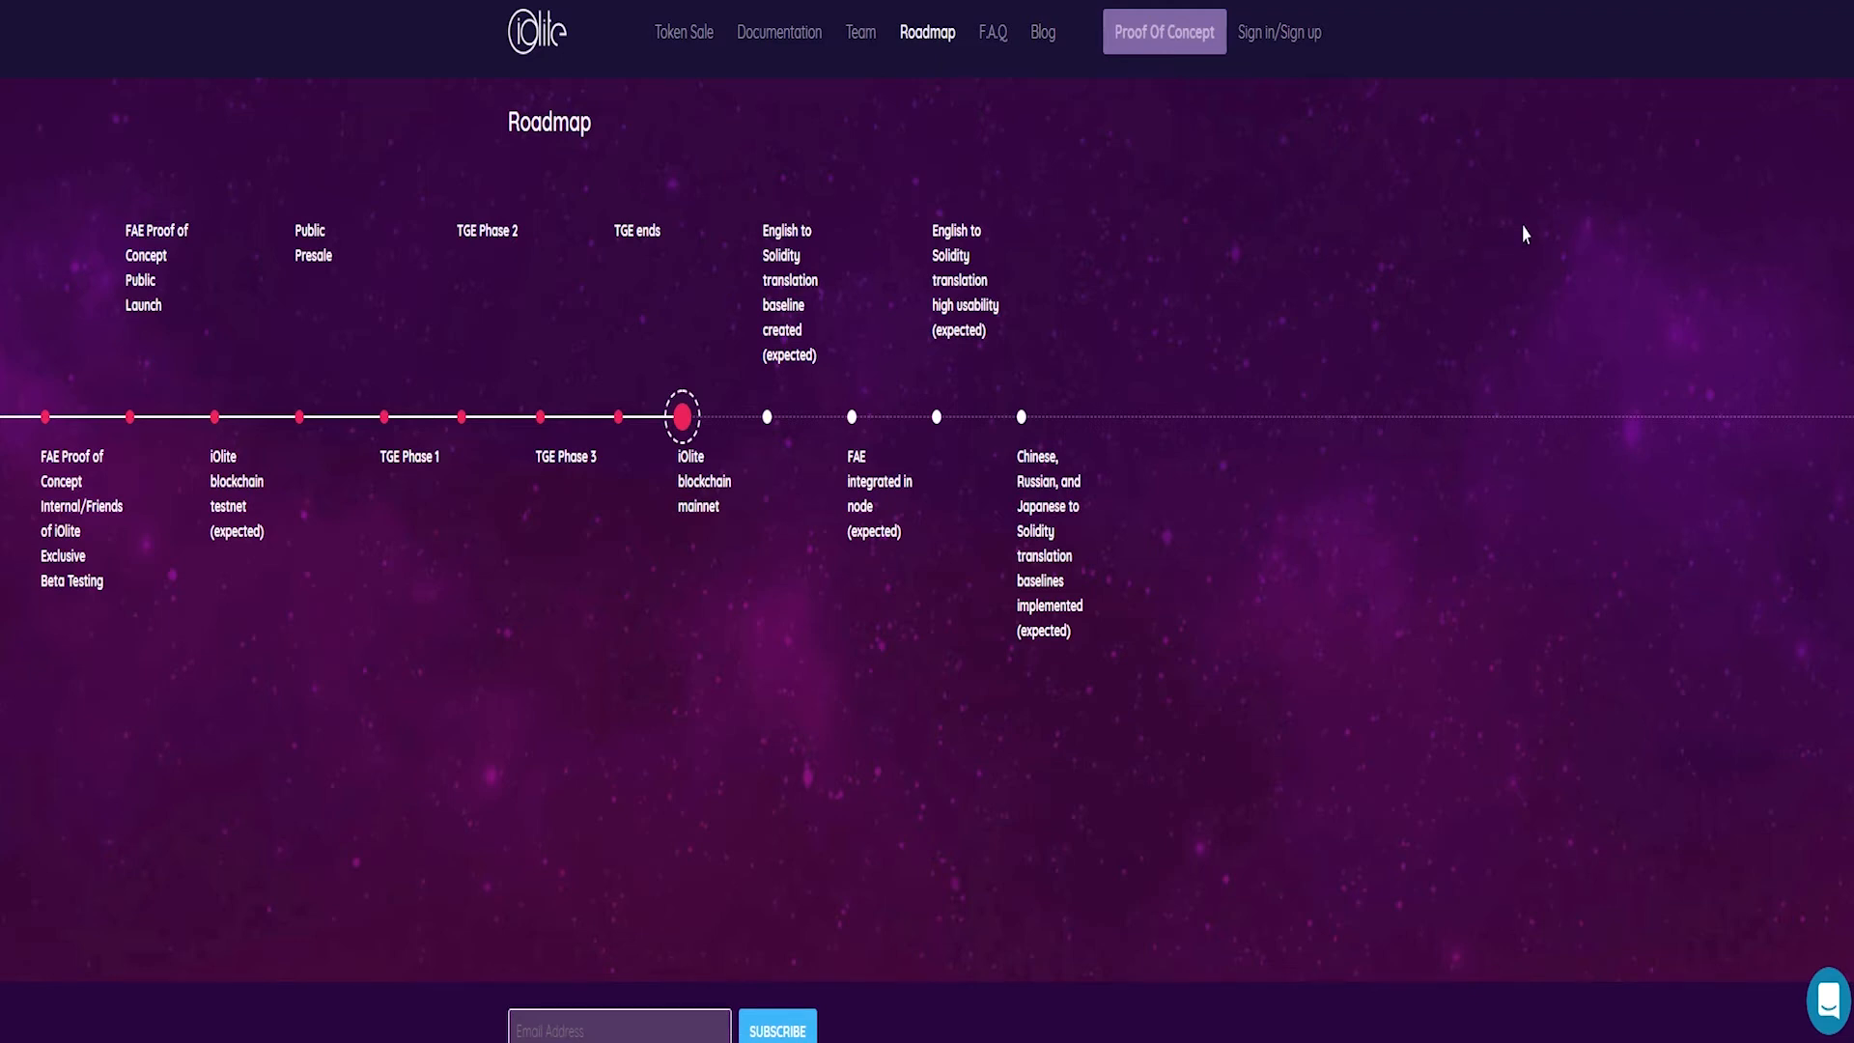
pyautogui.scroll(-3)
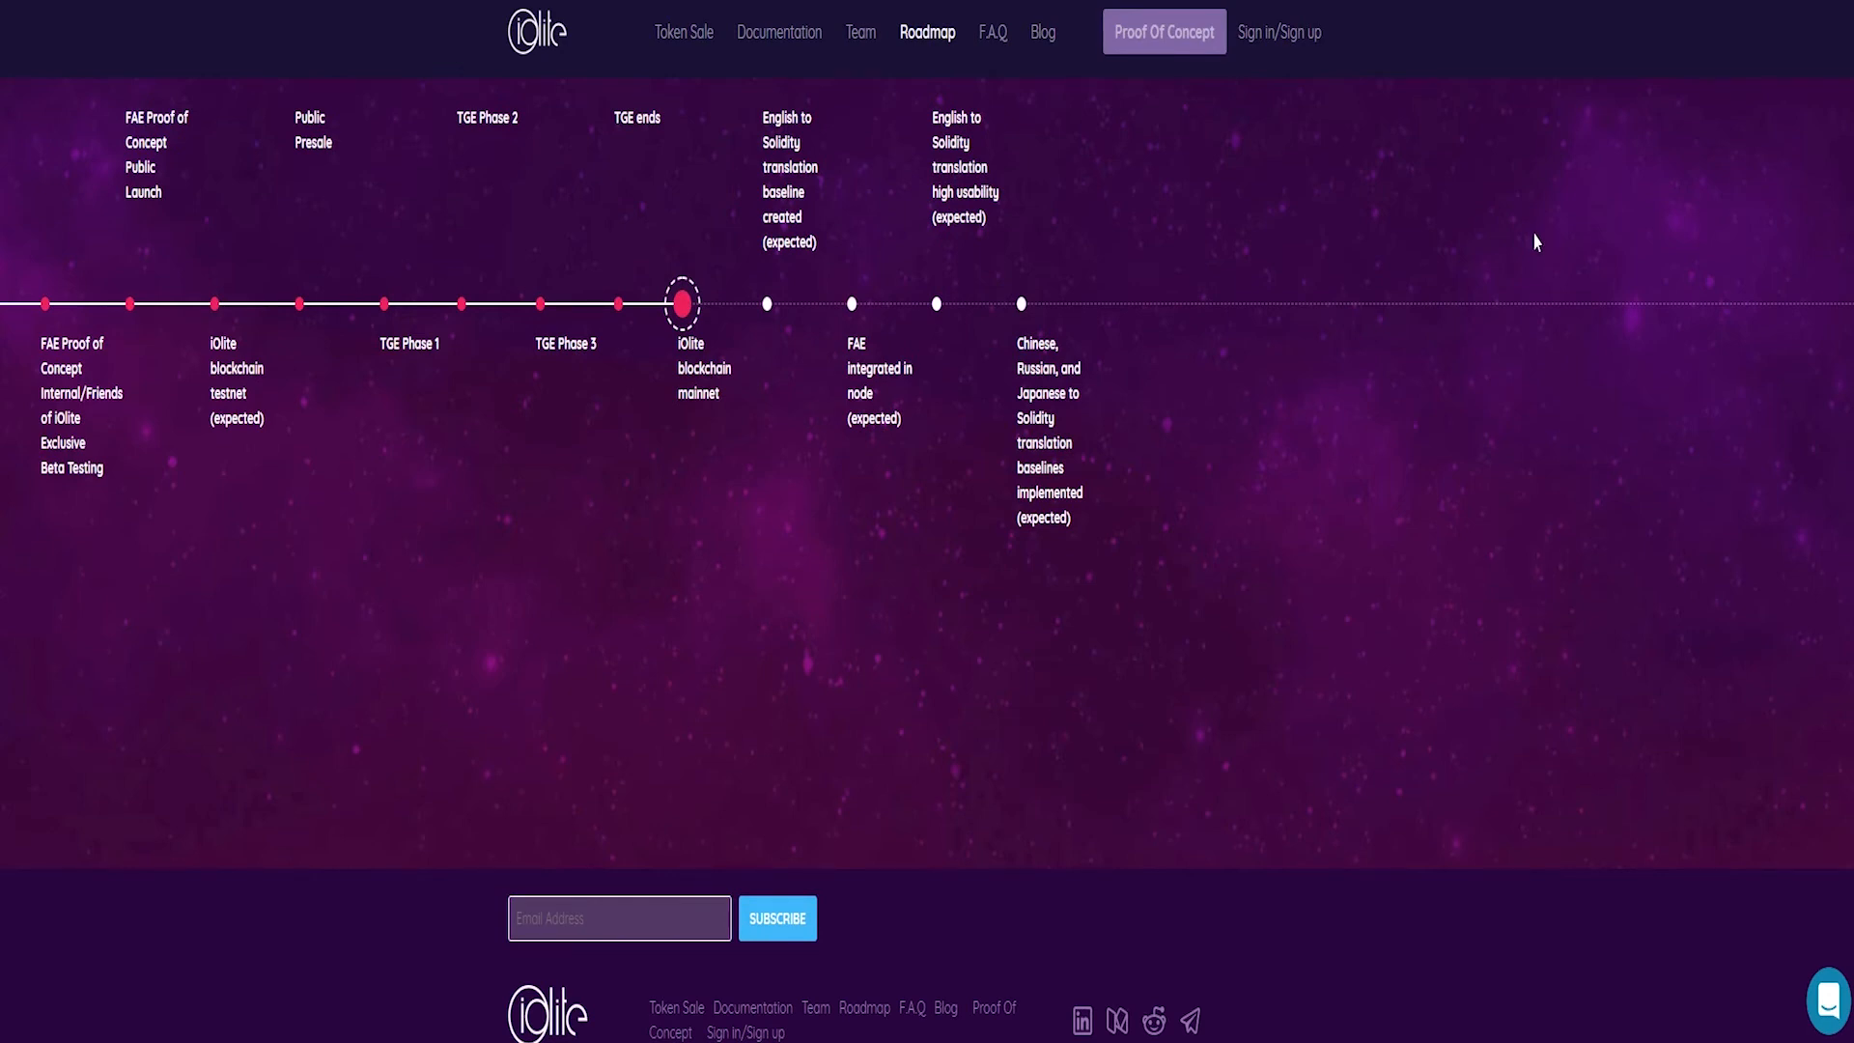
pyautogui.scroll(-3)
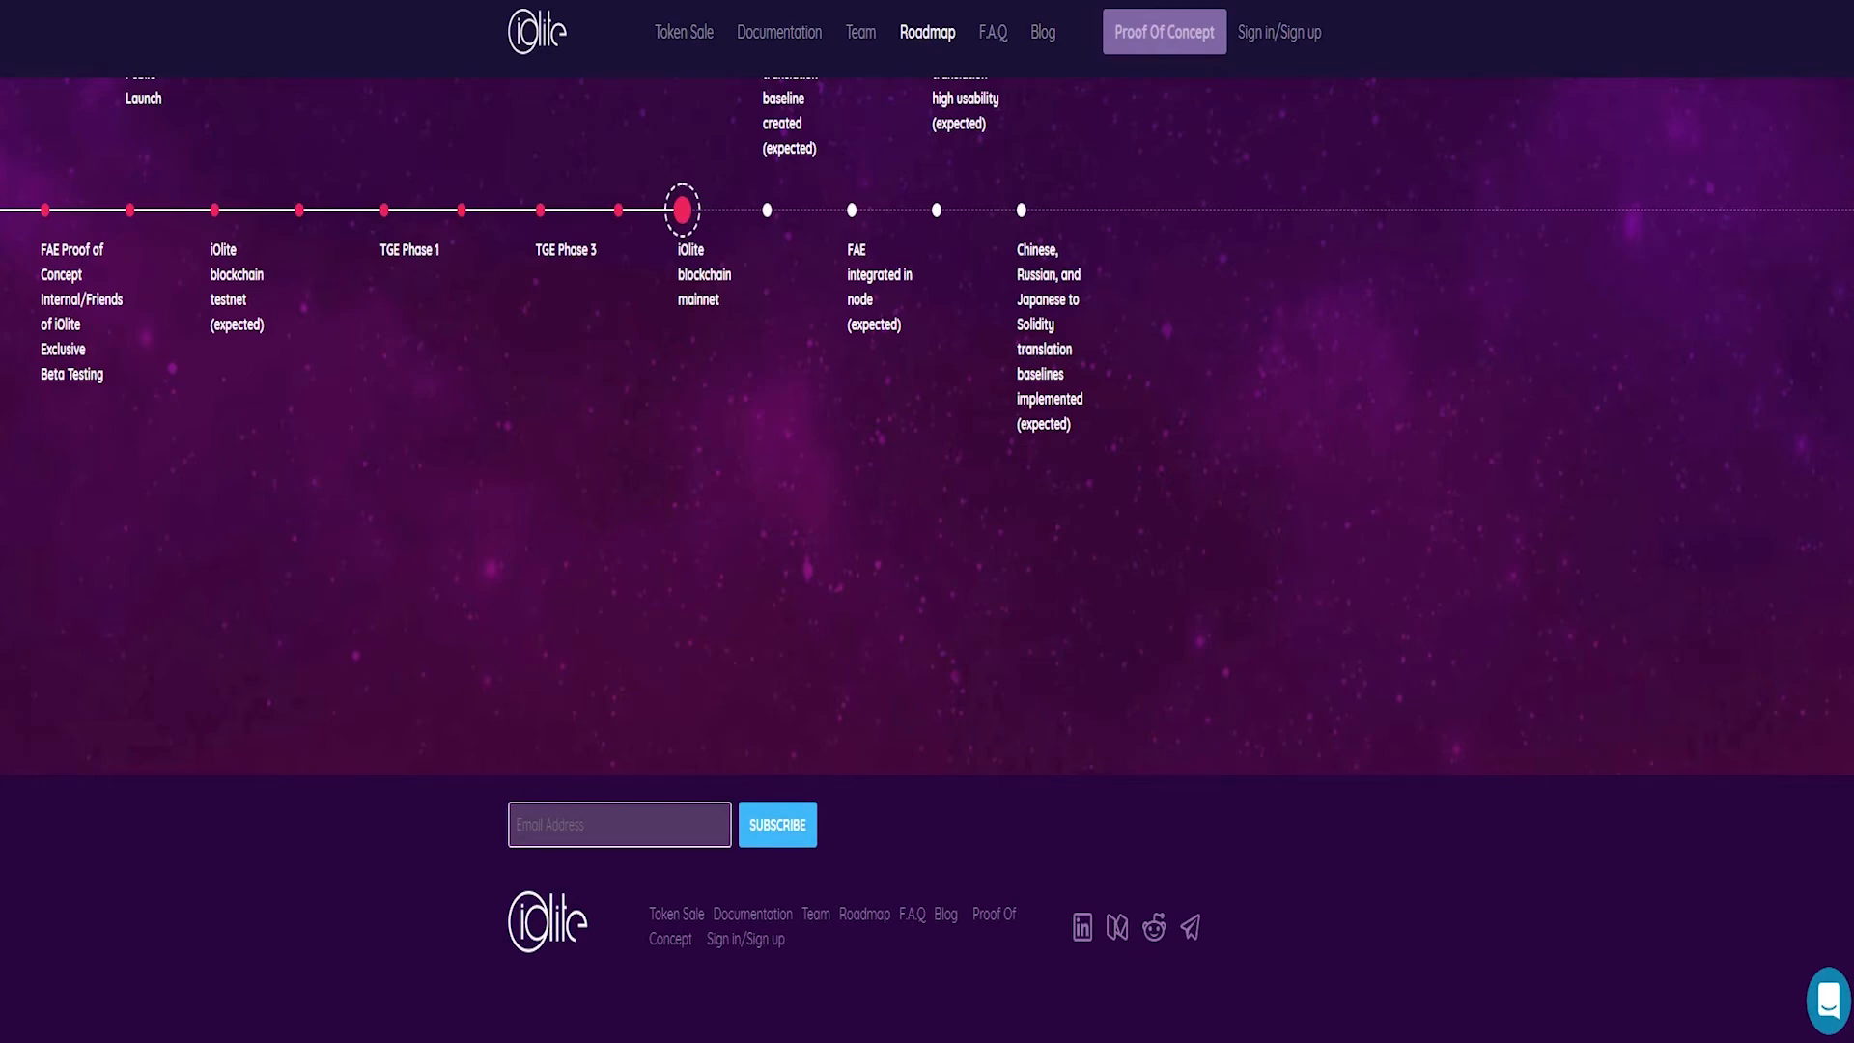
pyautogui.click(991, 32)
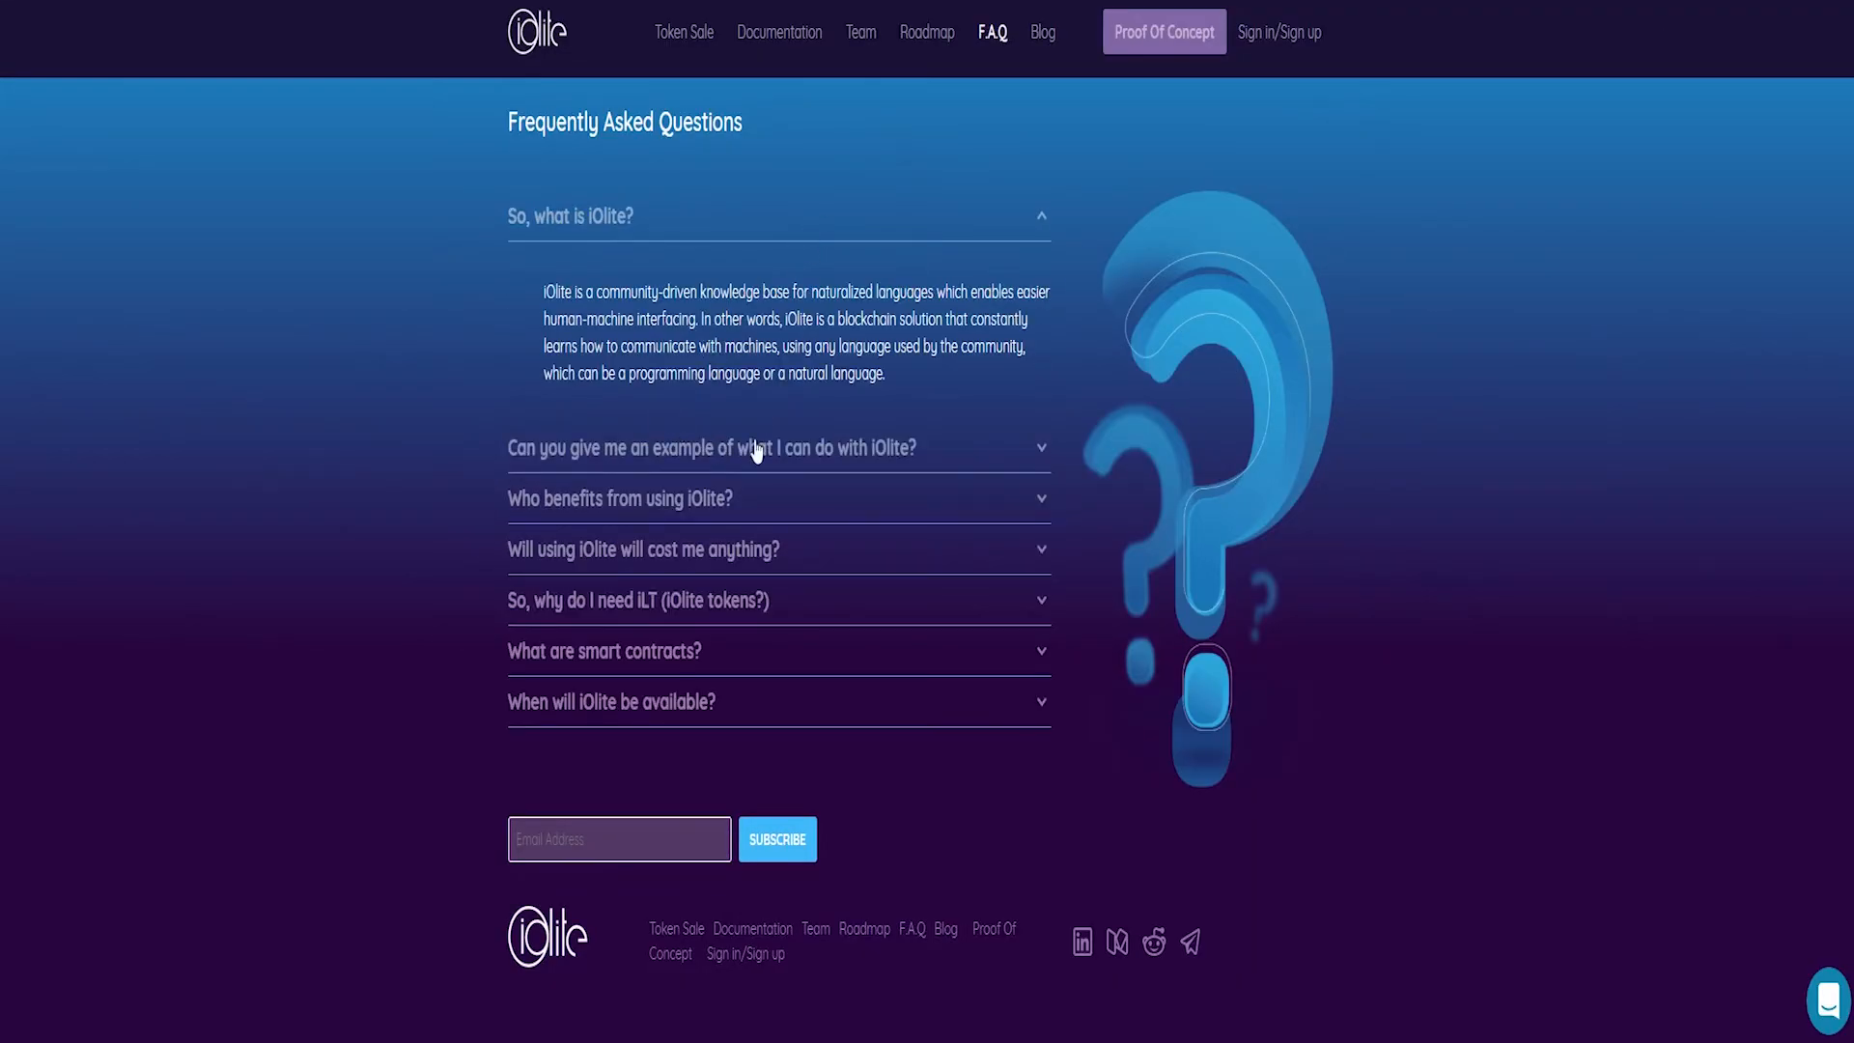
# - Expand the first FAQ answer and scroll down through the questions
pyautogui.click(711, 447)
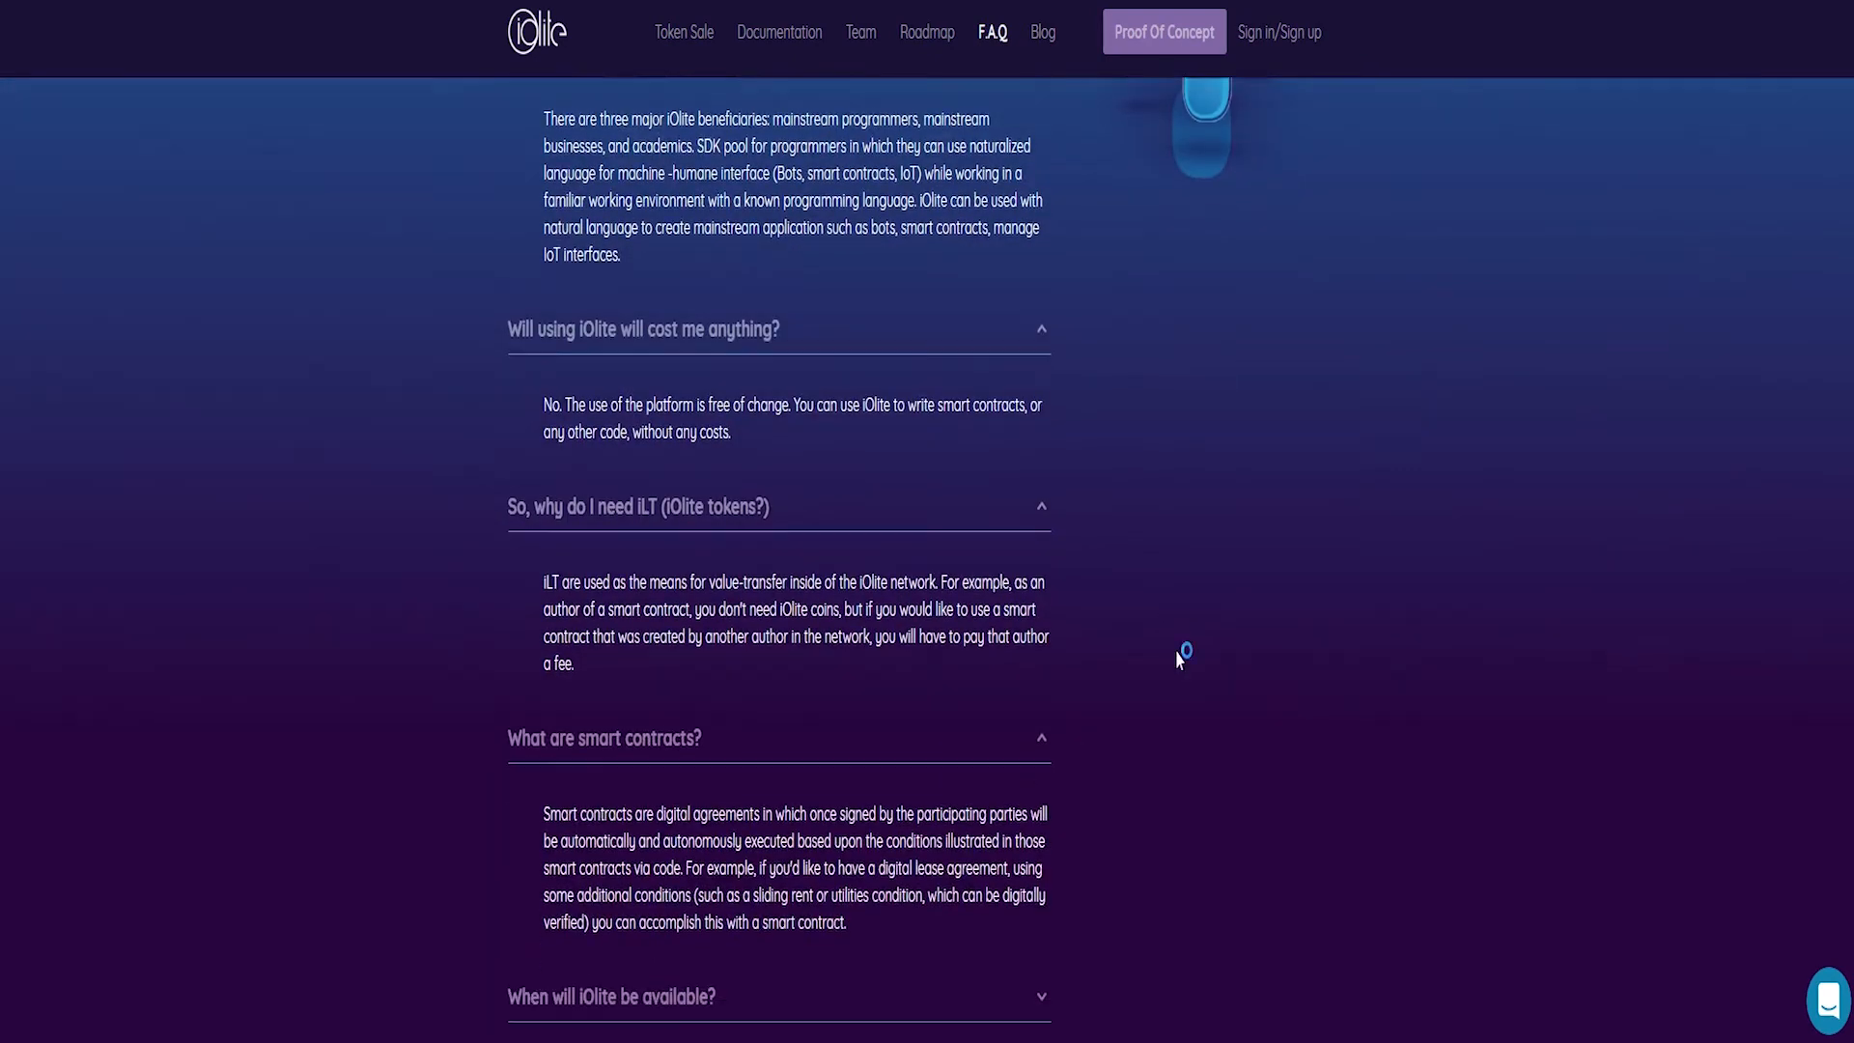
pyautogui.scroll(-3)
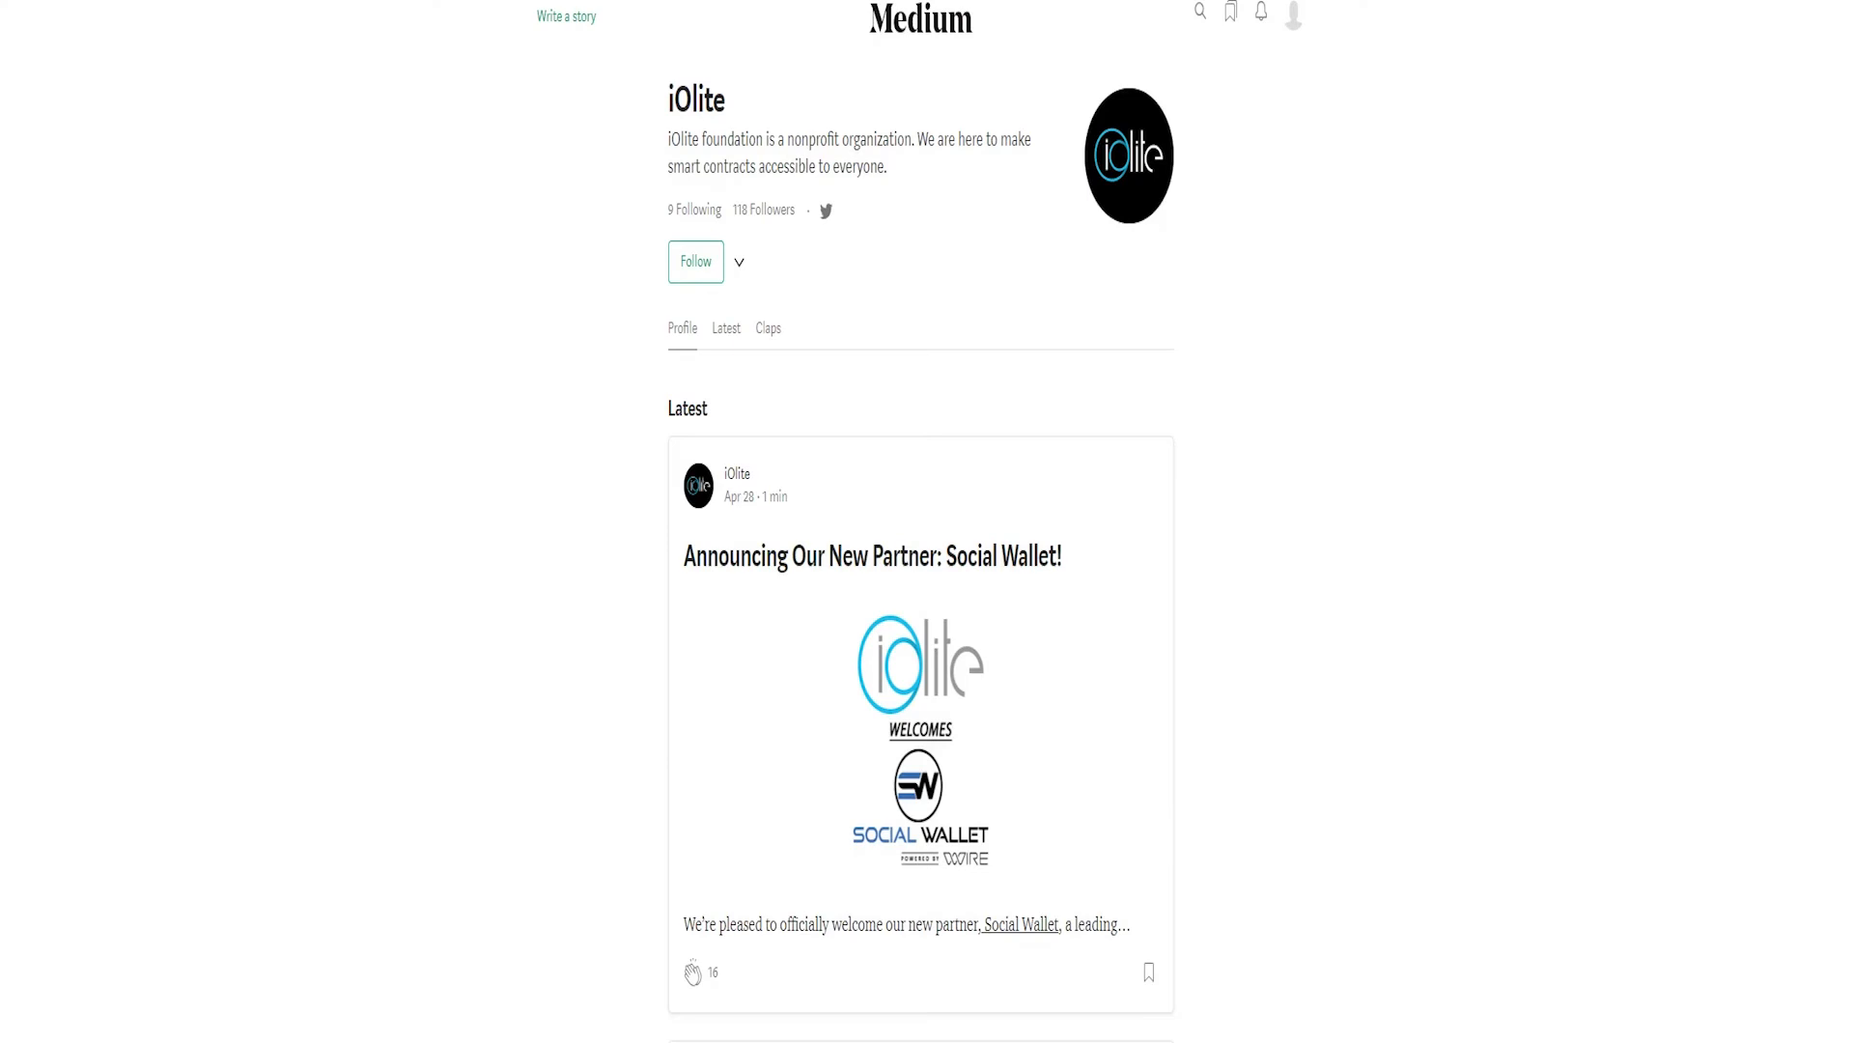
# - Scroll iOlite's Medium profile past recent posts, including the smart contract cost article
pyautogui.scroll(-3)
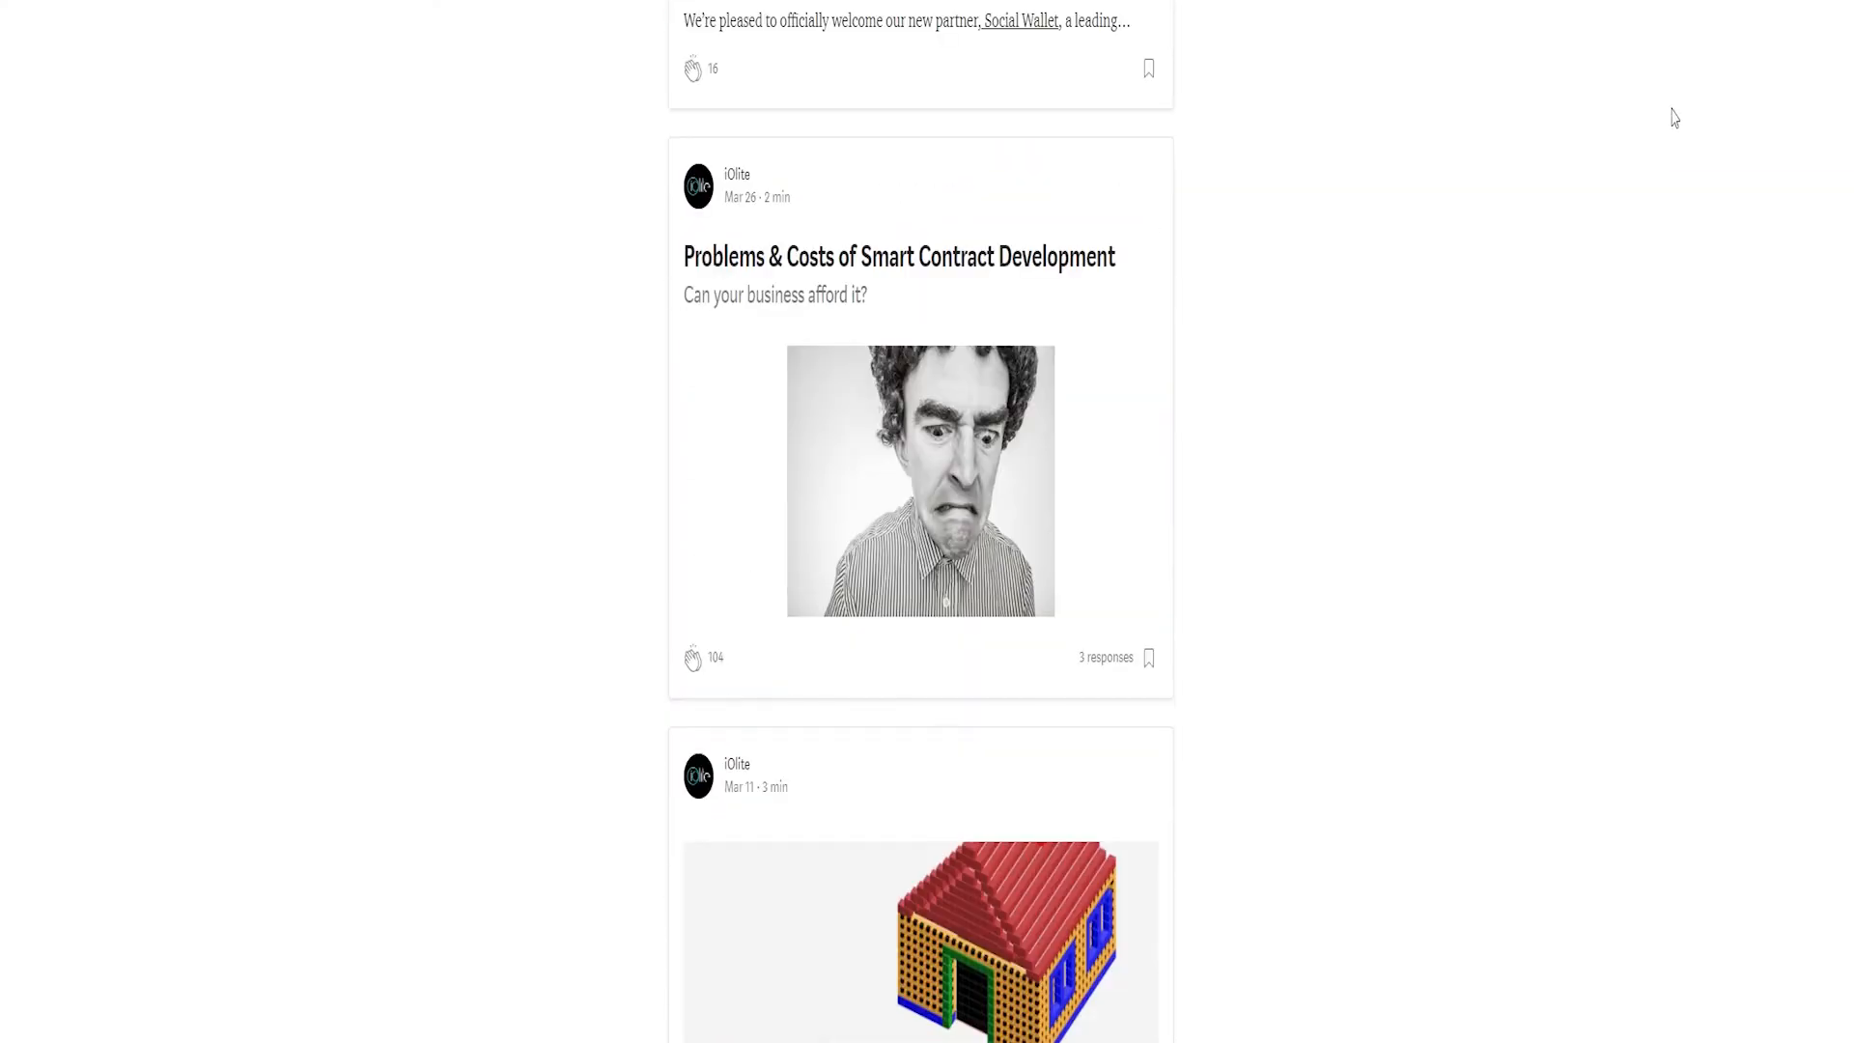
pyautogui.scroll(-3)
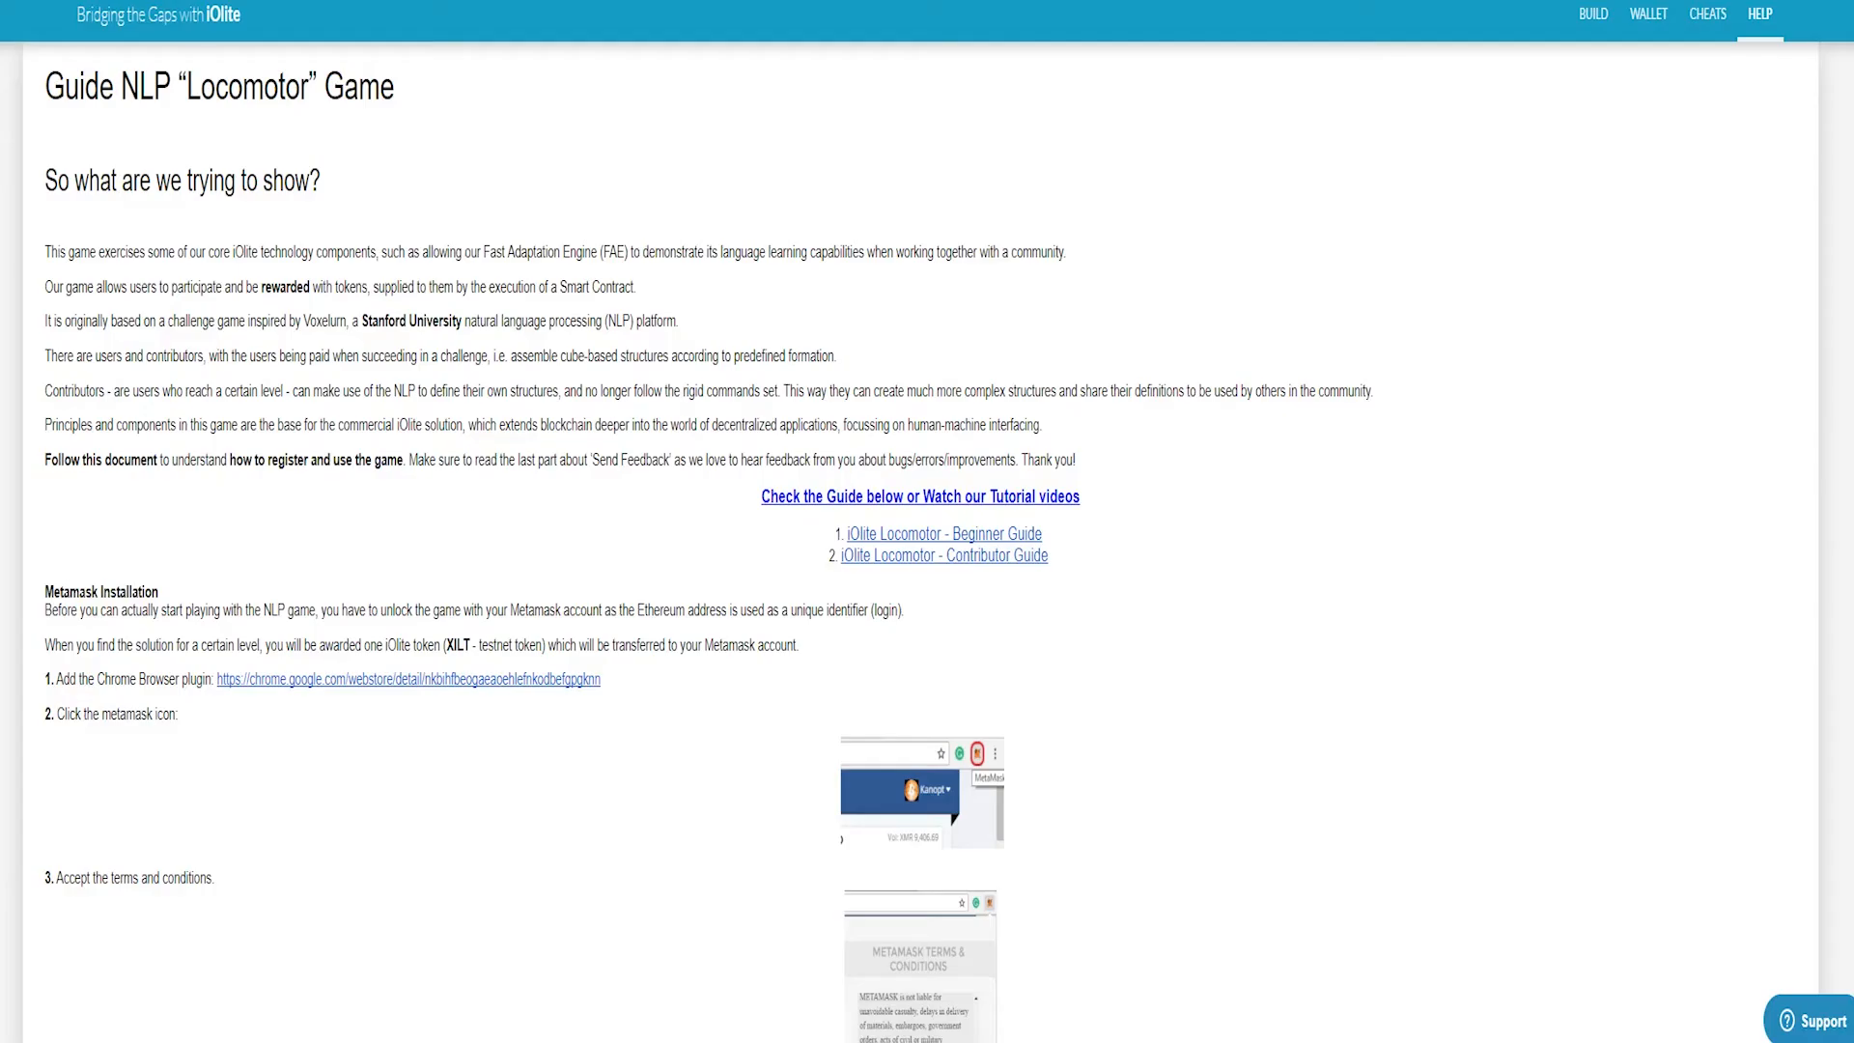
pyautogui.moveTo(1394, 80)
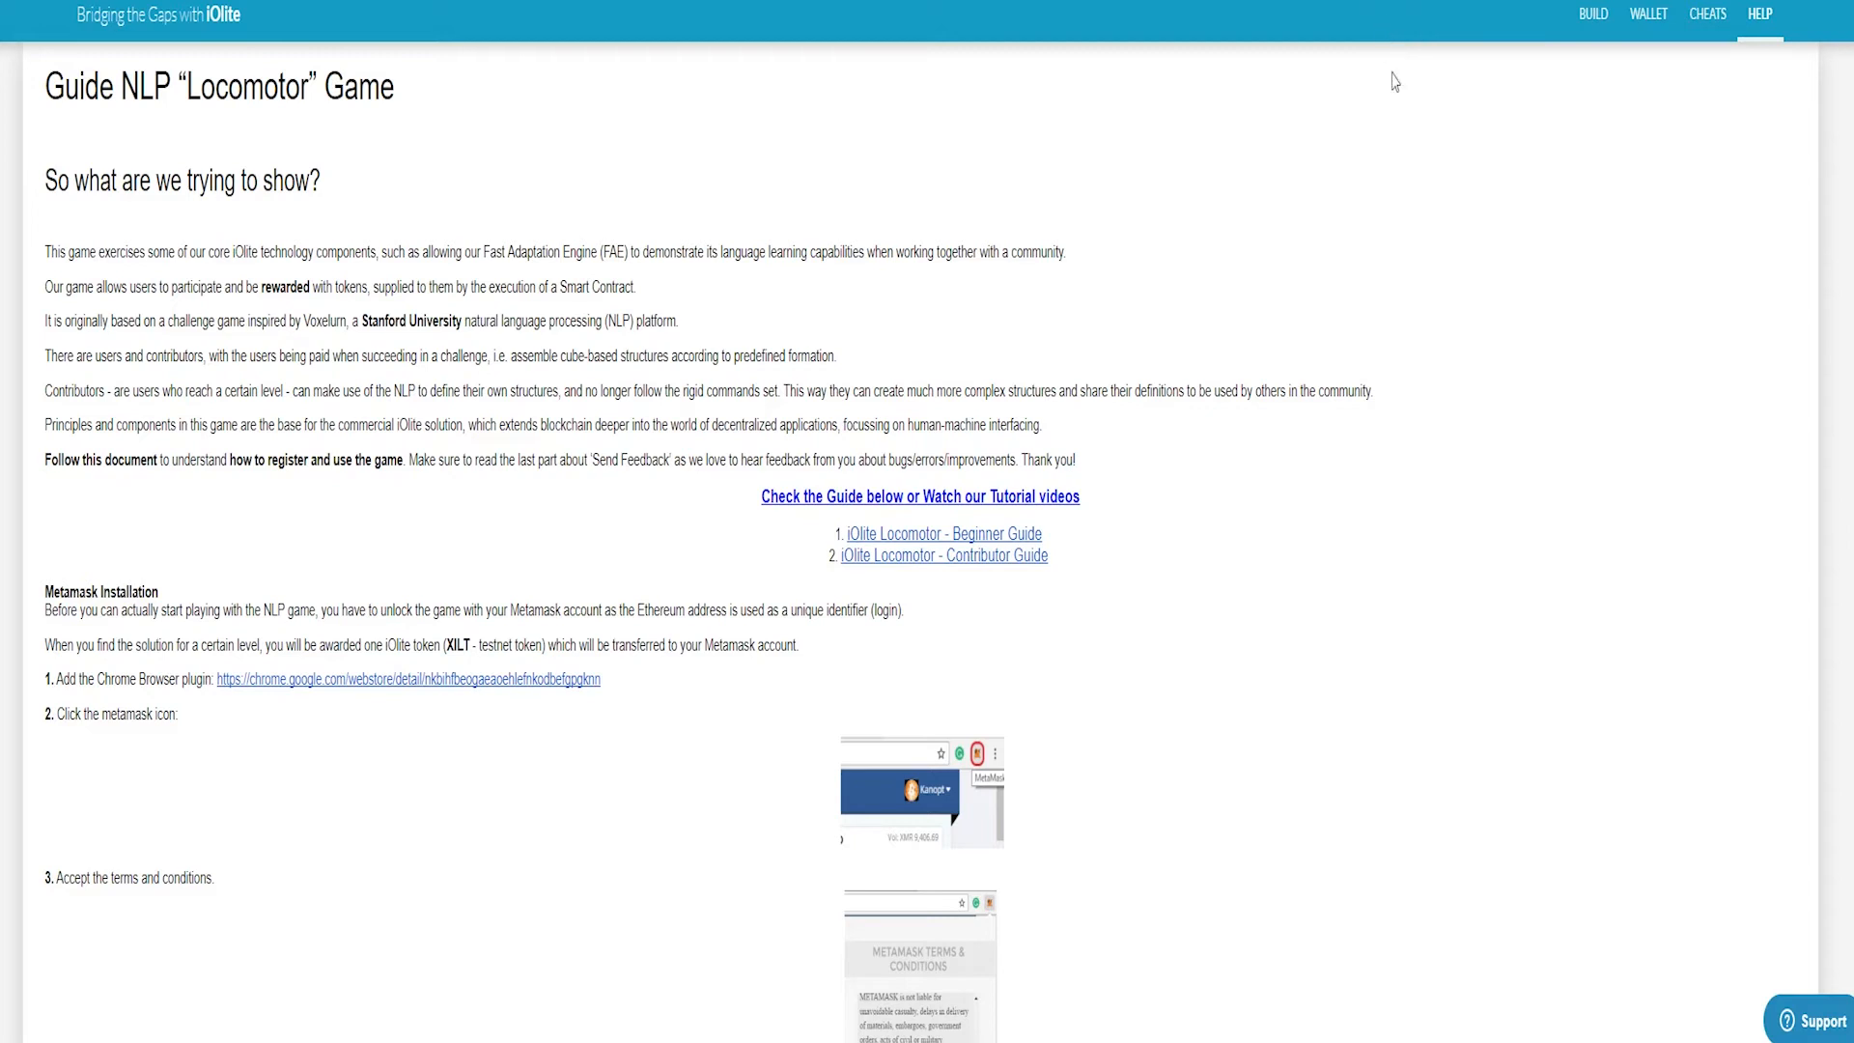
# - Scroll the Locomotor guide past MetaMask setup to the playground and target-structure instructions
pyautogui.scroll(-3)
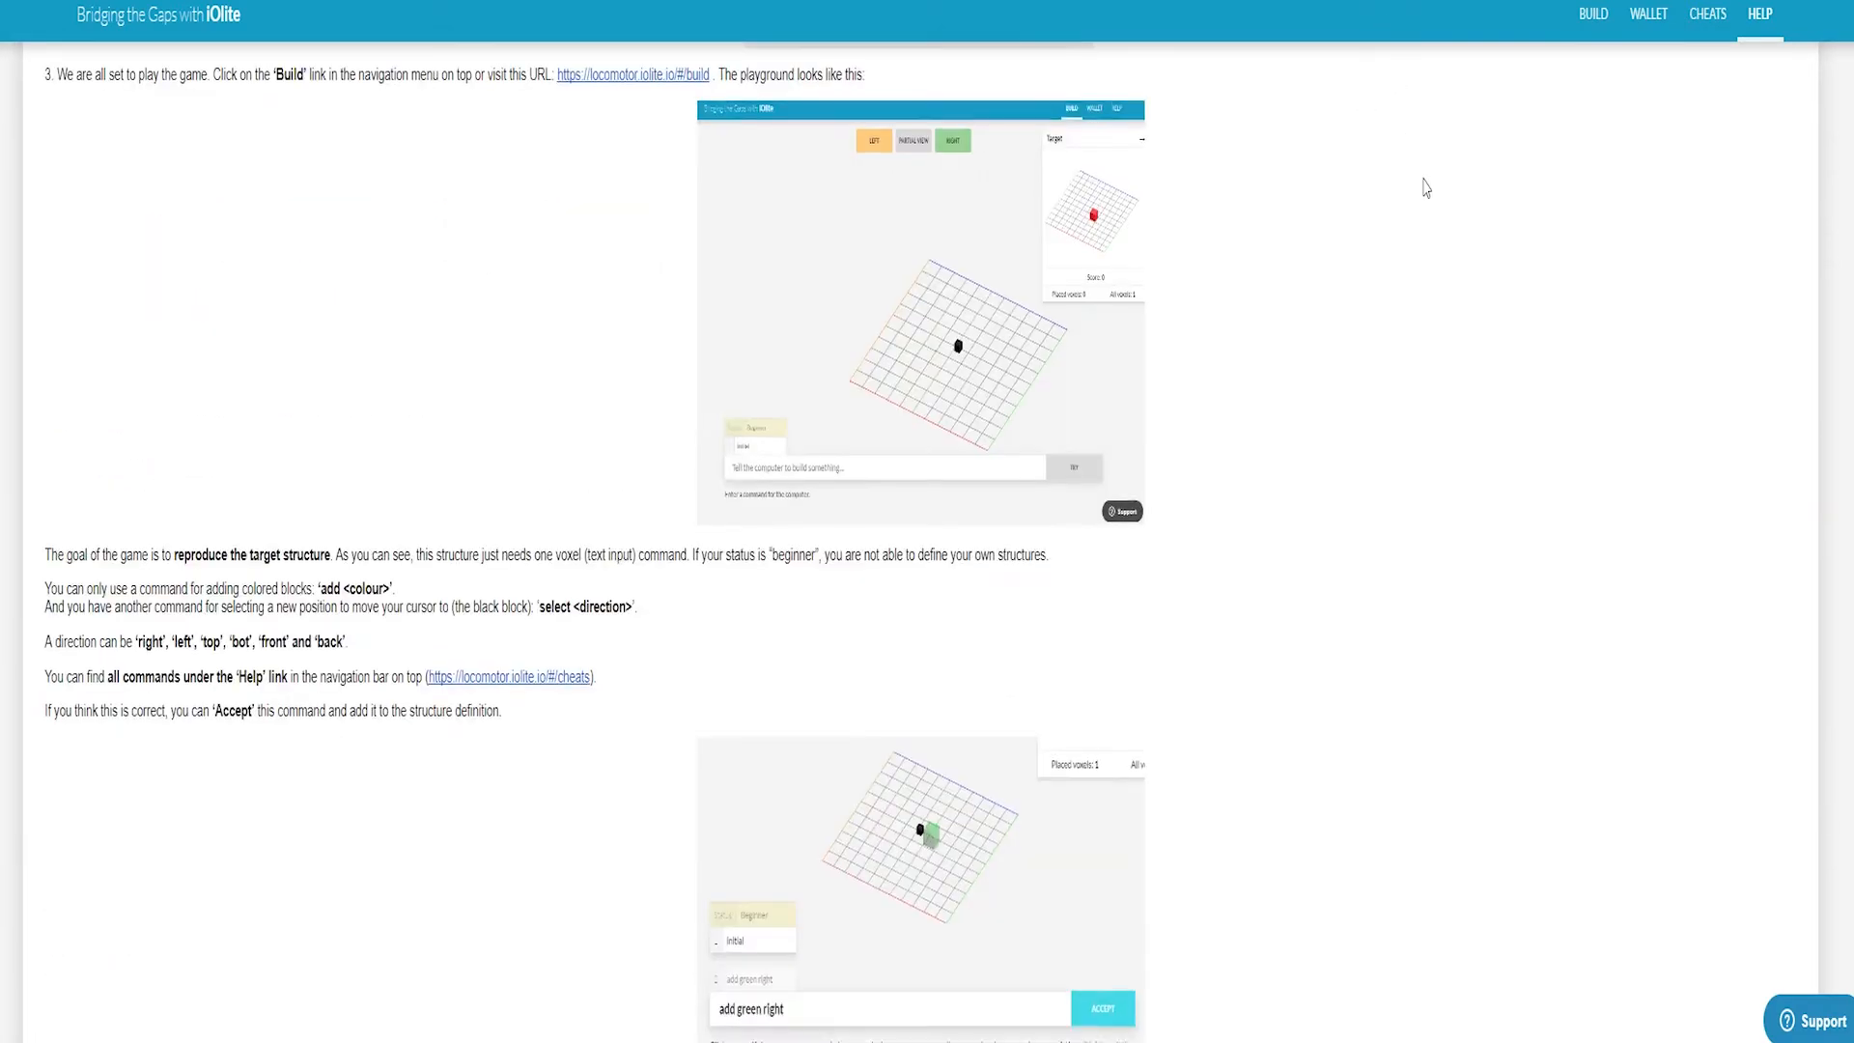
pyautogui.scroll(-3)
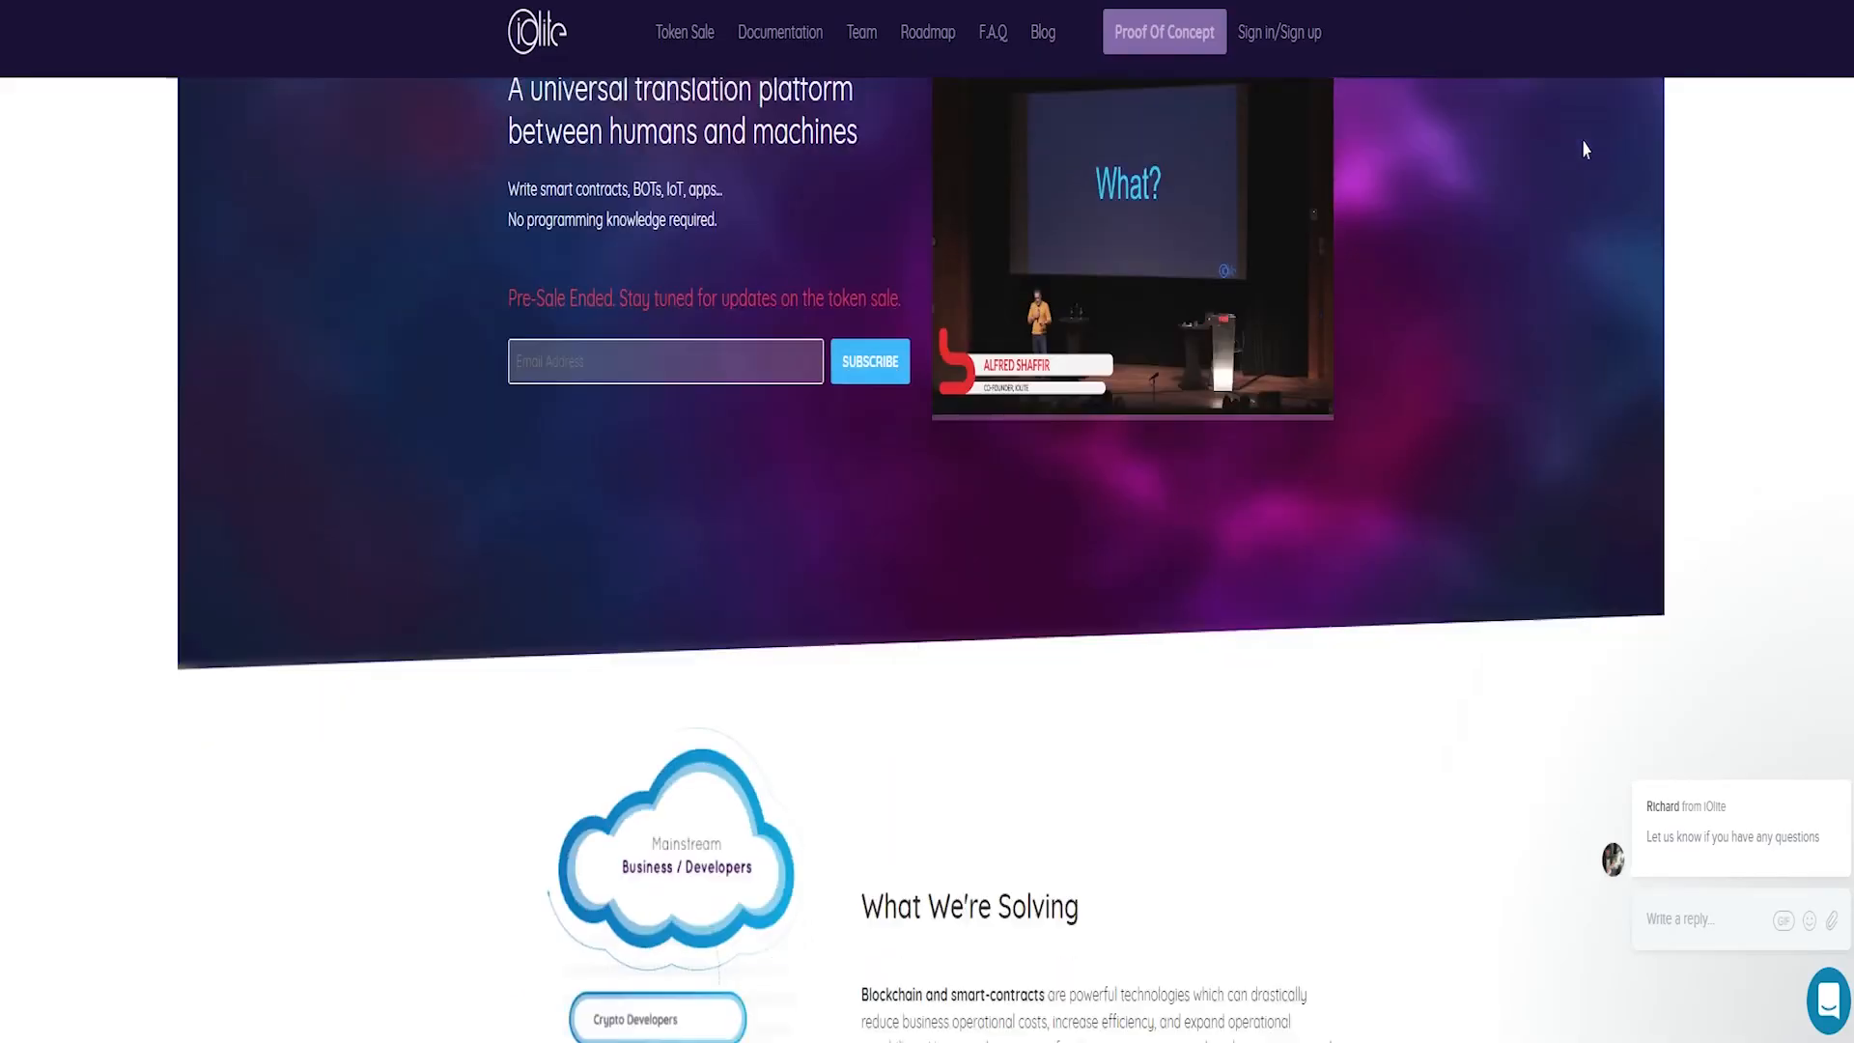
pyautogui.scroll(-3)
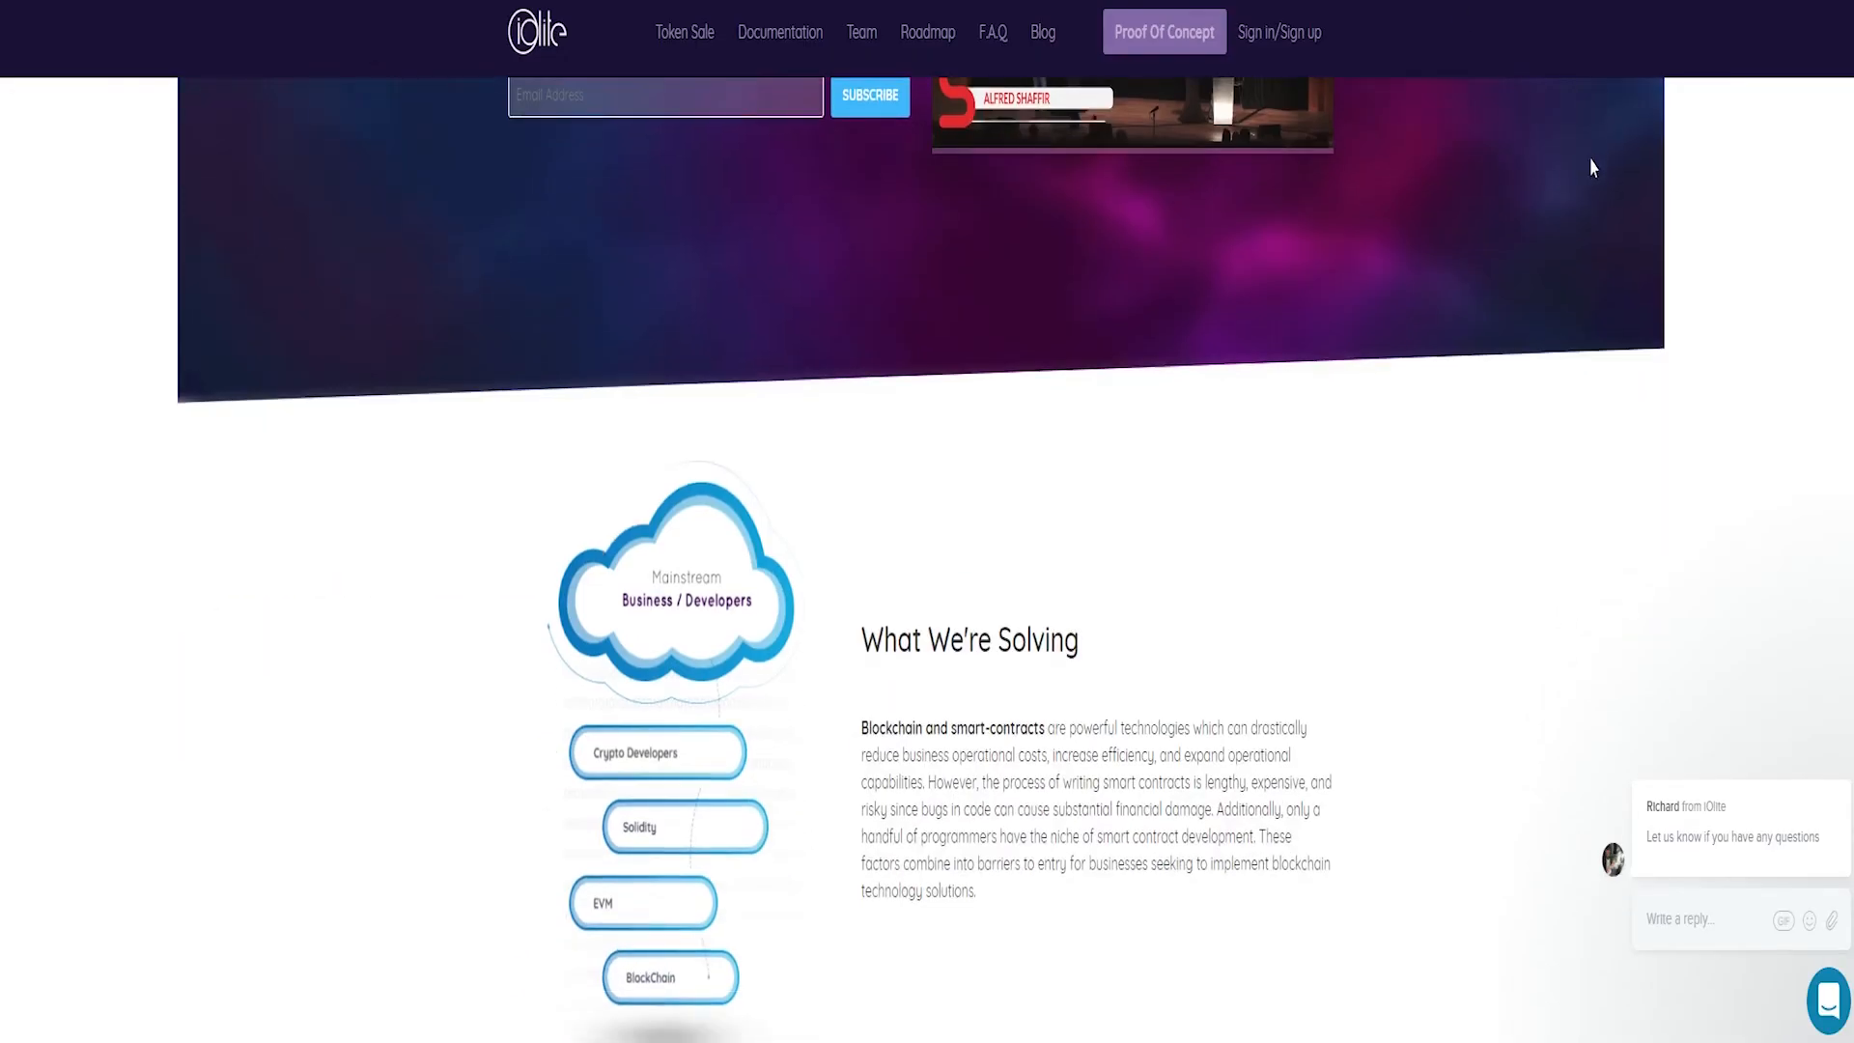
pyautogui.scroll(-3)
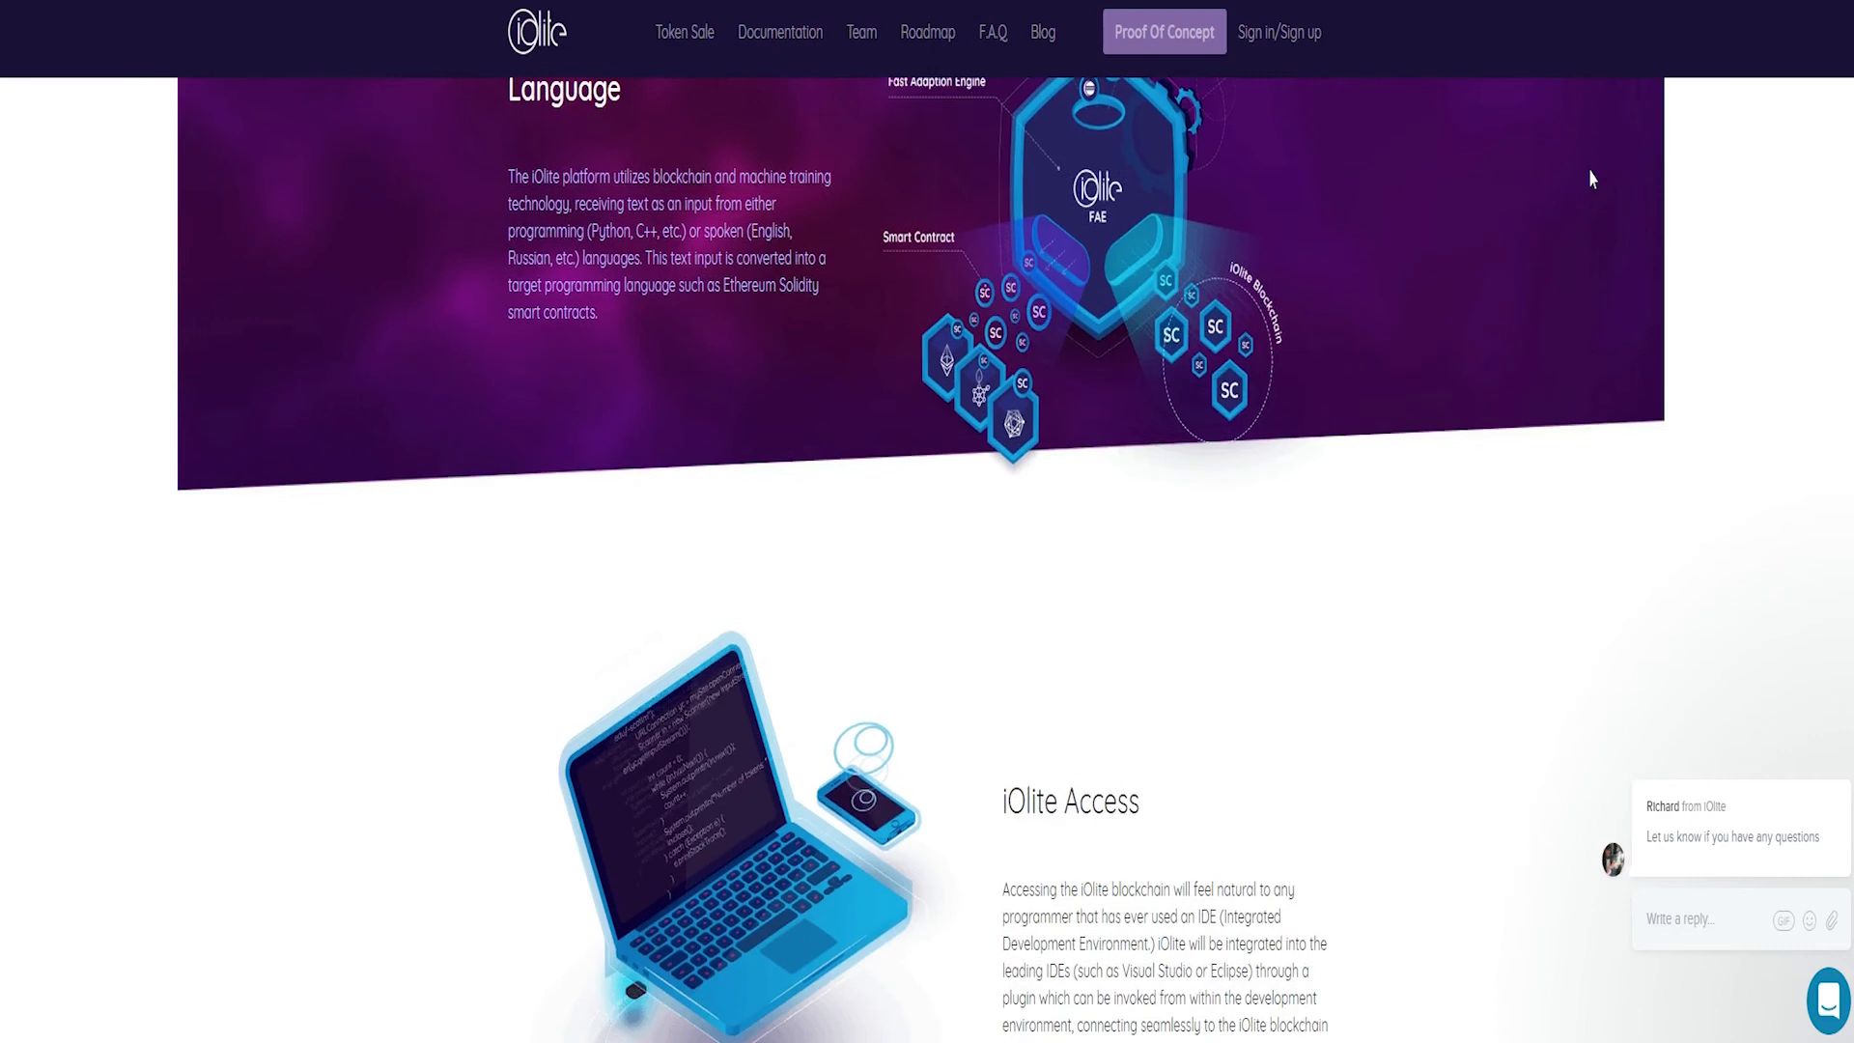
pyautogui.scroll(-3)
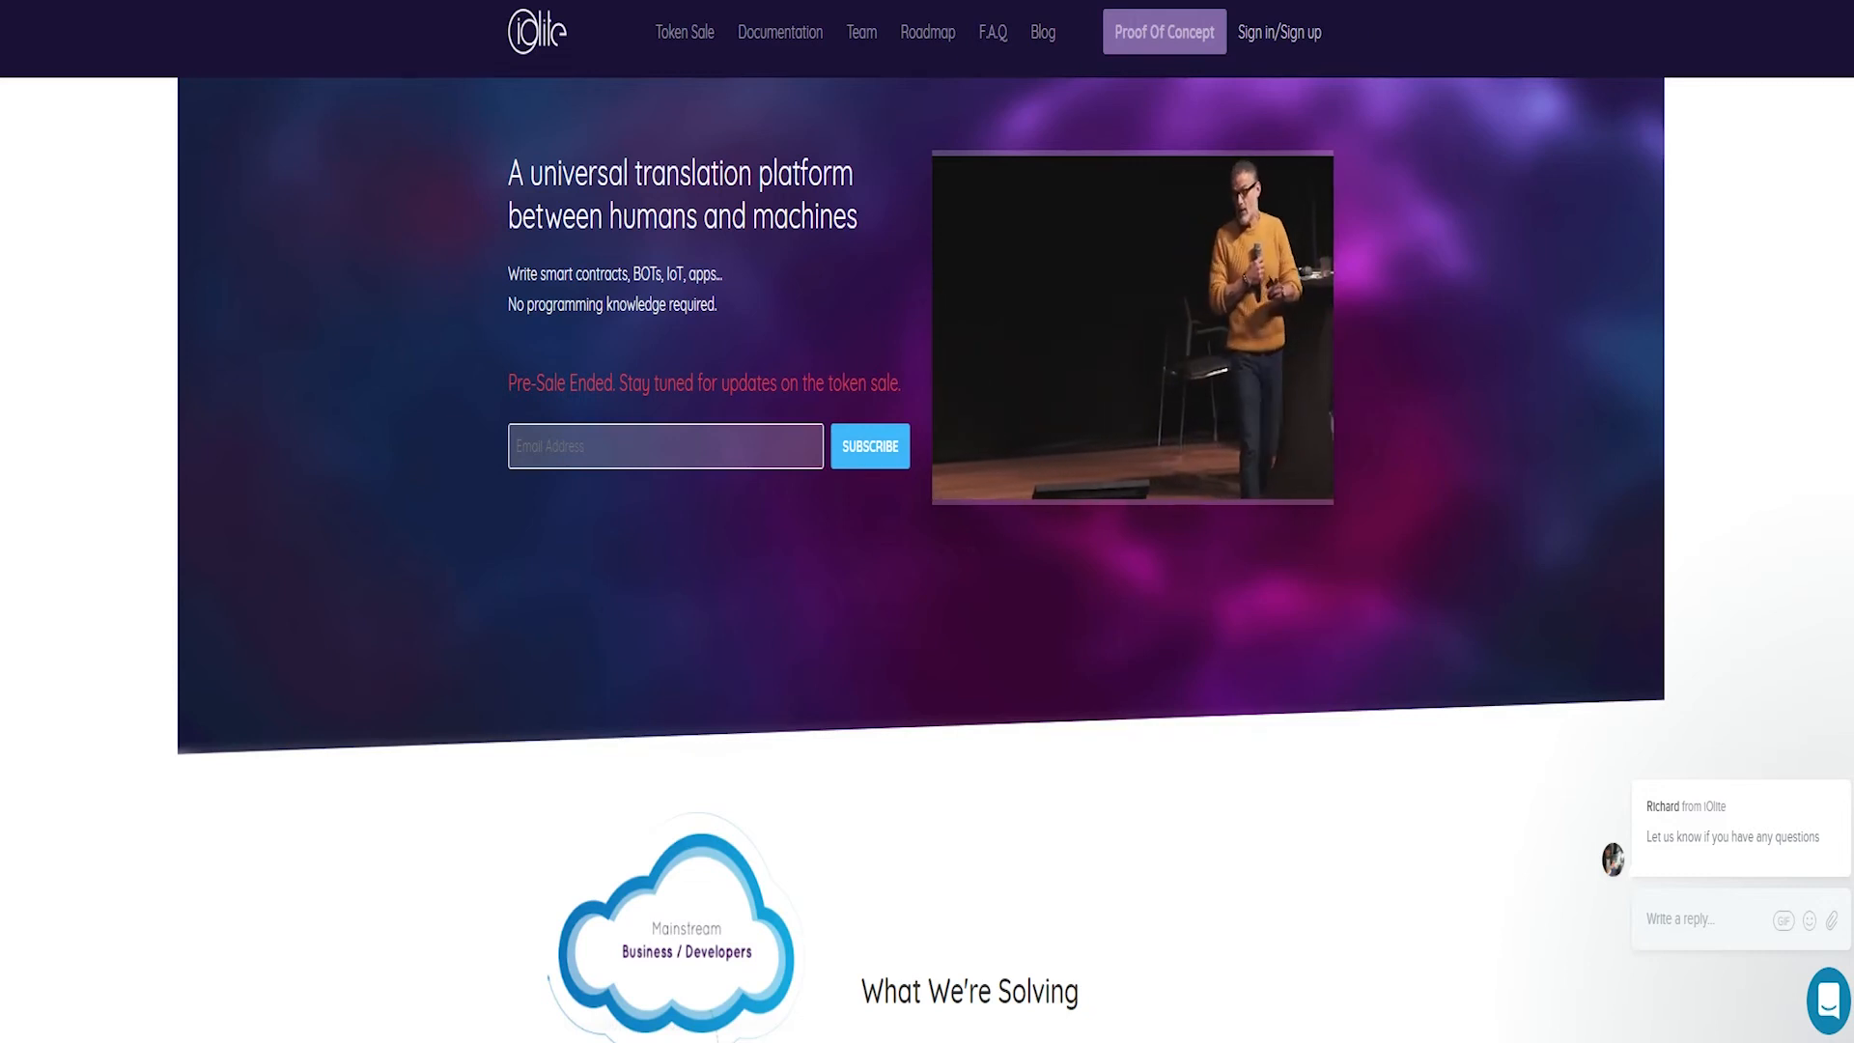
pyautogui.click(1277, 32)
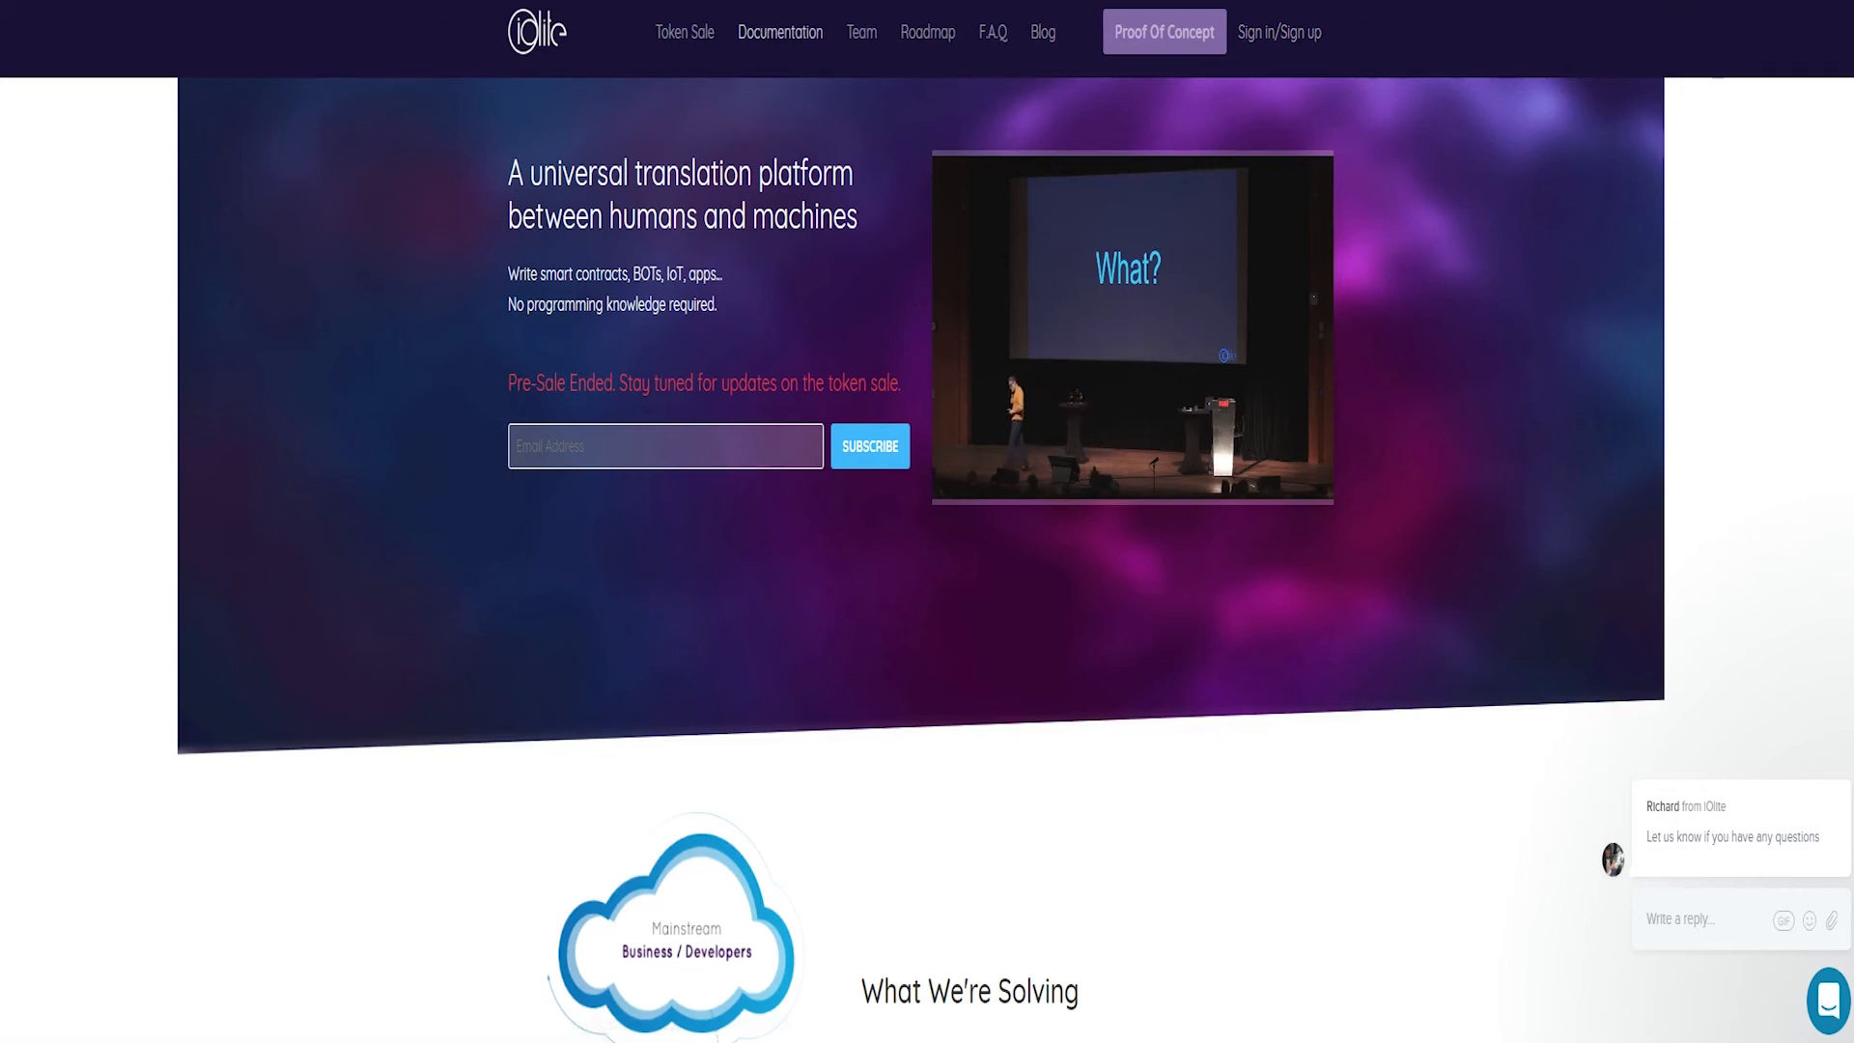
# - Go to the Documentation downloads list and open the iOlite-Overview PDF
pyautogui.click(780, 32)
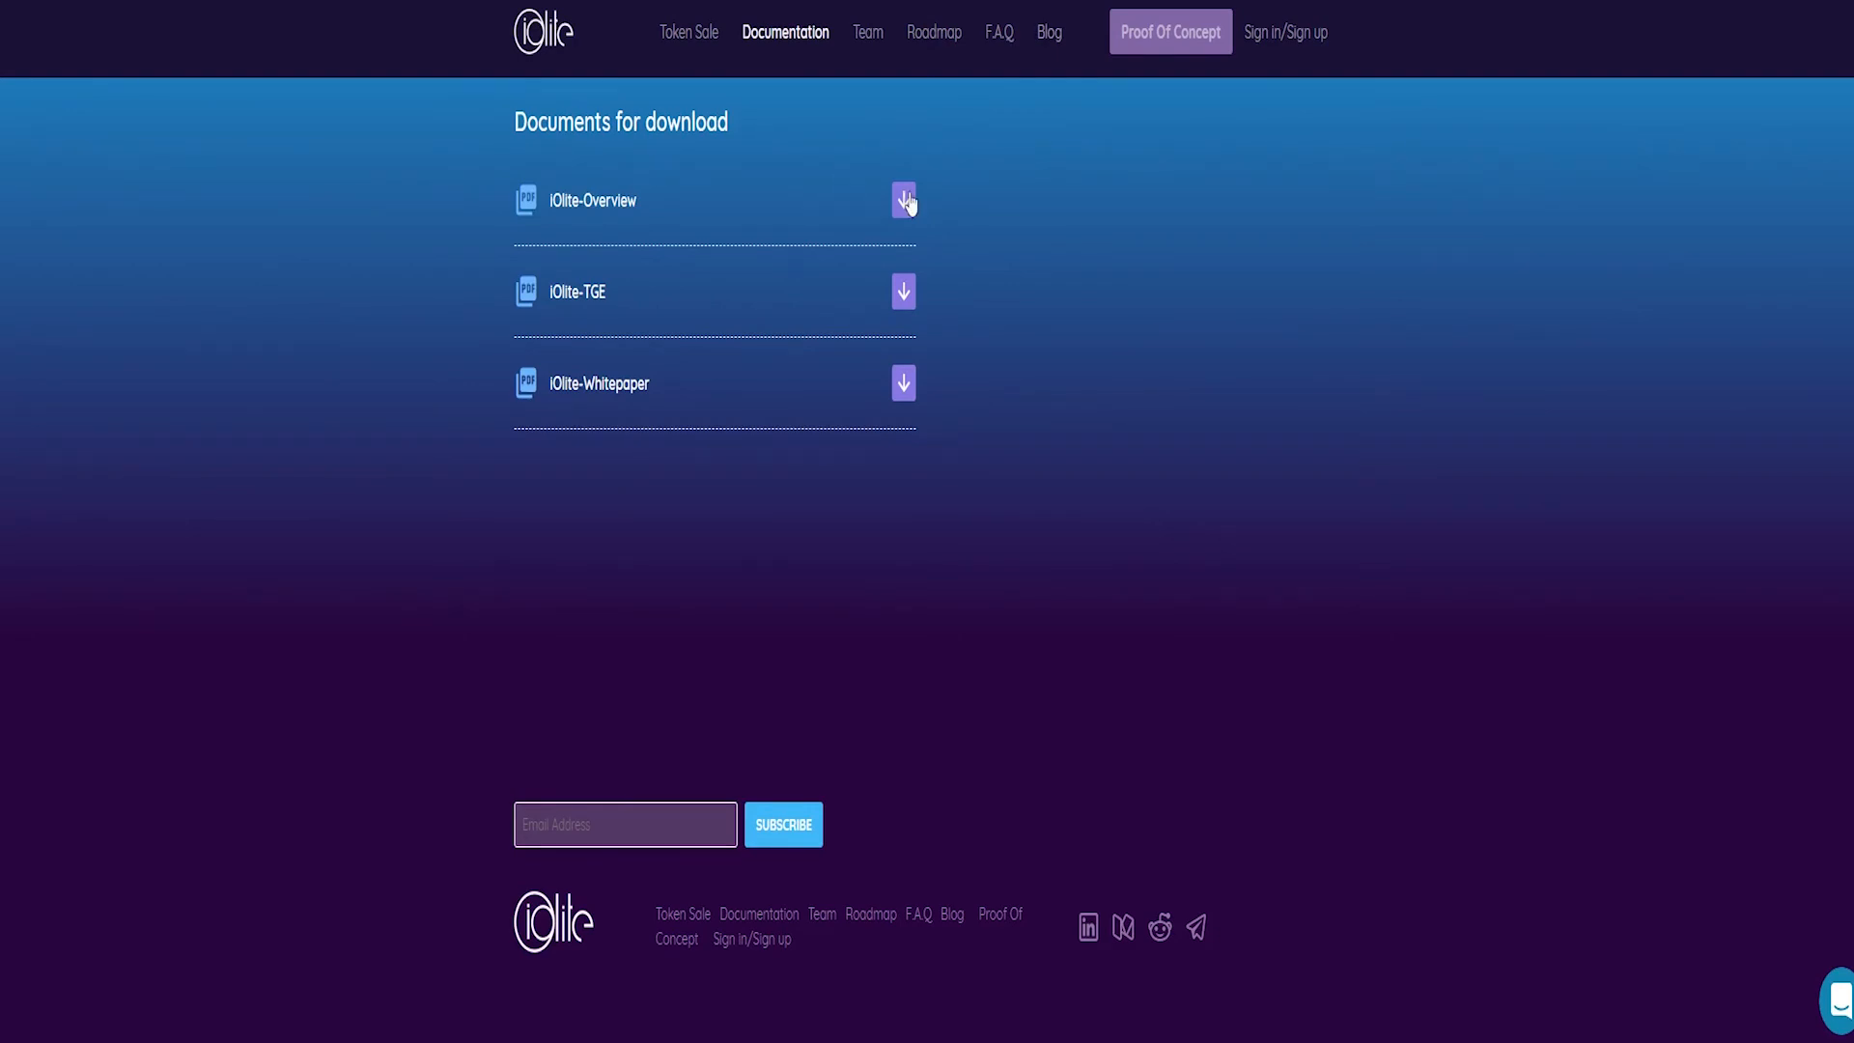
pyautogui.click(904, 200)
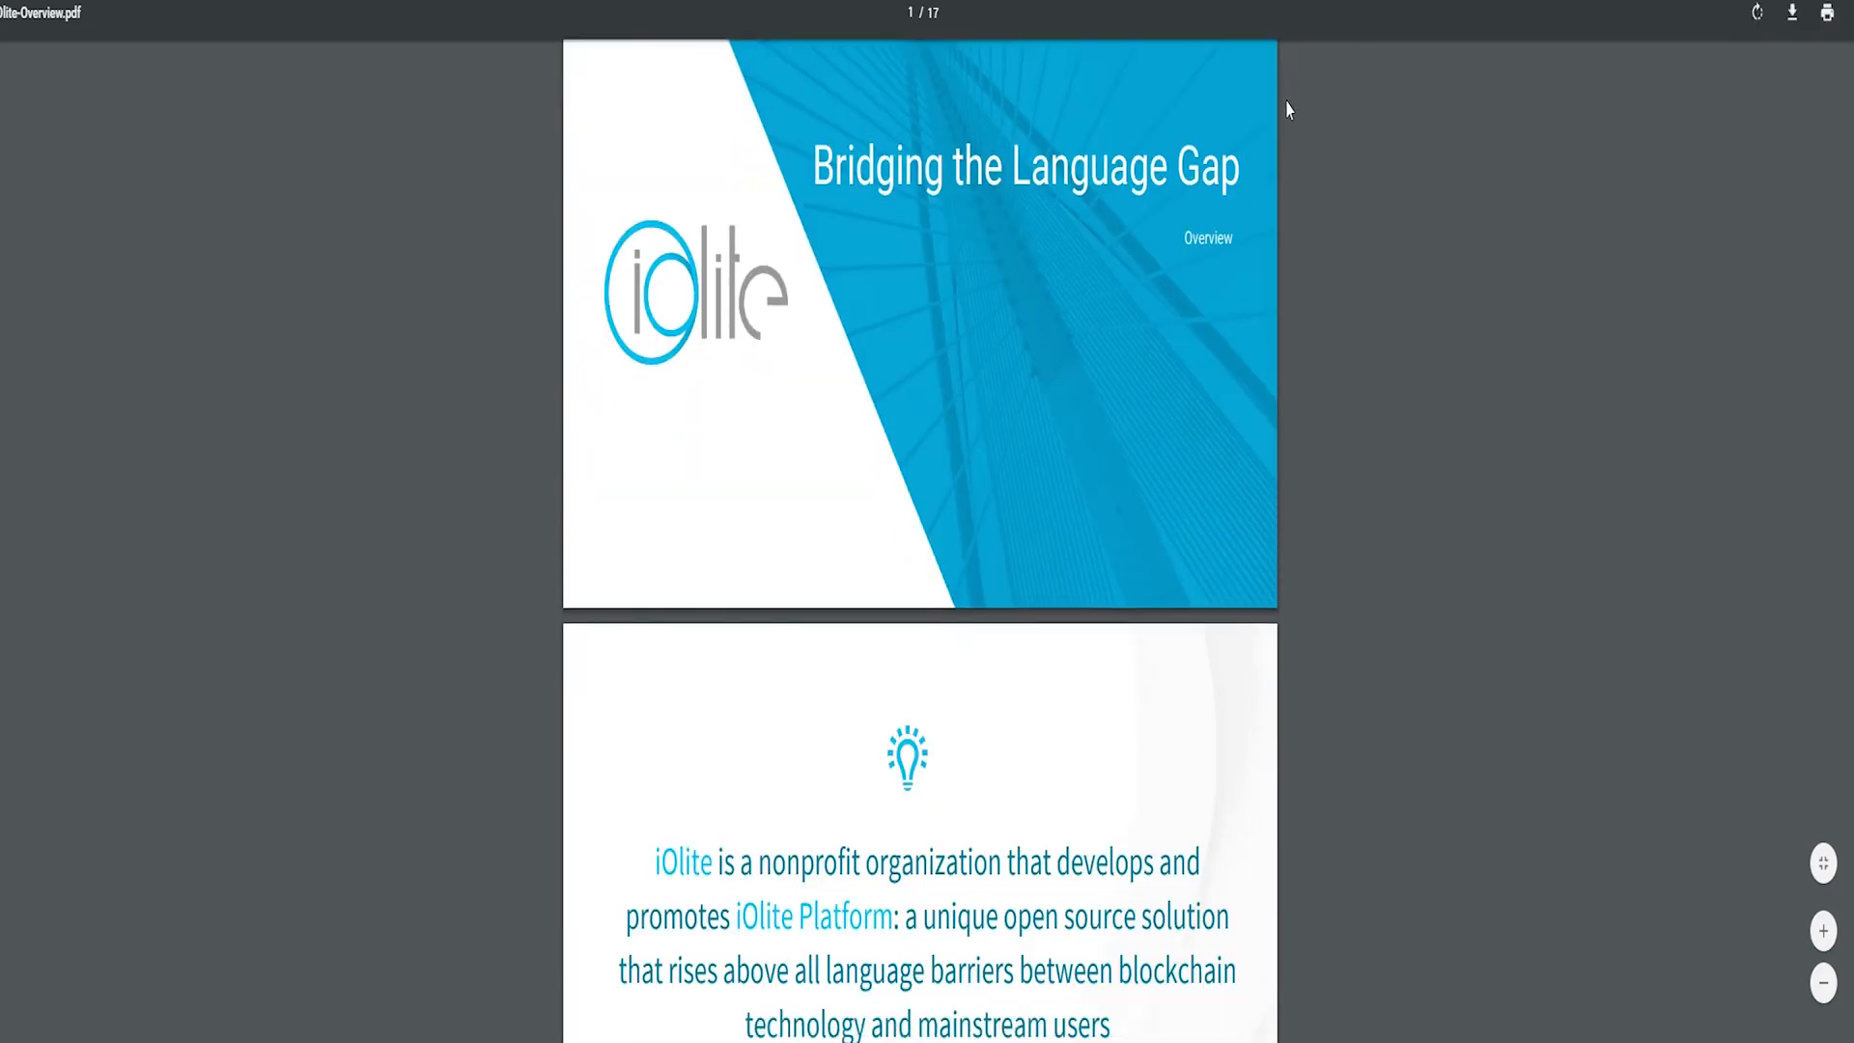
# - Read the 17-page 'Bridging the Language Gap' overview PDF to its Thank You slide
pyautogui.scroll(-3)
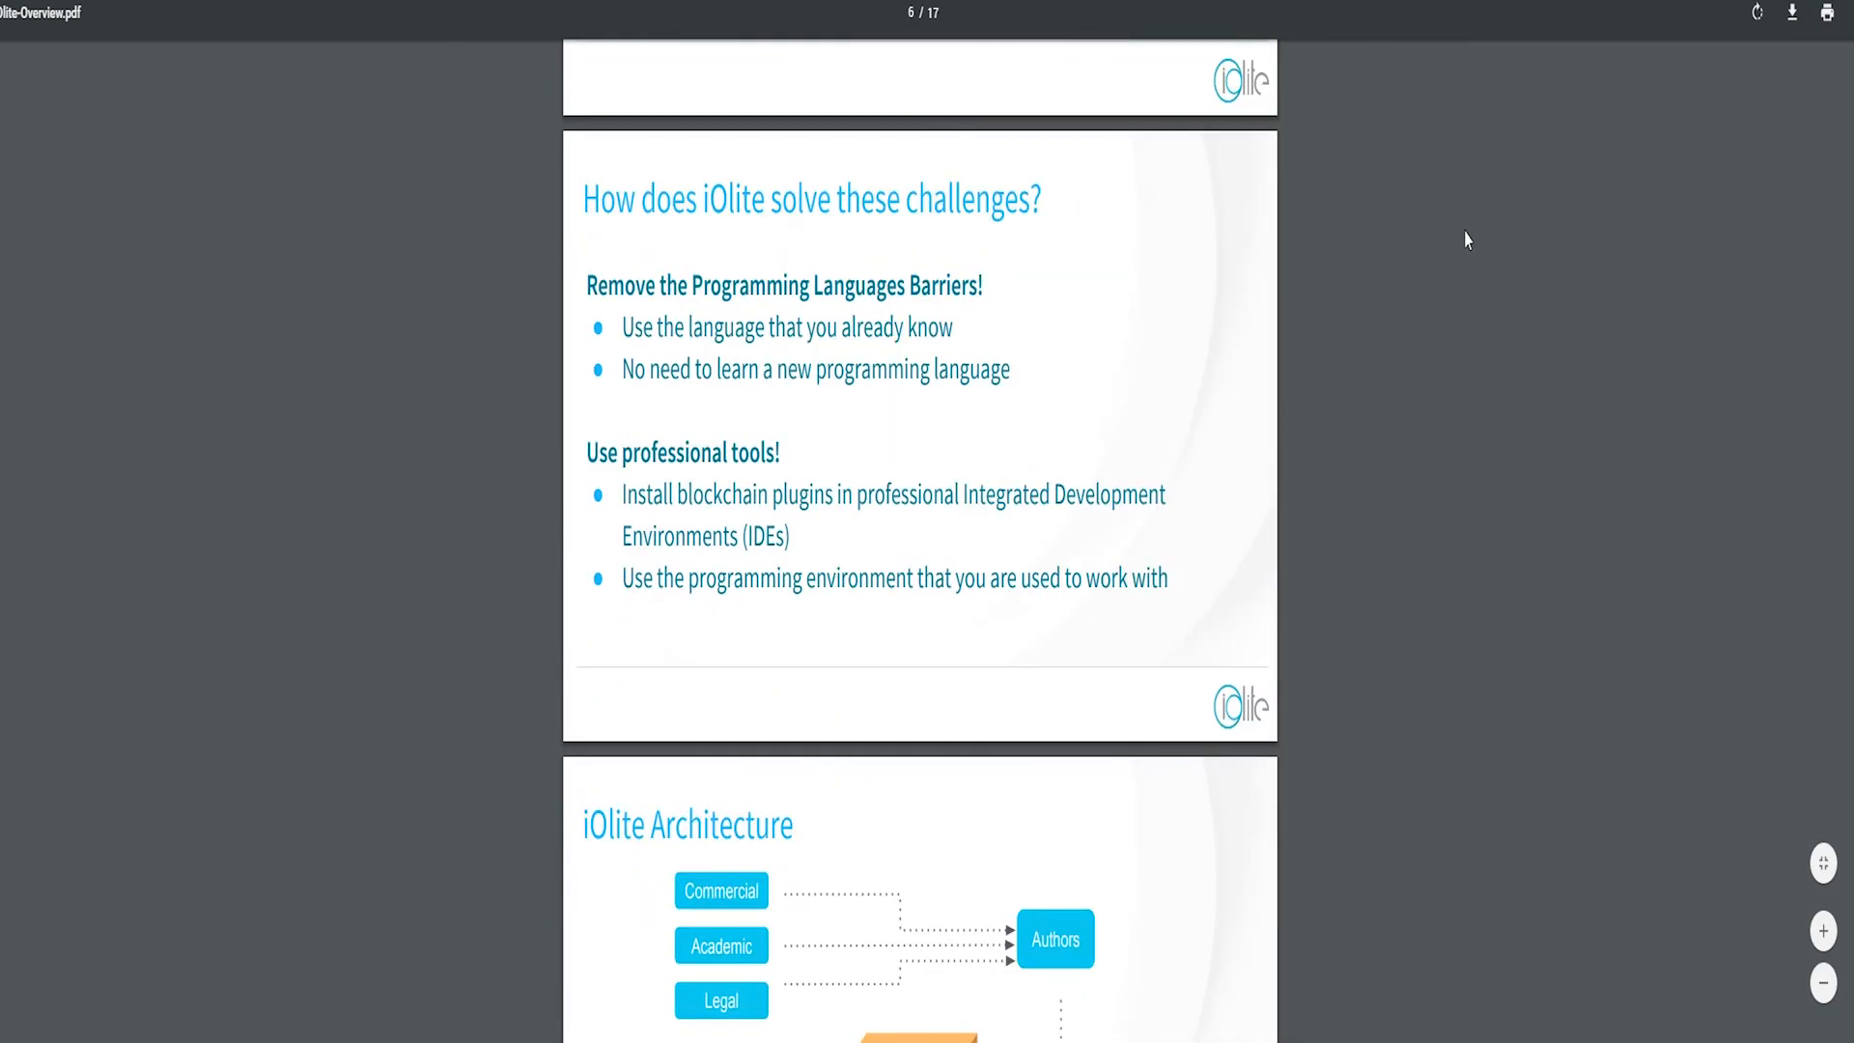
pyautogui.scroll(-3)
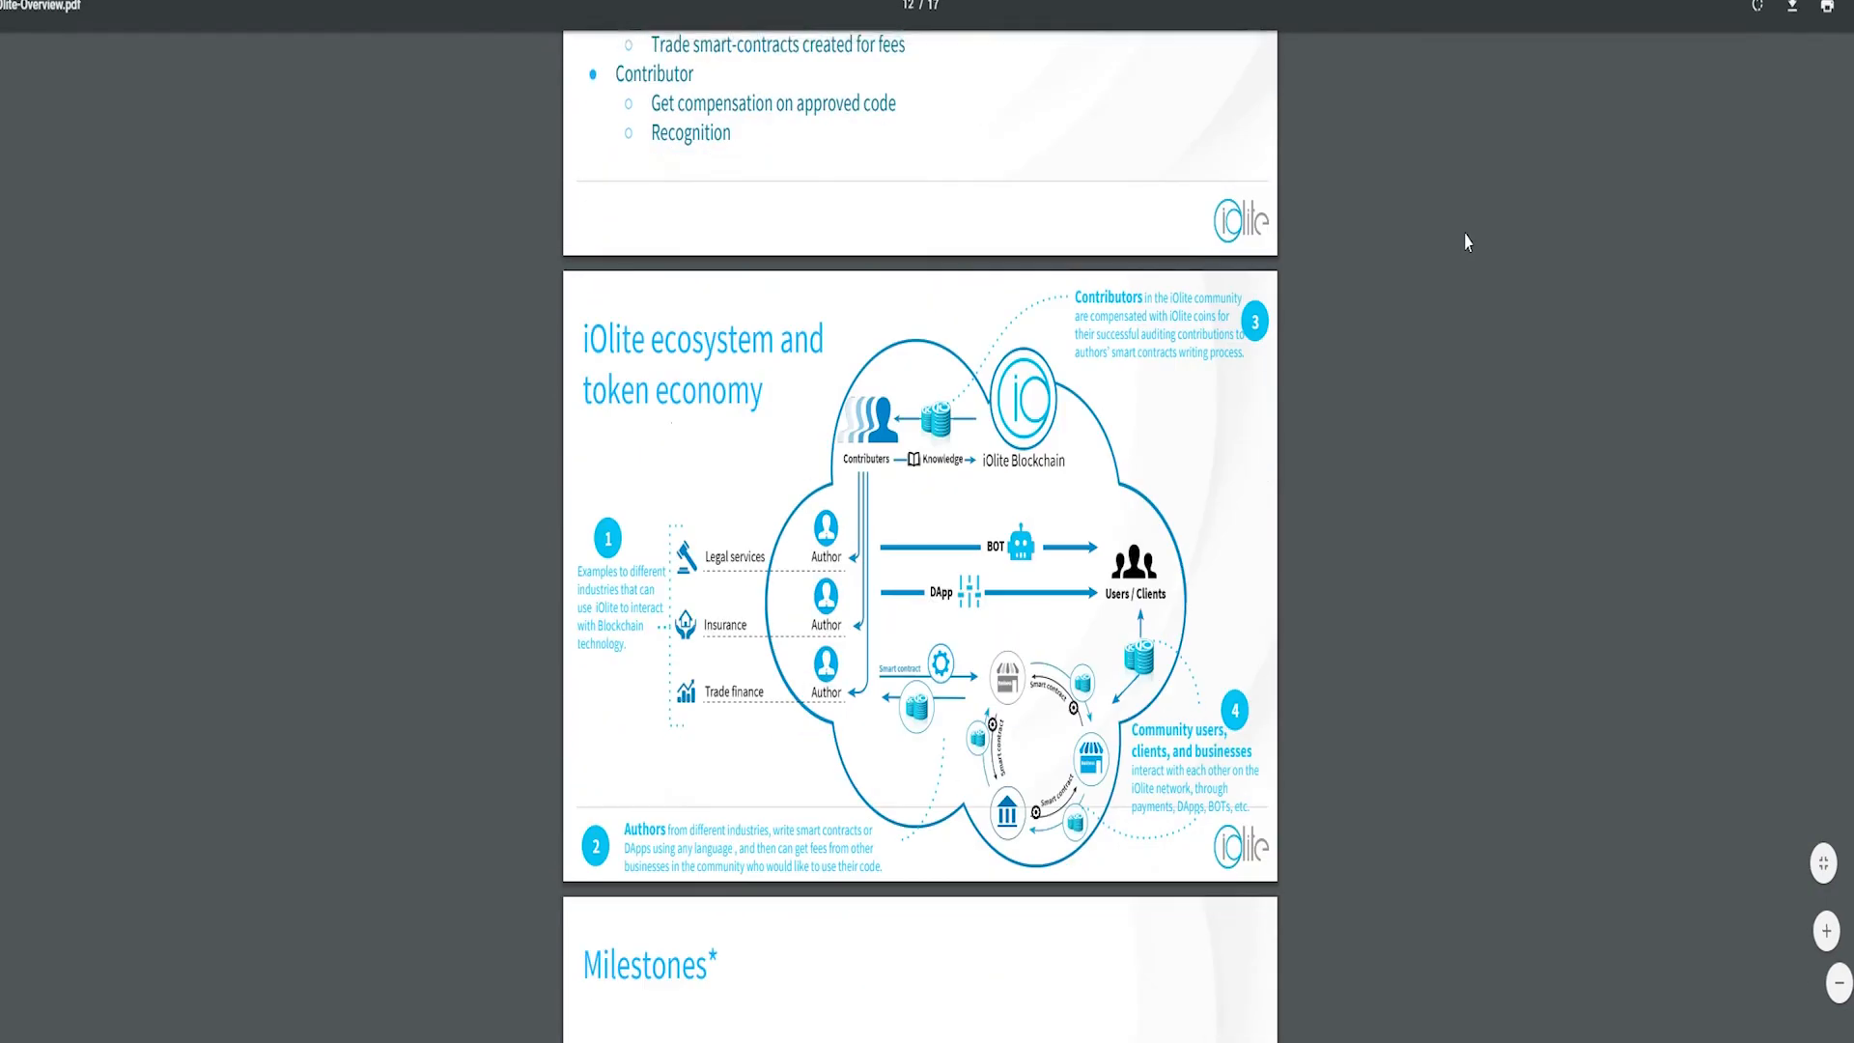
pyautogui.scroll(-3)
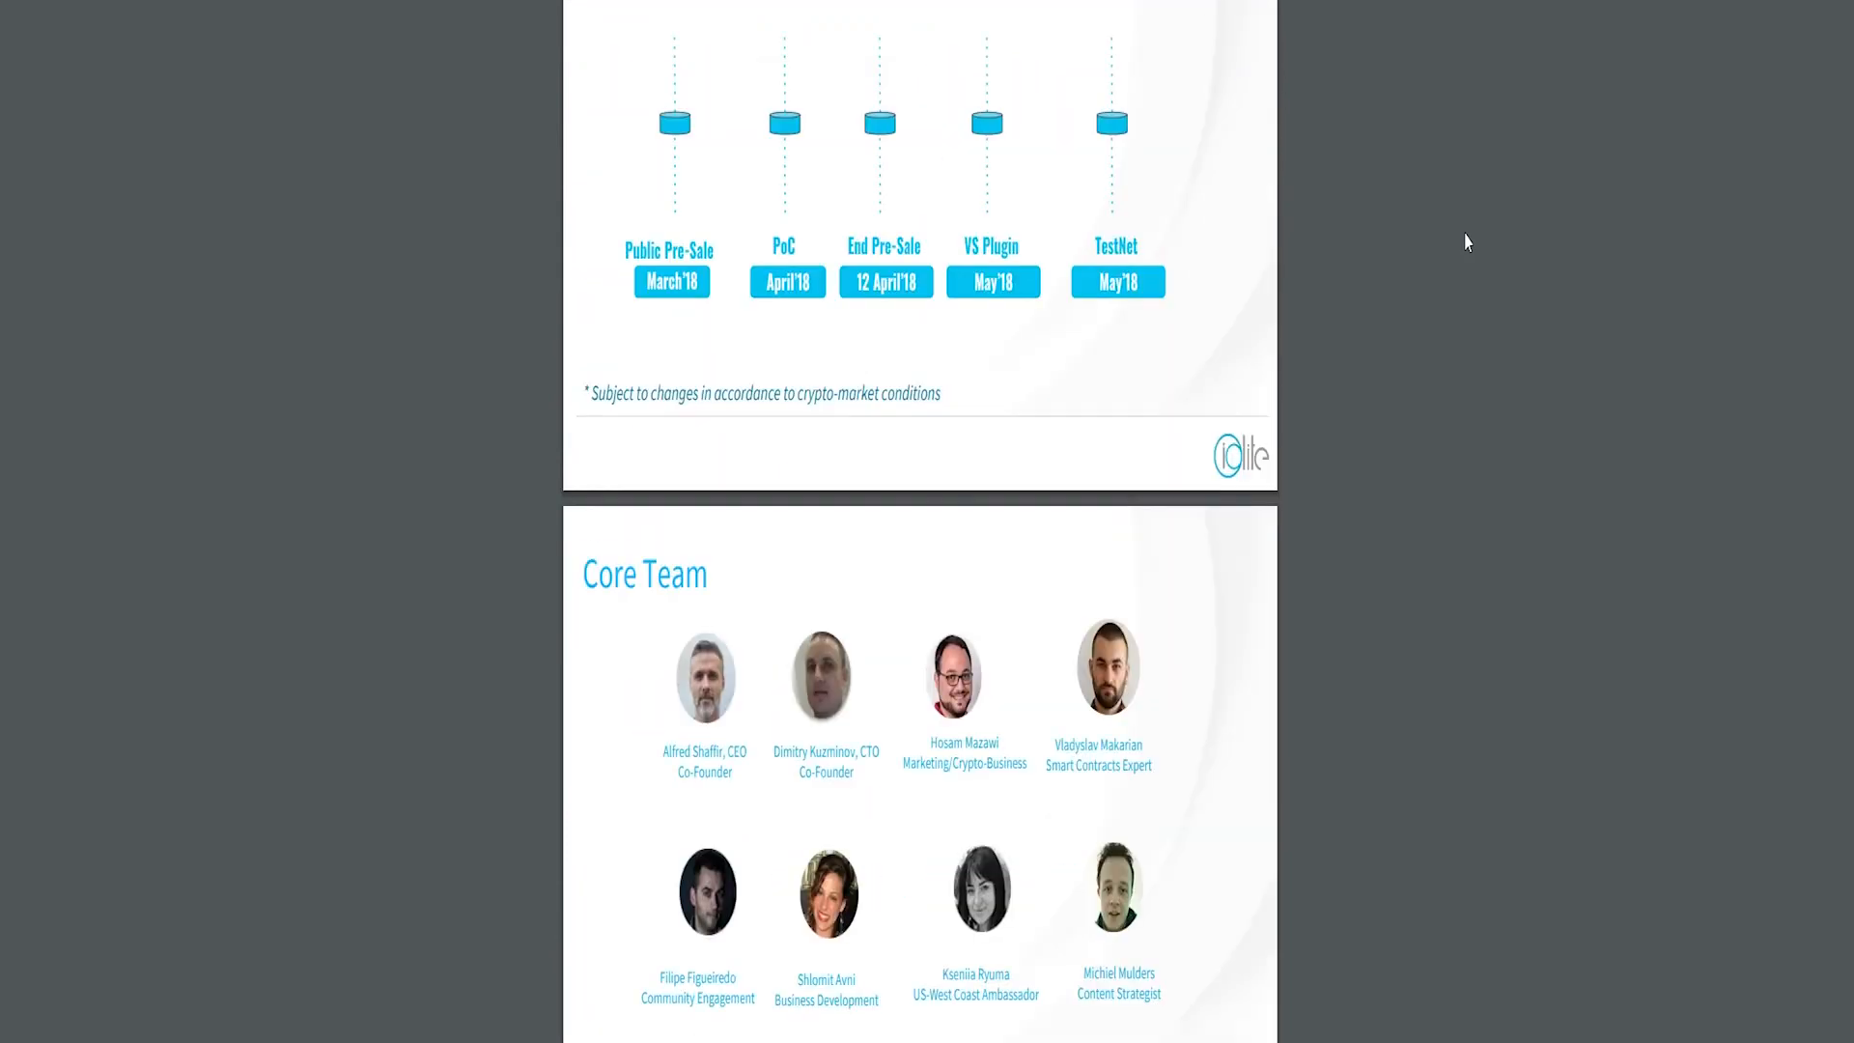
pyautogui.scroll(-3)
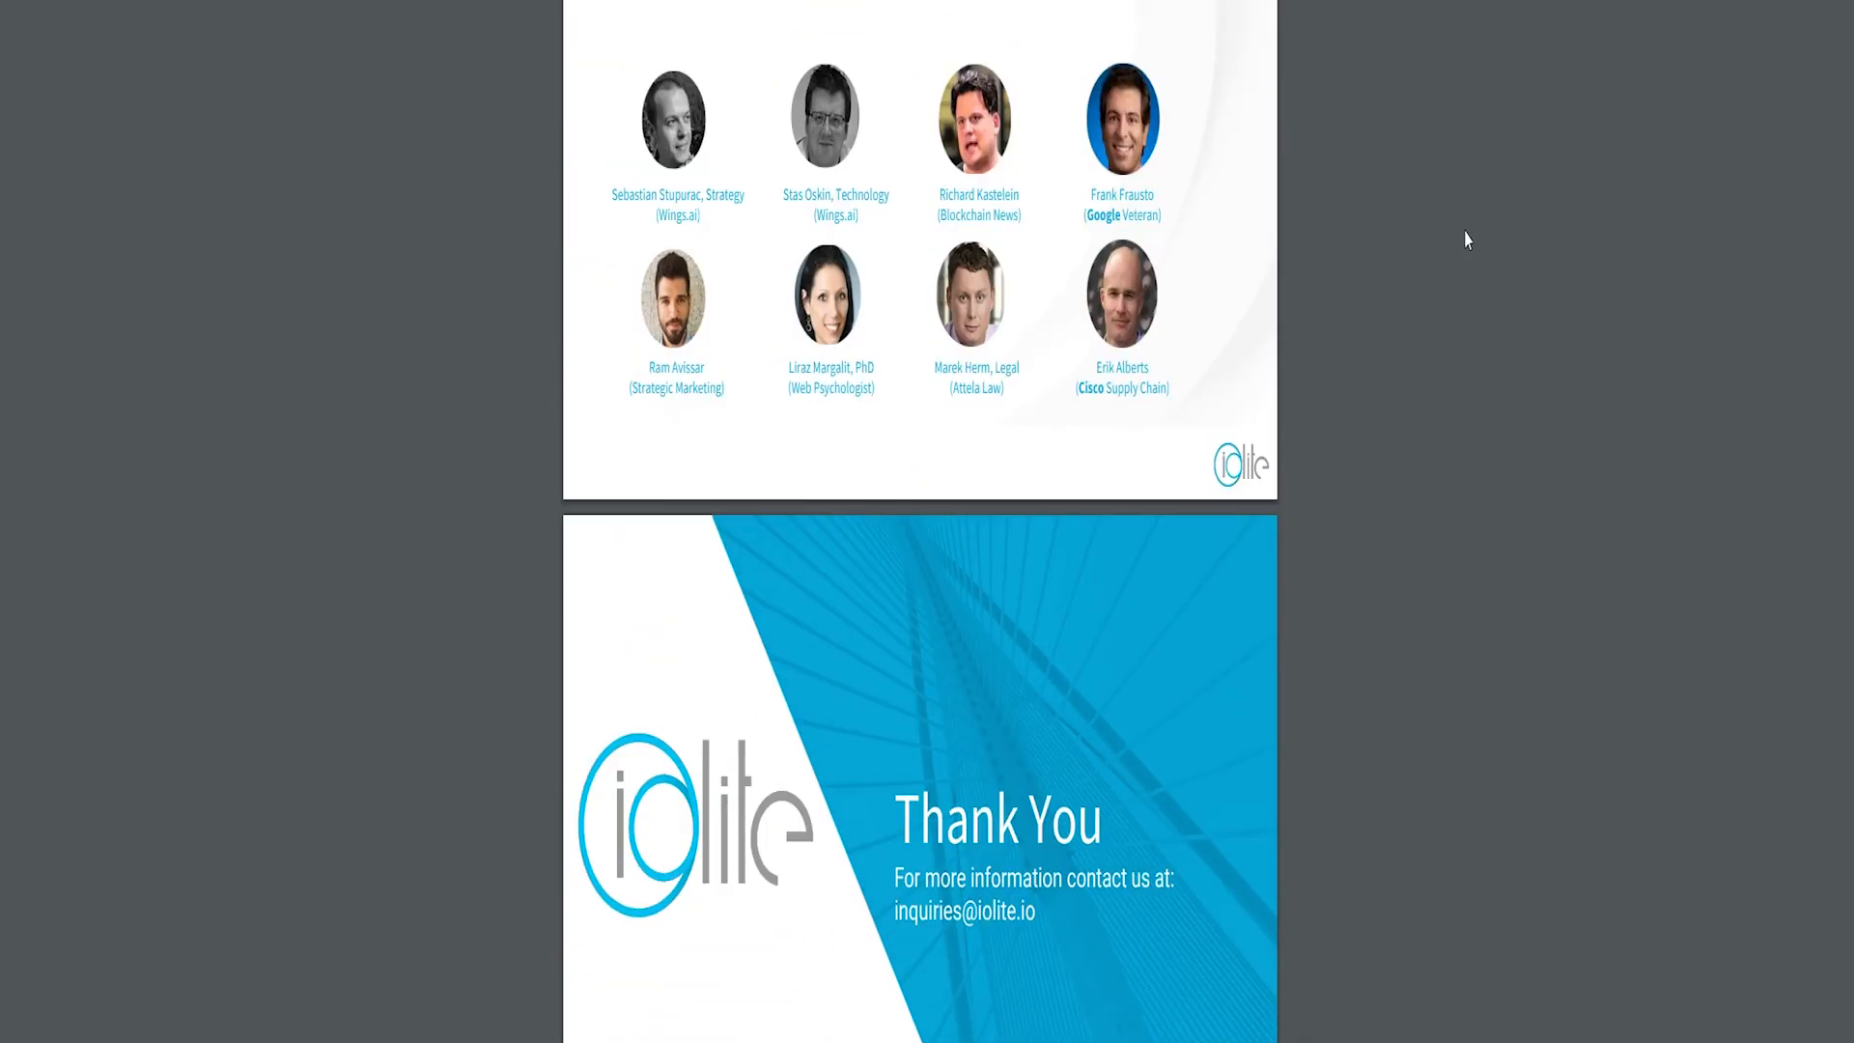
pyautogui.scroll(-3)
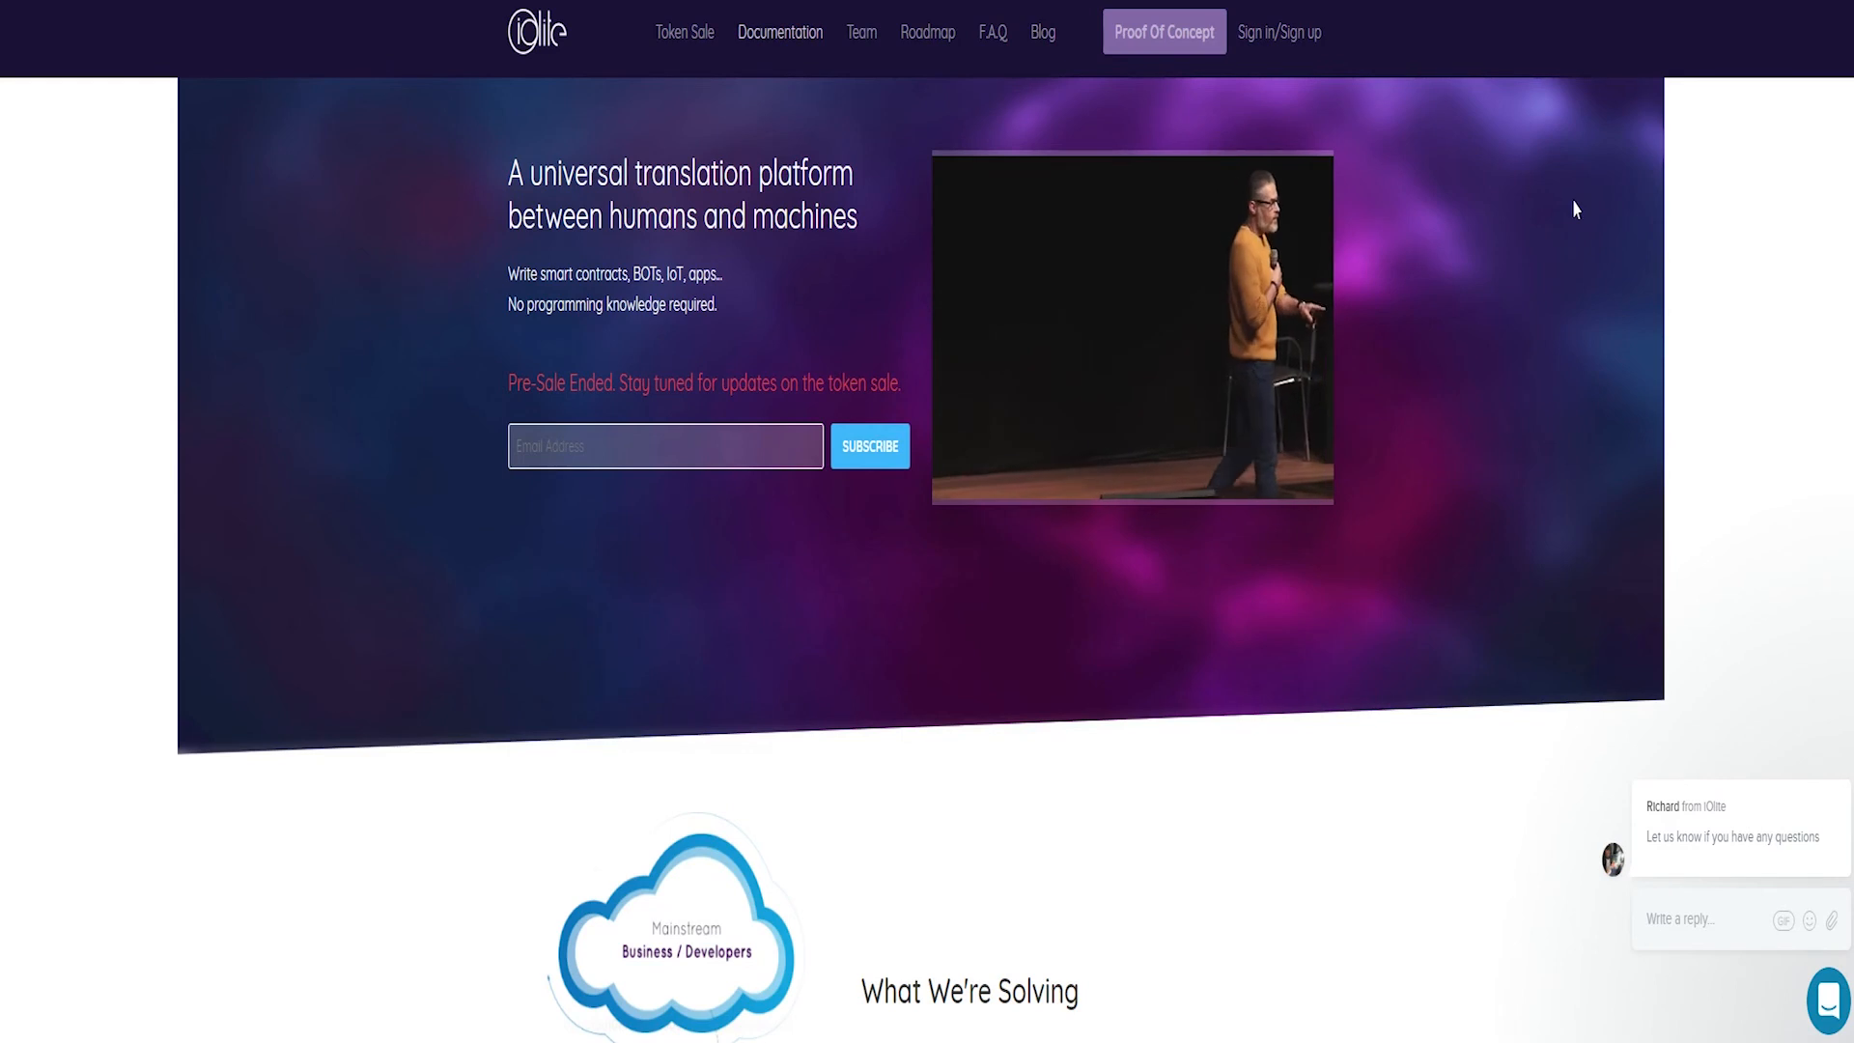
pyautogui.moveTo(1722, 623)
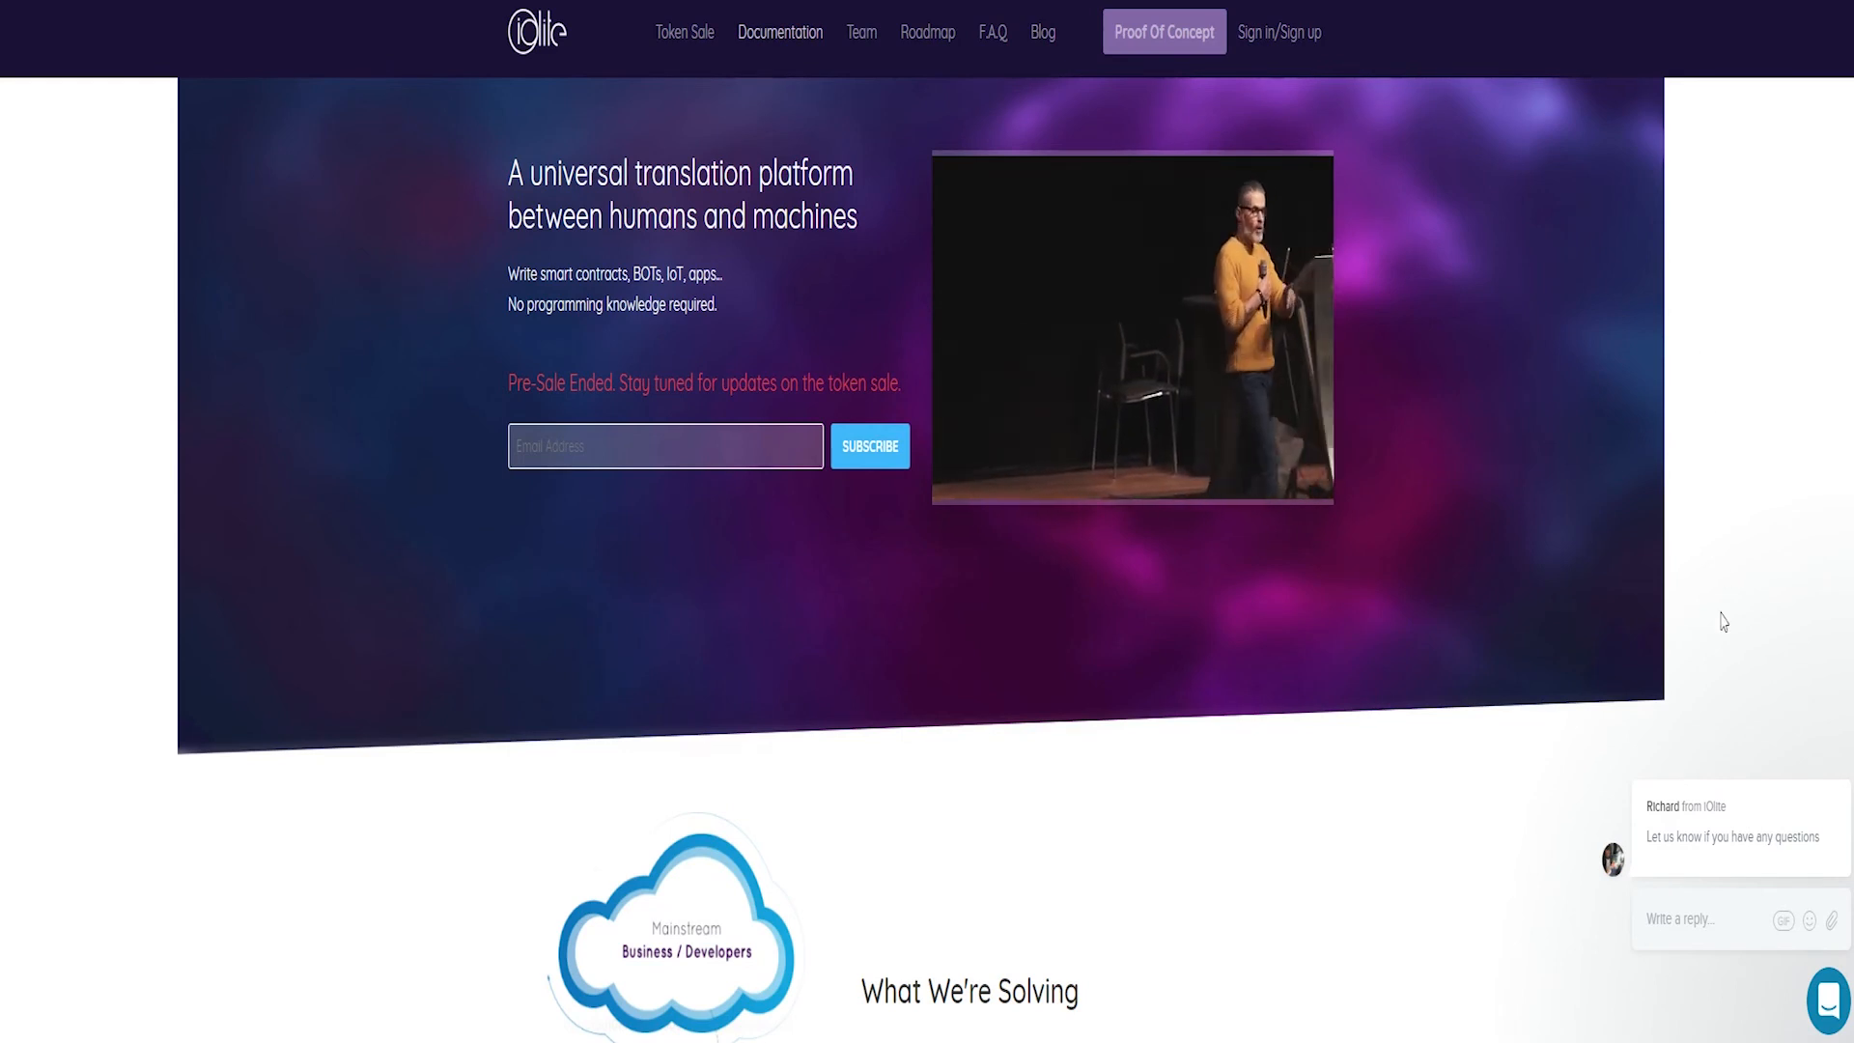